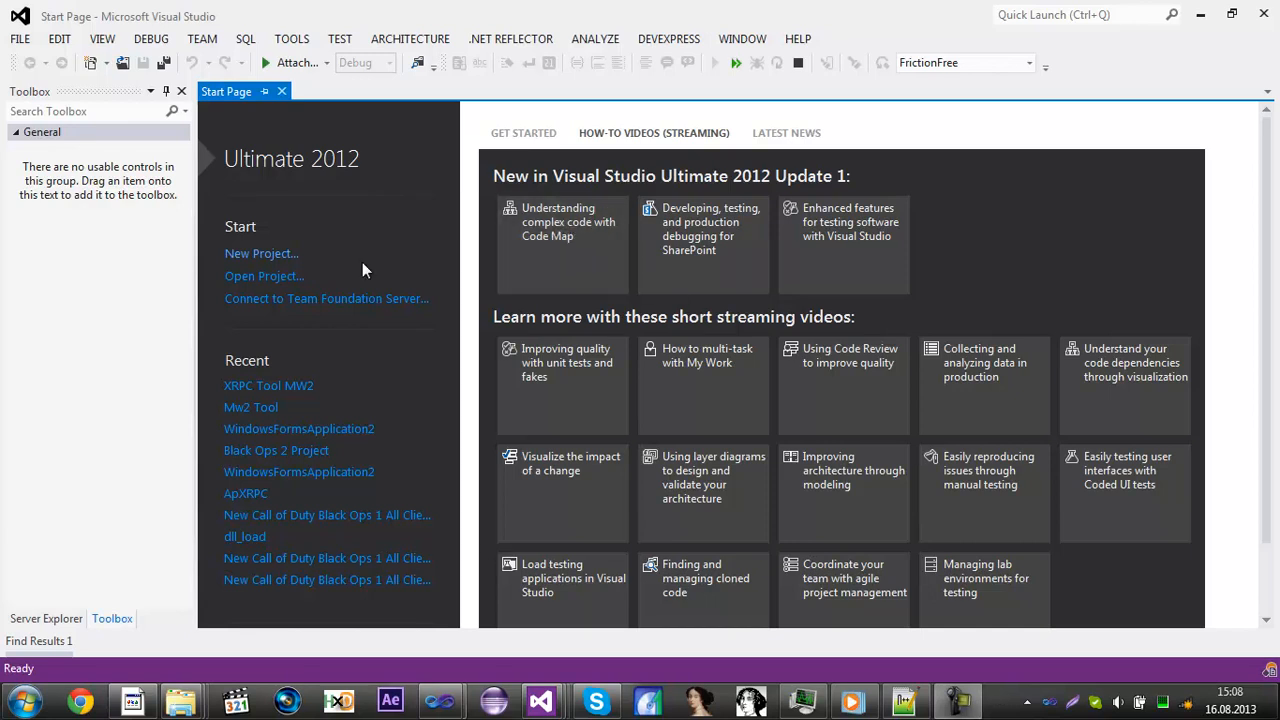
mouse_move(312, 265)
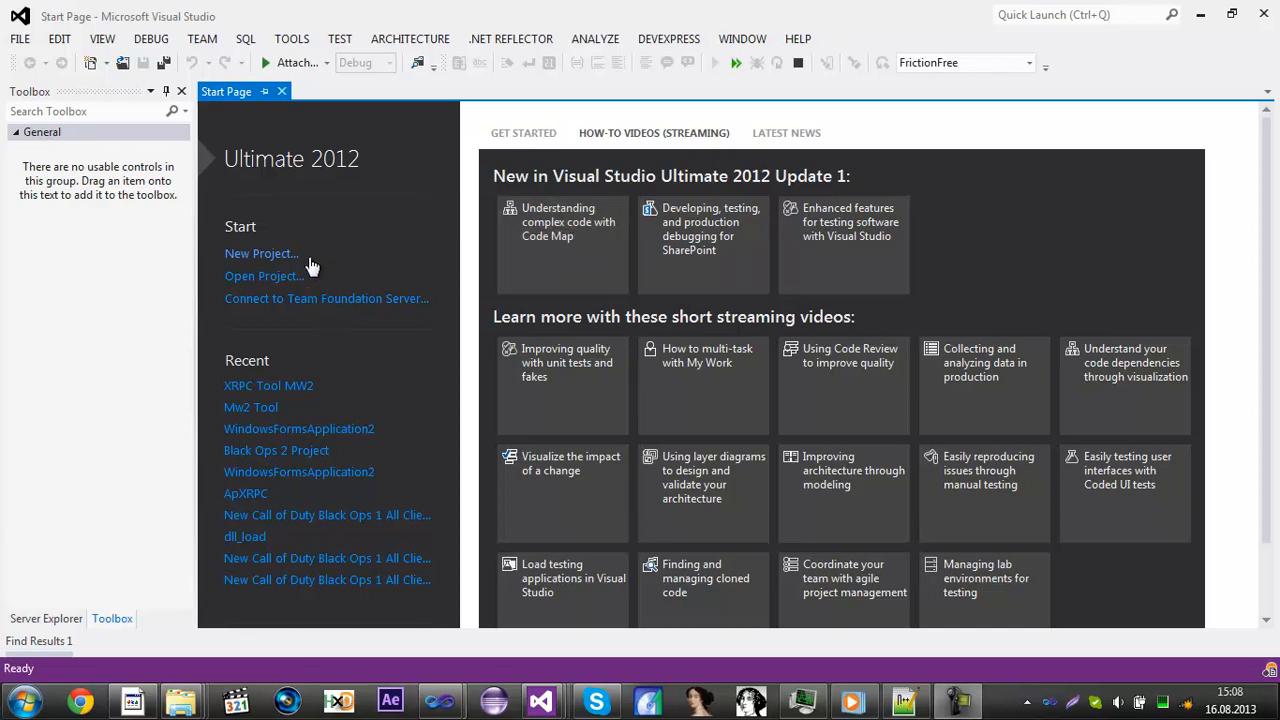
mouse_move(337, 293)
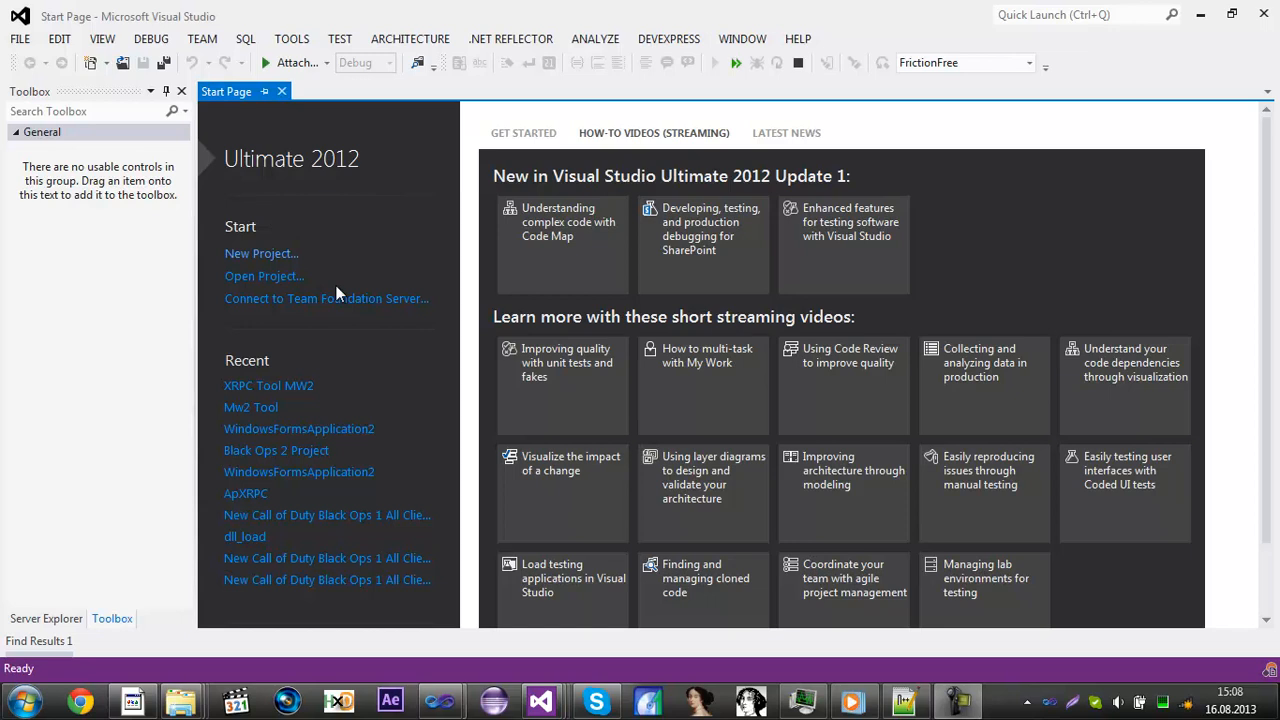
mouse_move(335, 226)
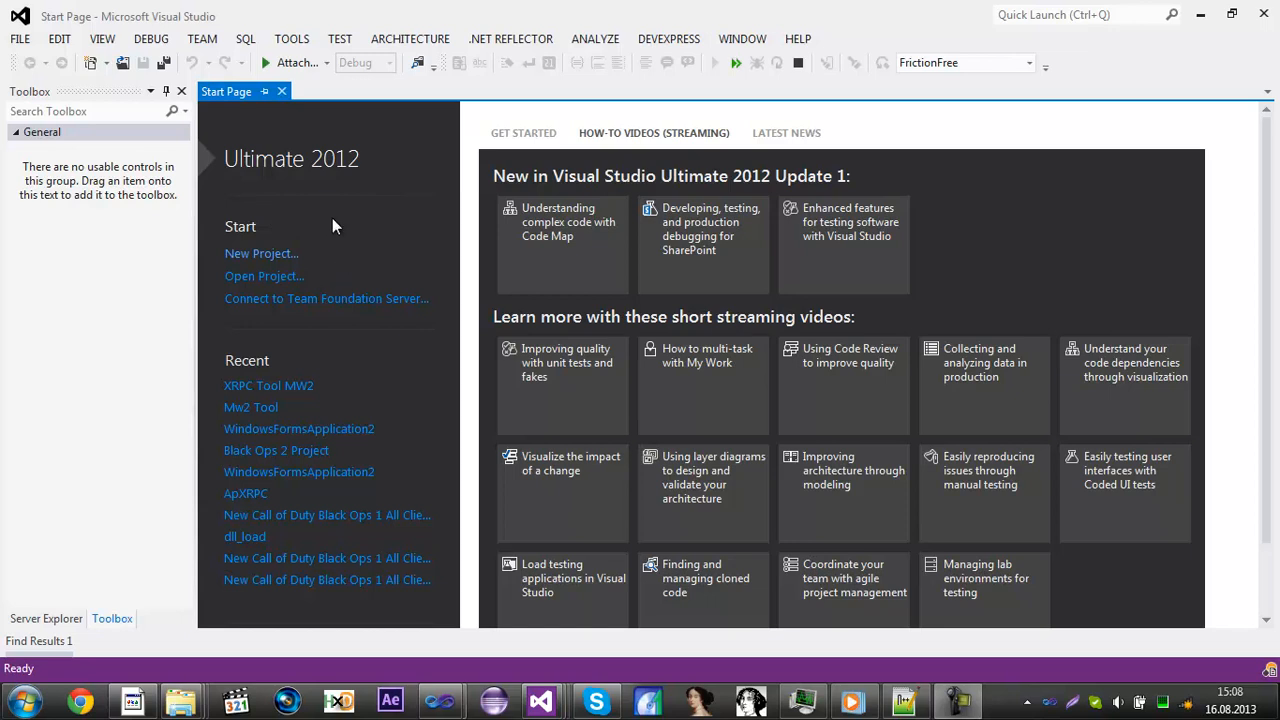
mouse_move(360, 230)
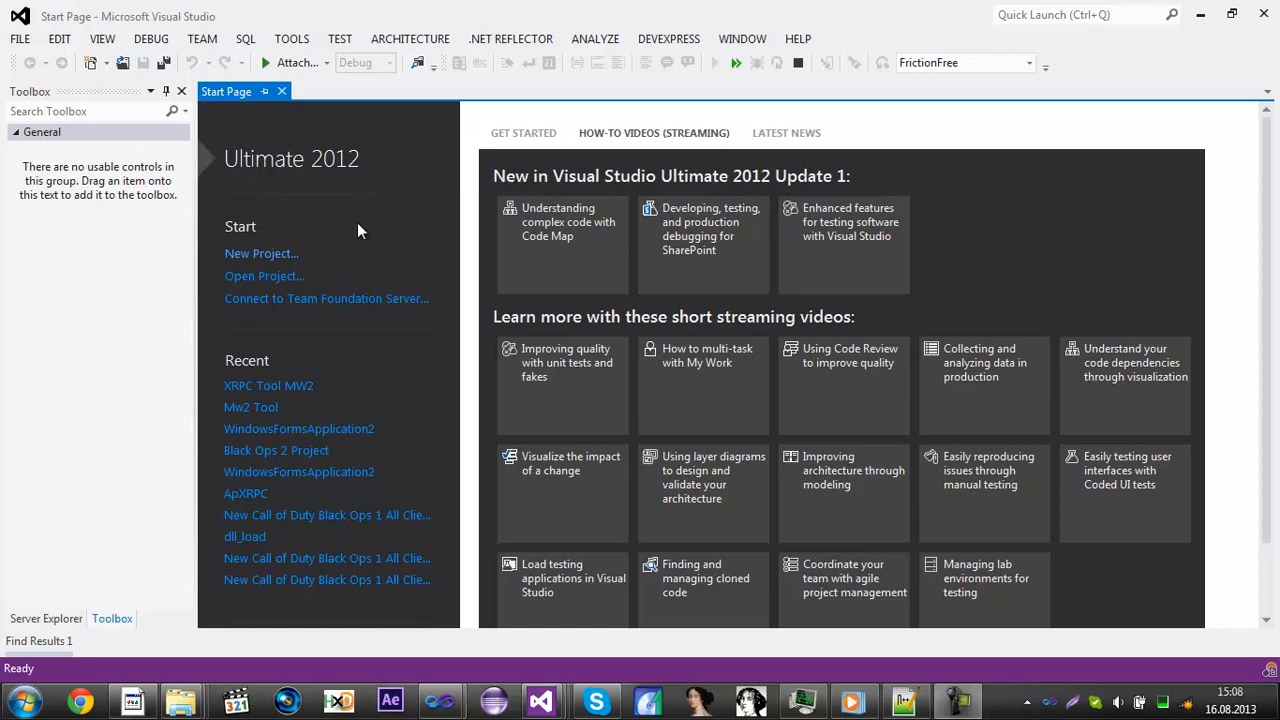
mouse_move(261, 253)
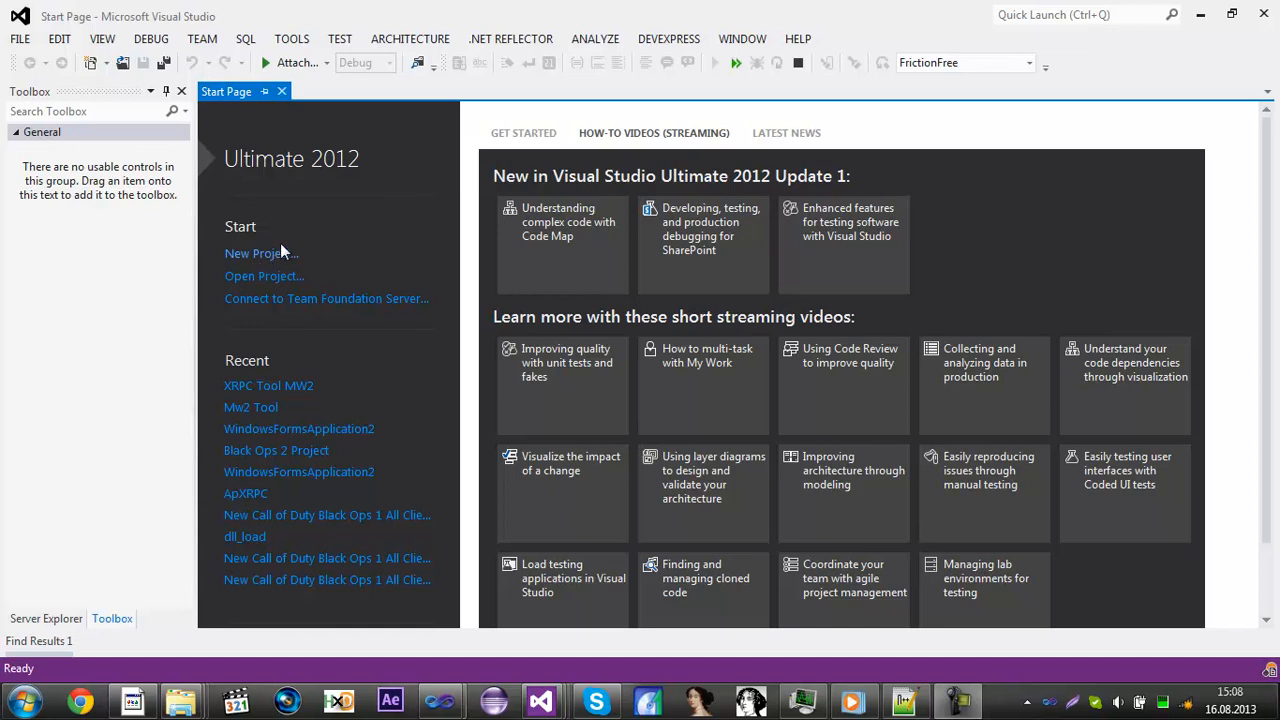
mouse_move(180, 38)
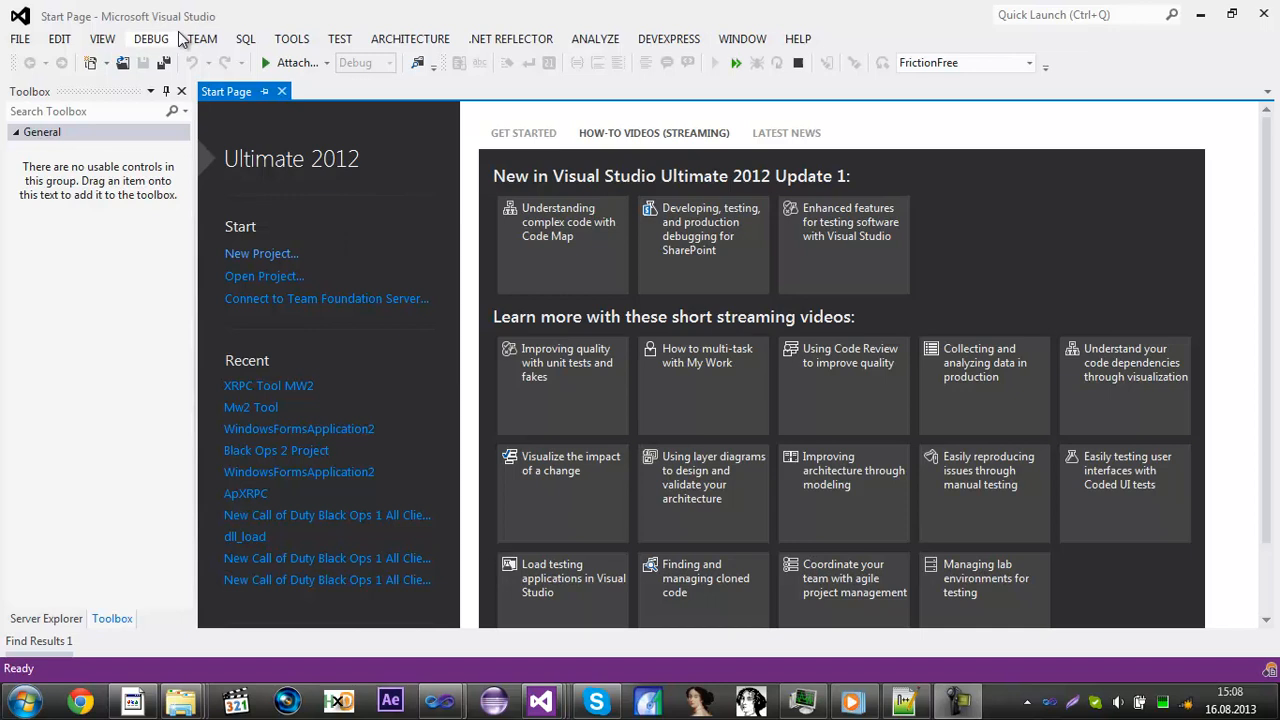
mouse_move(368, 190)
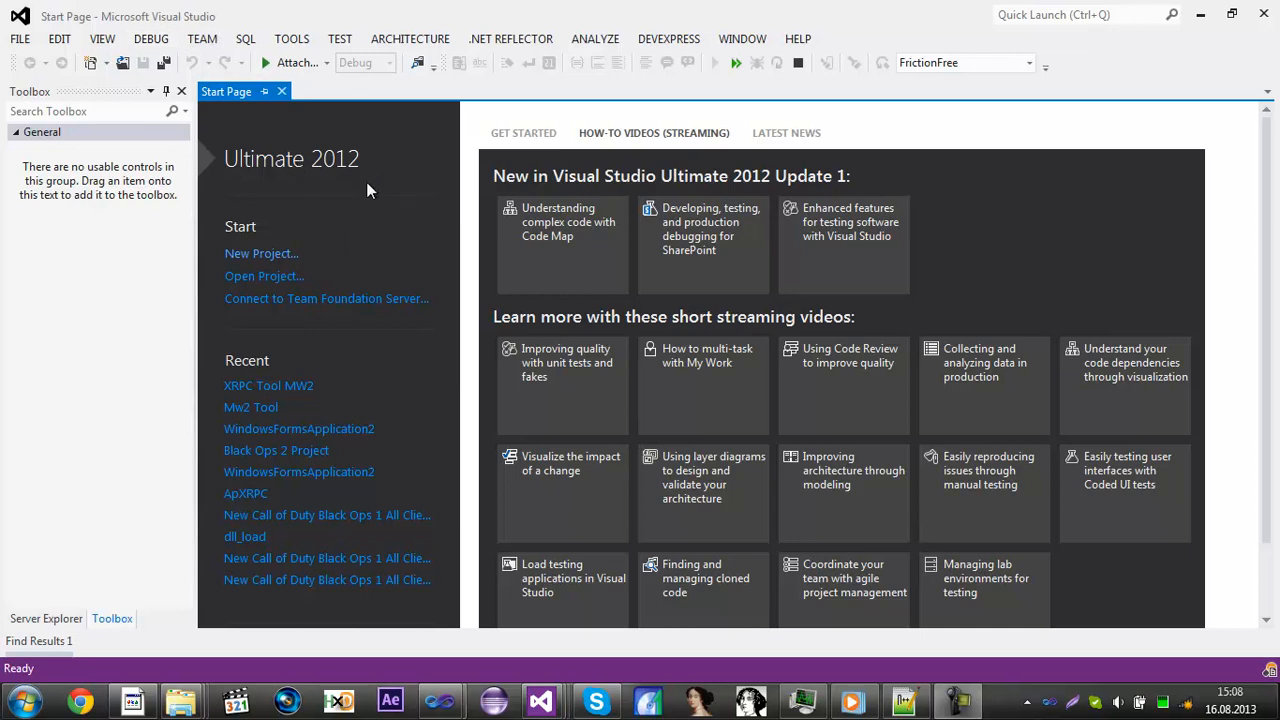
mouse_move(322, 166)
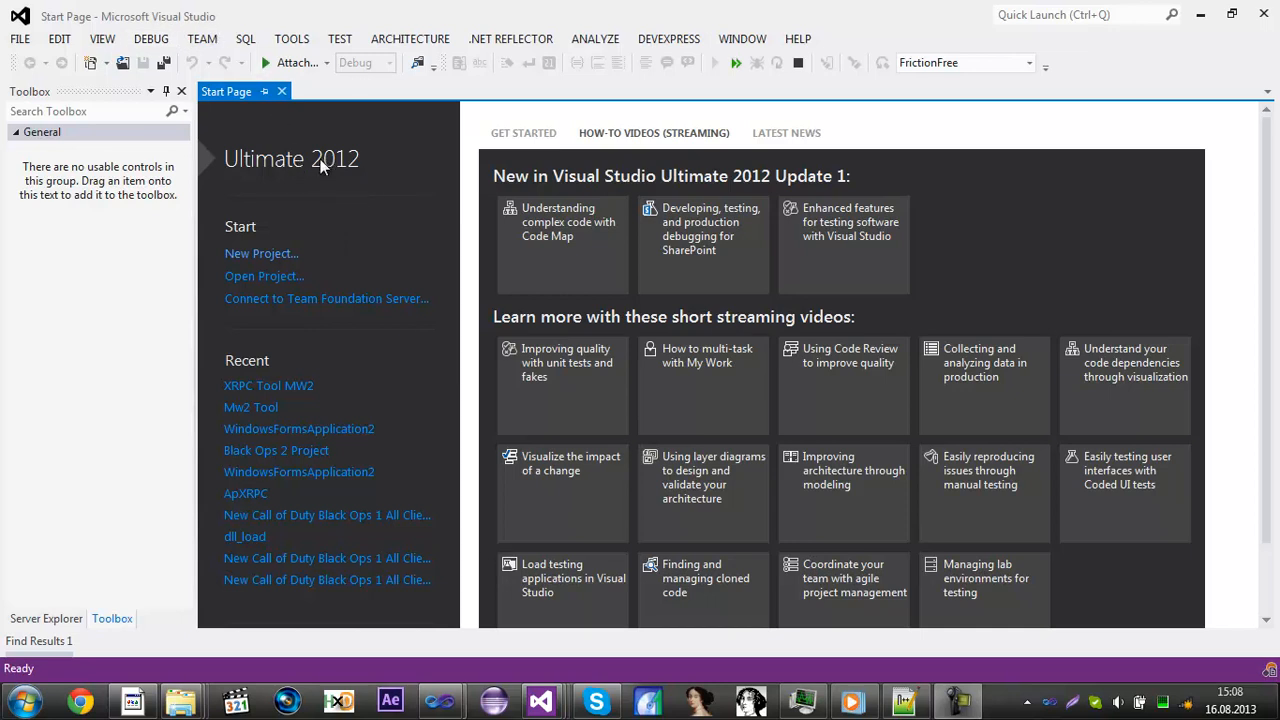
mouse_move(329, 263)
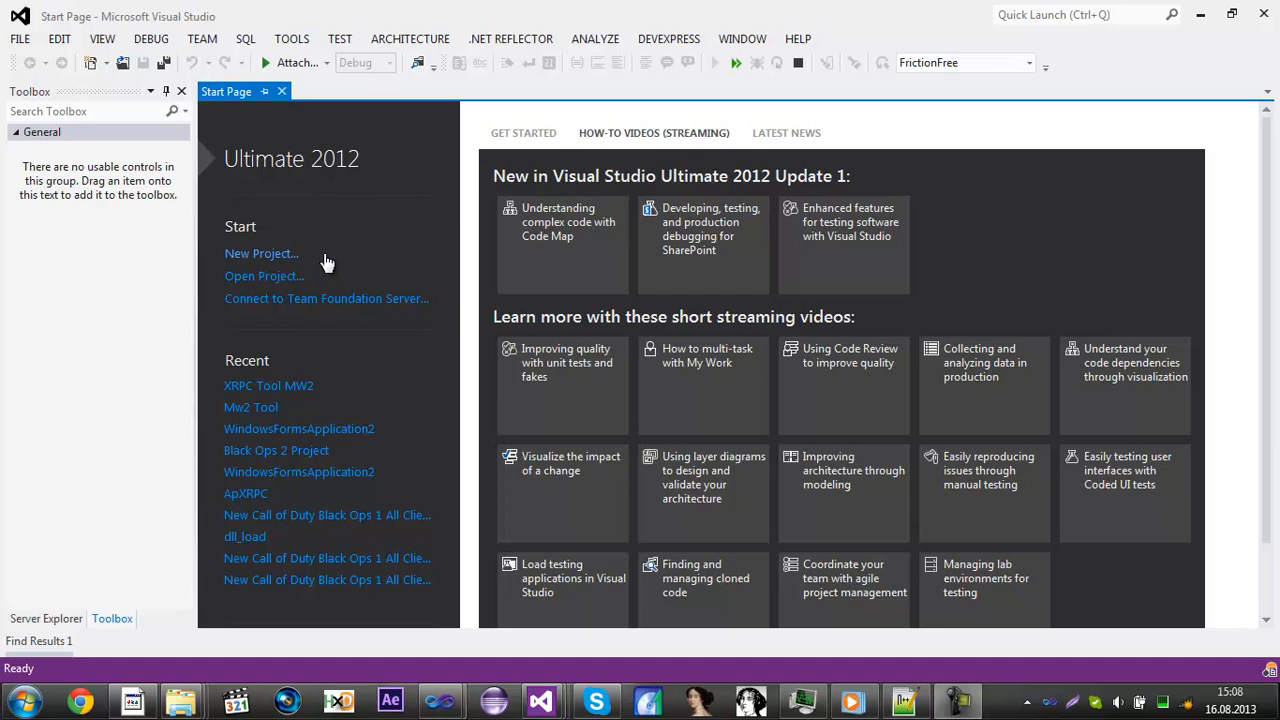
Step: Start a new Visual C# Windows Forms Application project named 'MW2 XRPC Tool TU8'
left_click(261, 253)
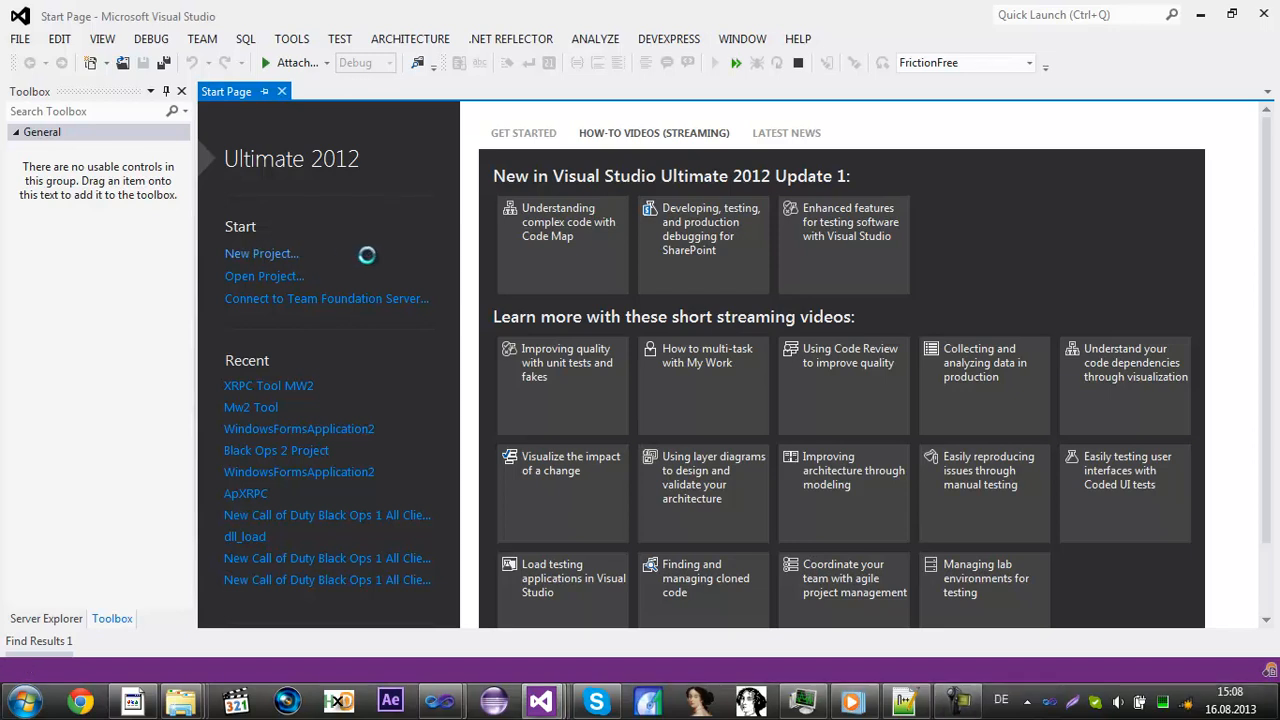
left_click(261, 253)
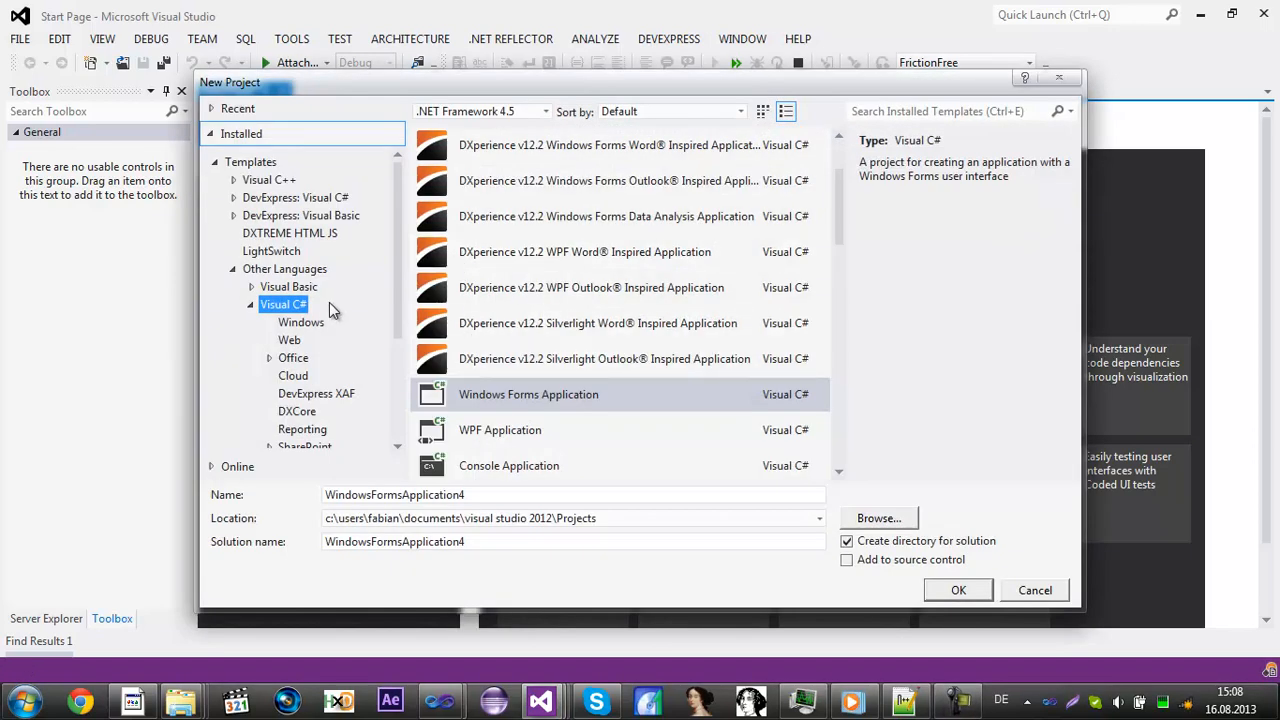
mouse_move(303, 279)
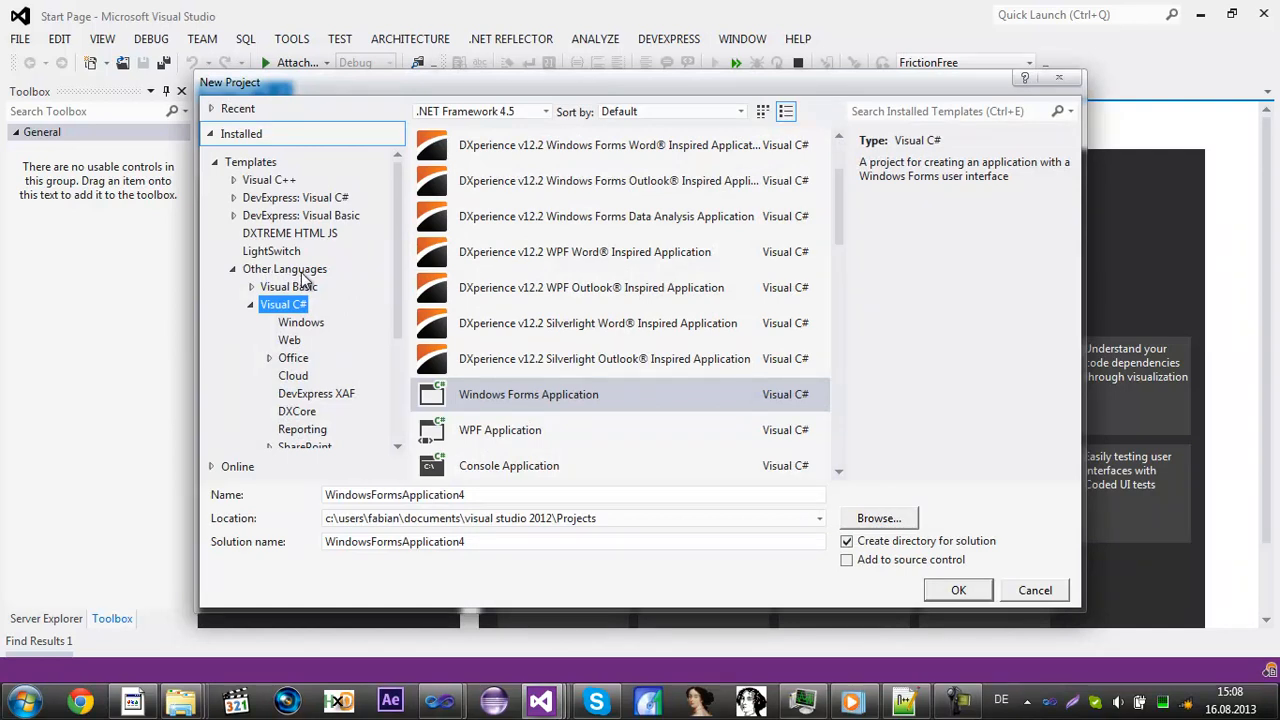
mouse_move(323, 312)
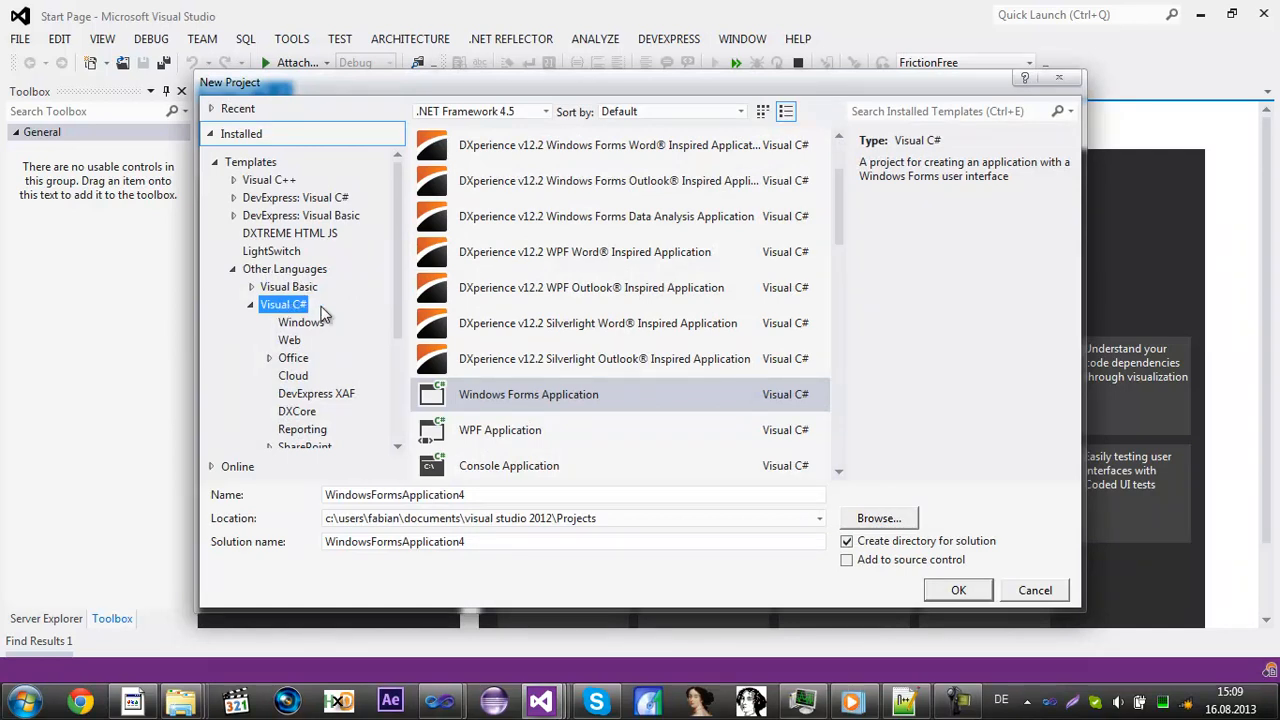
left_click(528, 394)
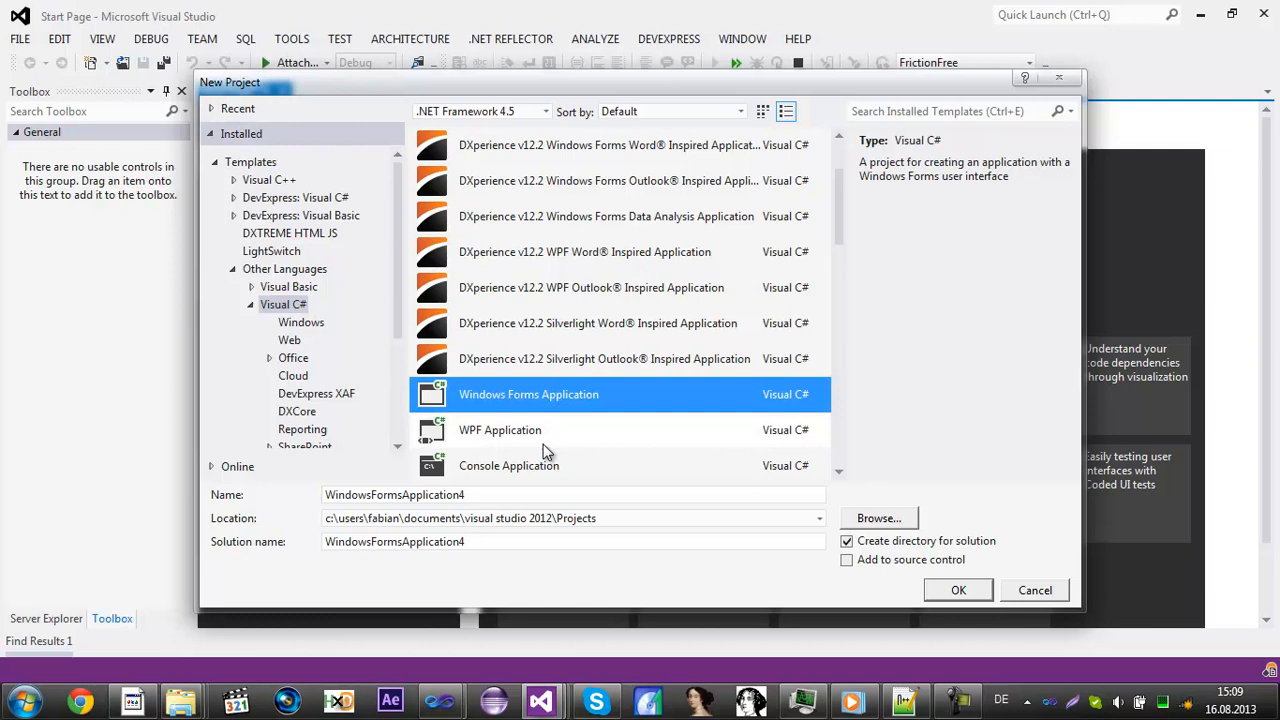
mouse_move(497, 491)
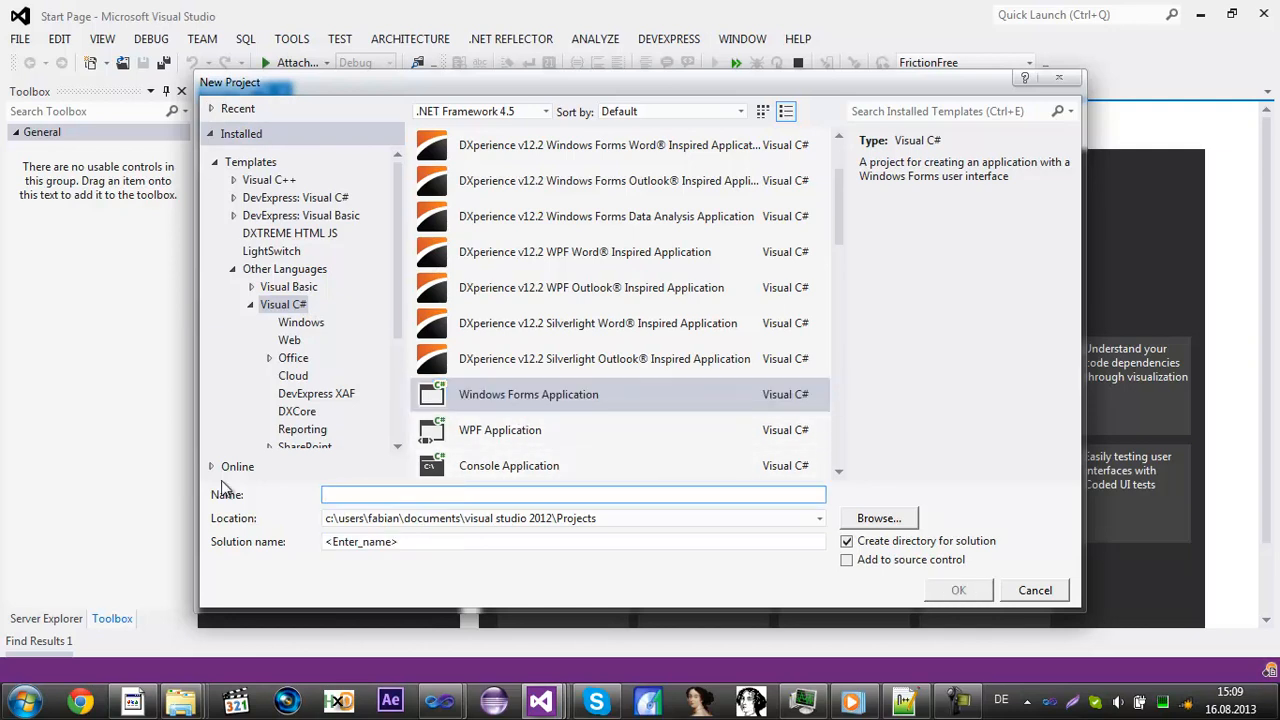
type("MW2 XRPC TO")
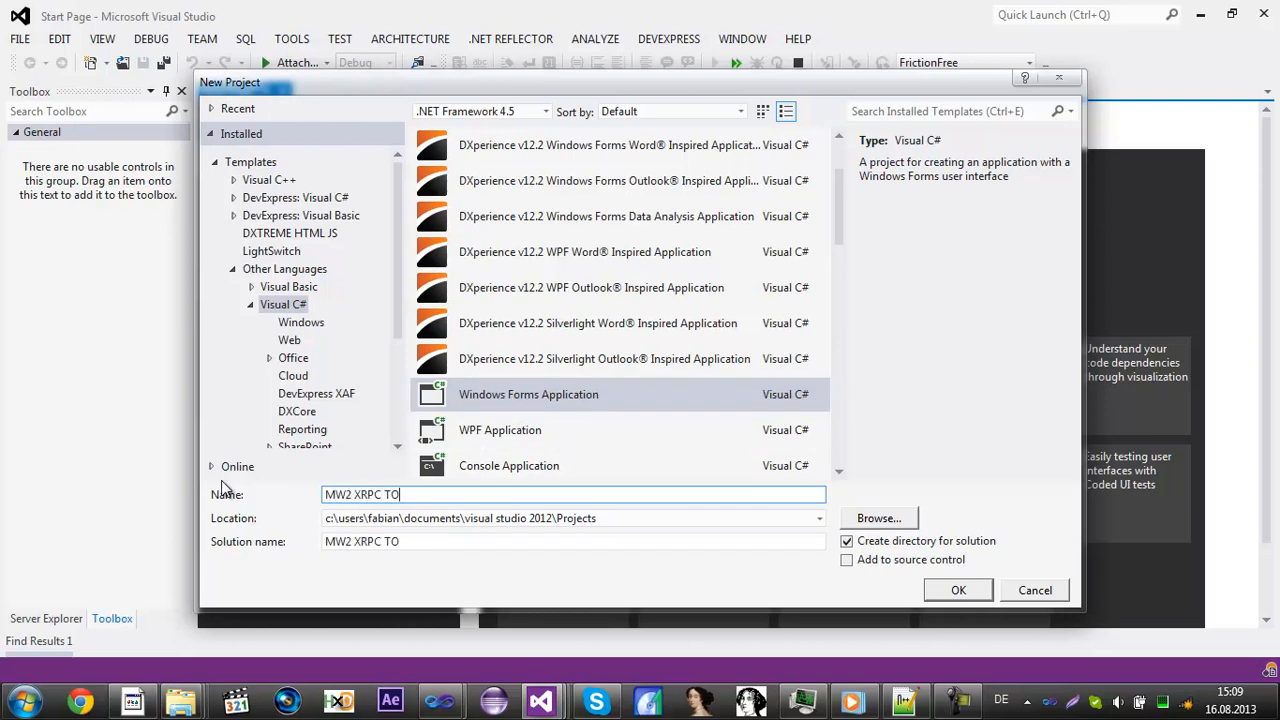
type("ol T")
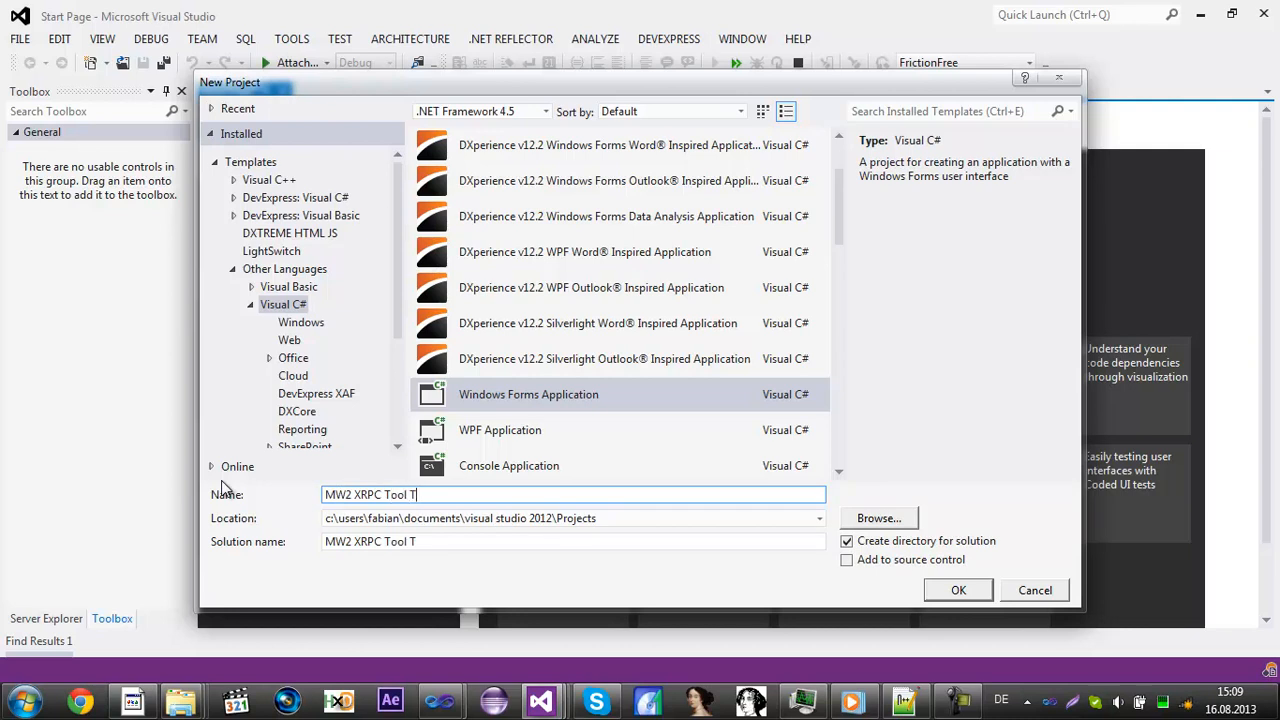
type("U8")
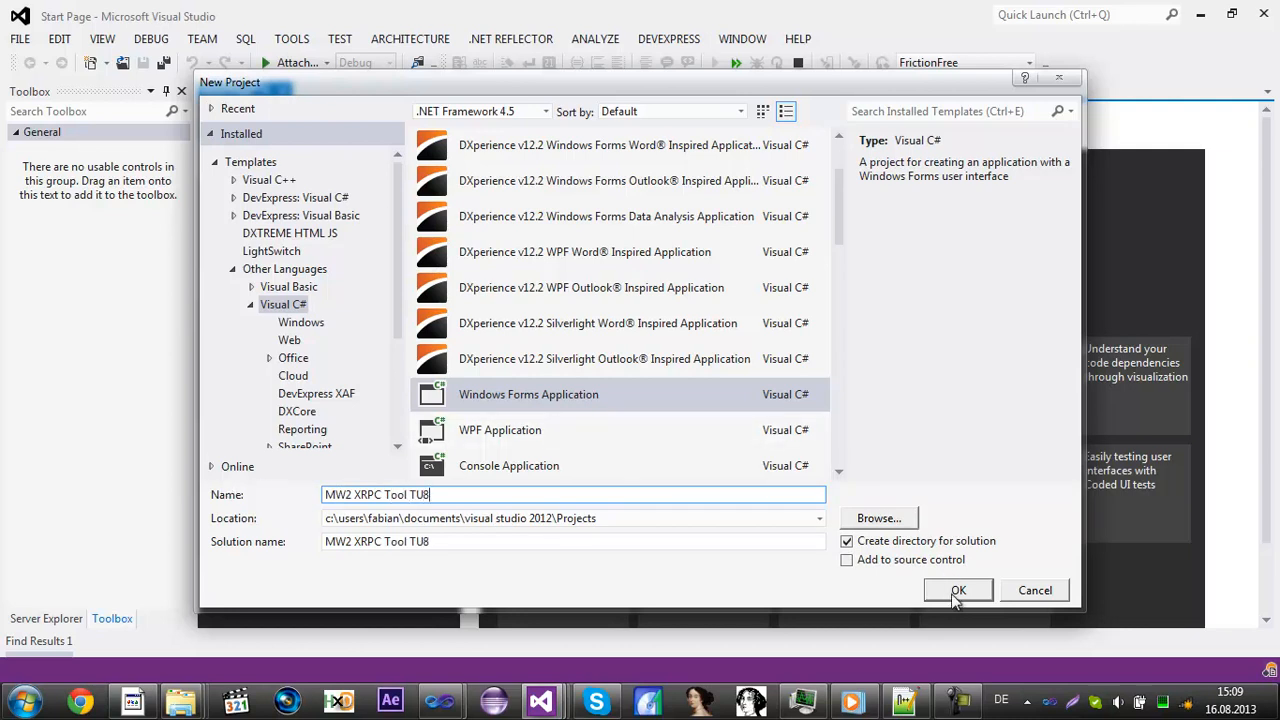
Step: Confirm the new project and drag Form1 wider to about 526 by 274
left_click(957, 590)
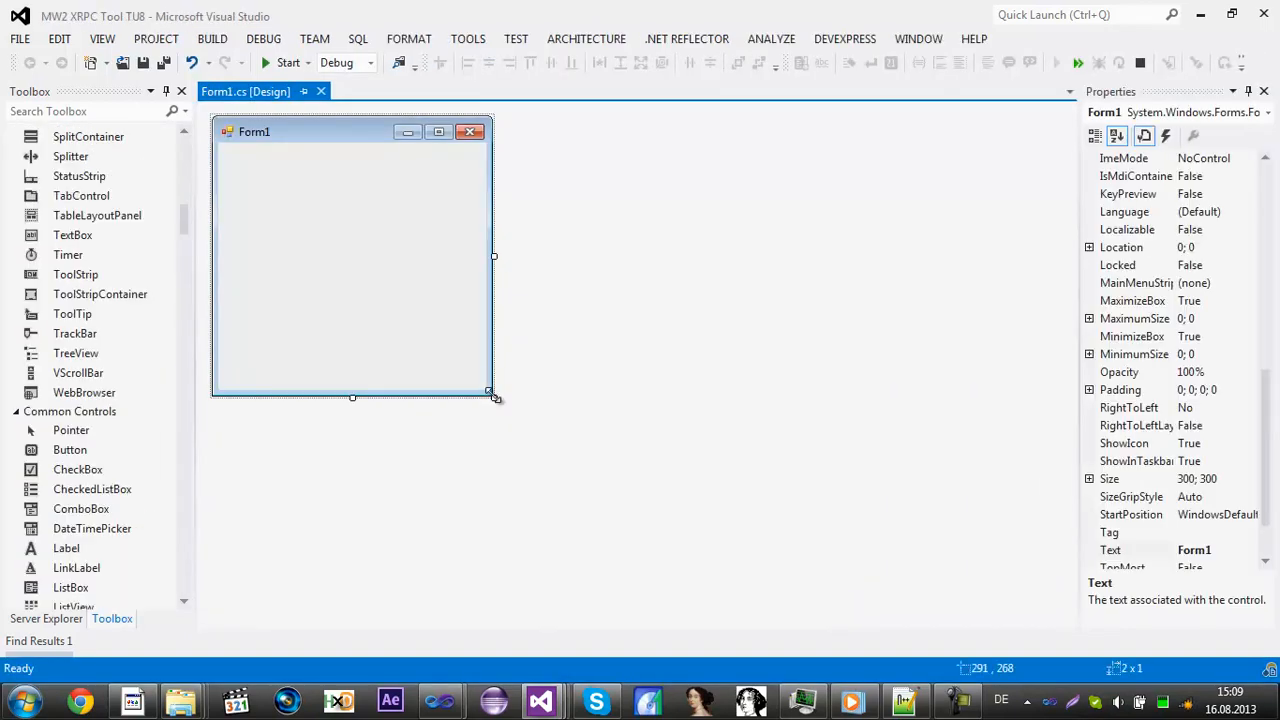
left_click_drag(494, 397, 725, 382)
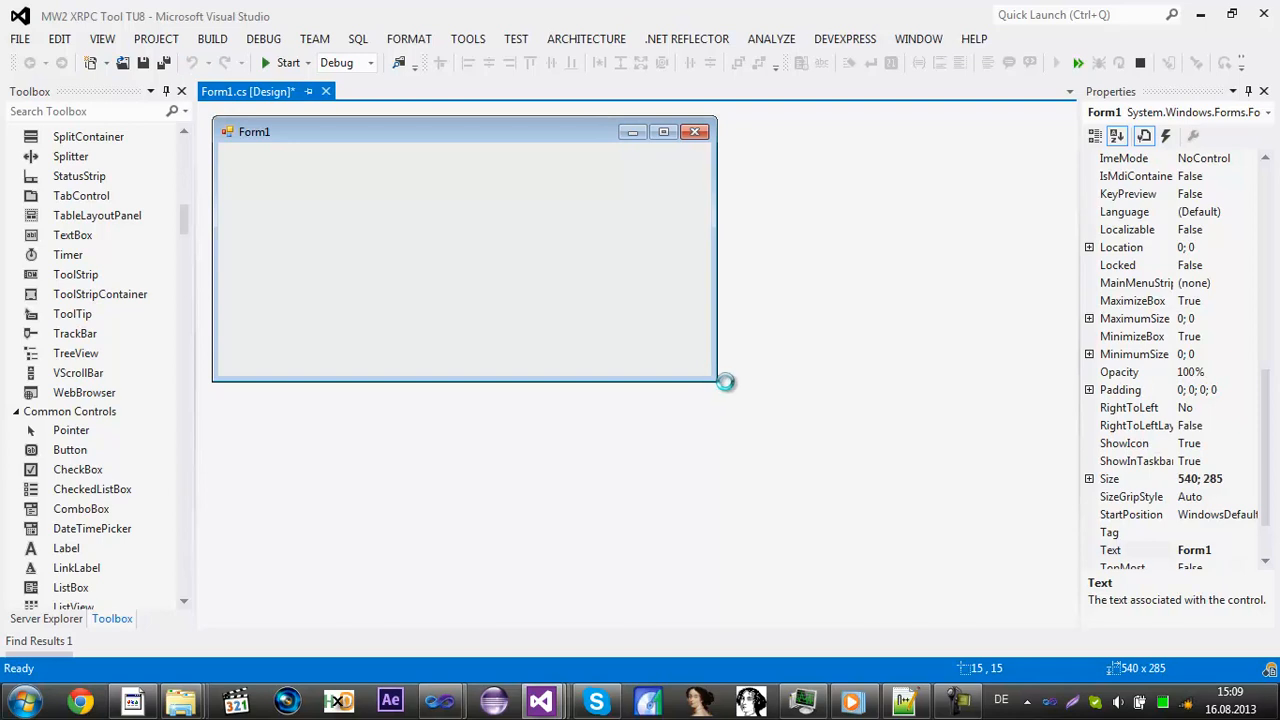
left_click_drag(725, 383, 733, 383)
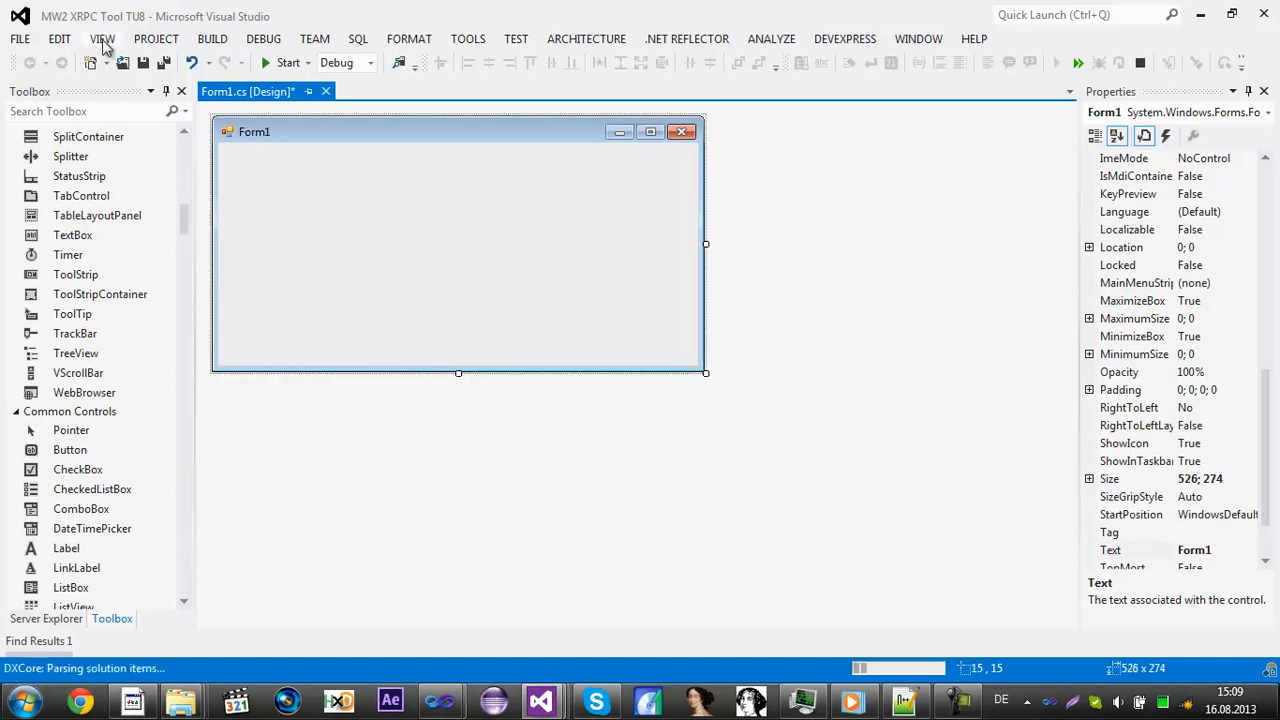
Step: Show Solution Explorer from the View menu, expand the project and select References
left_click(102, 38)
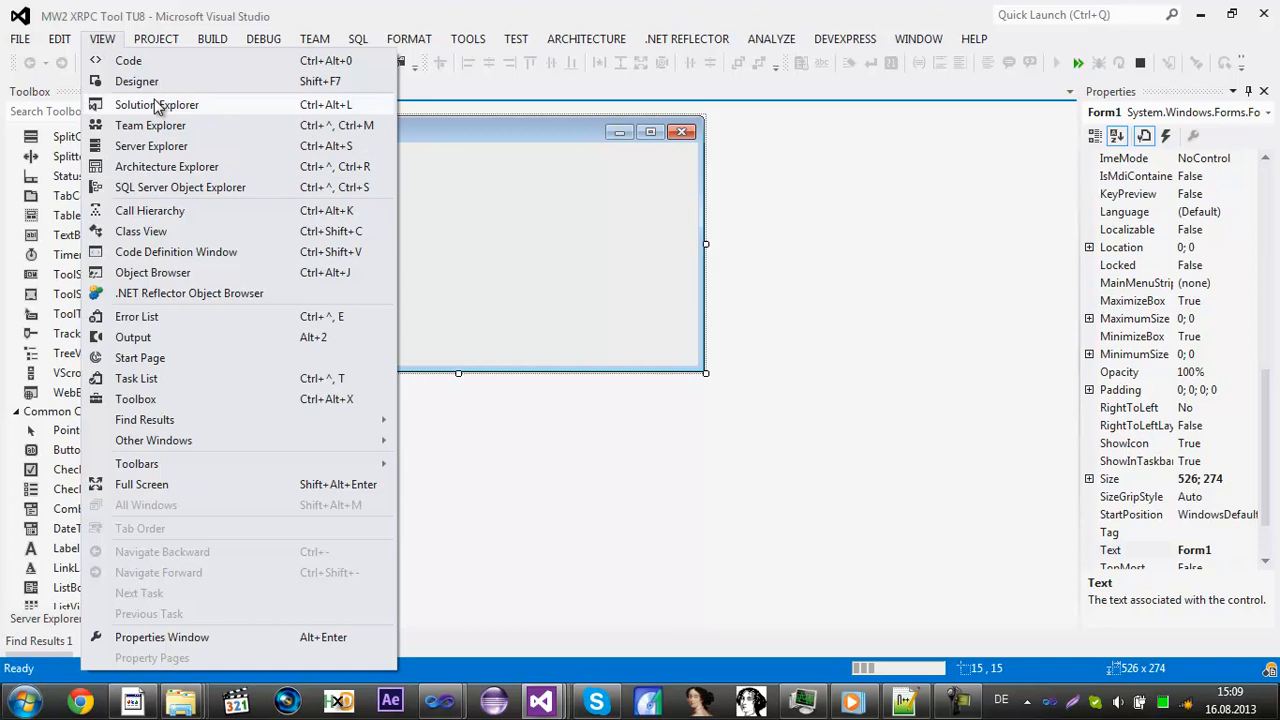
left_click(156, 104)
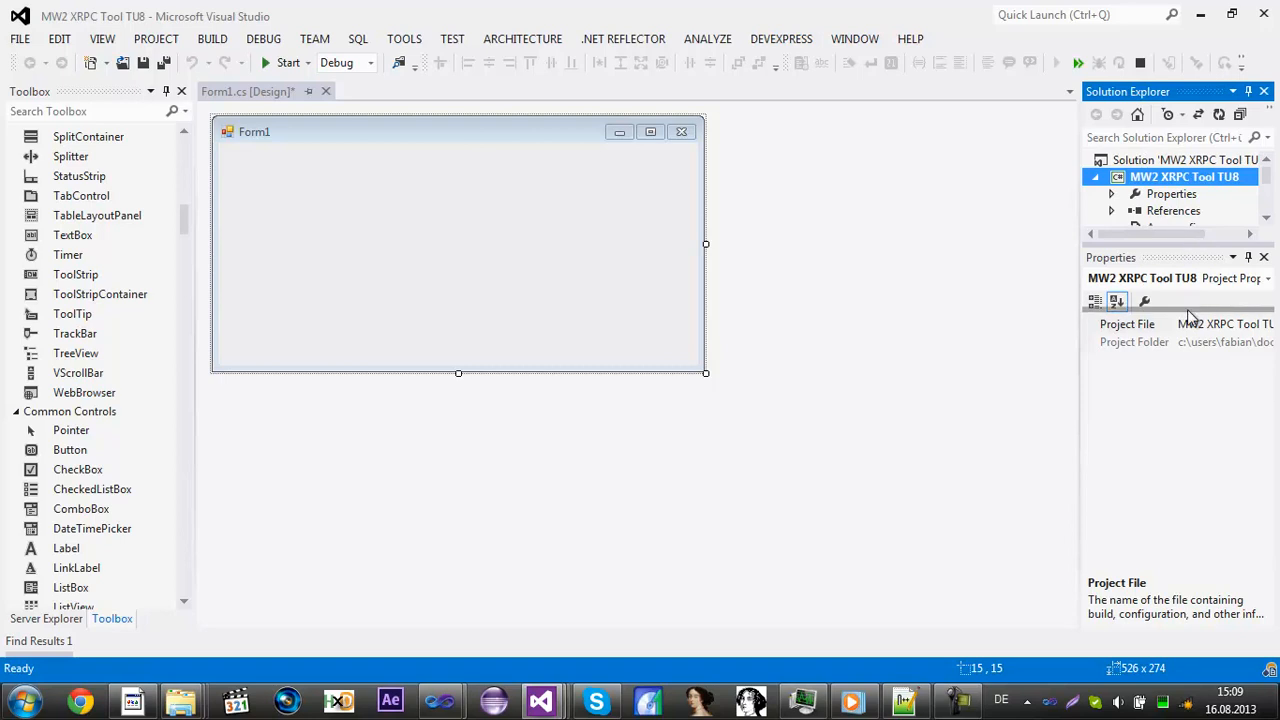
left_click(1173, 210)
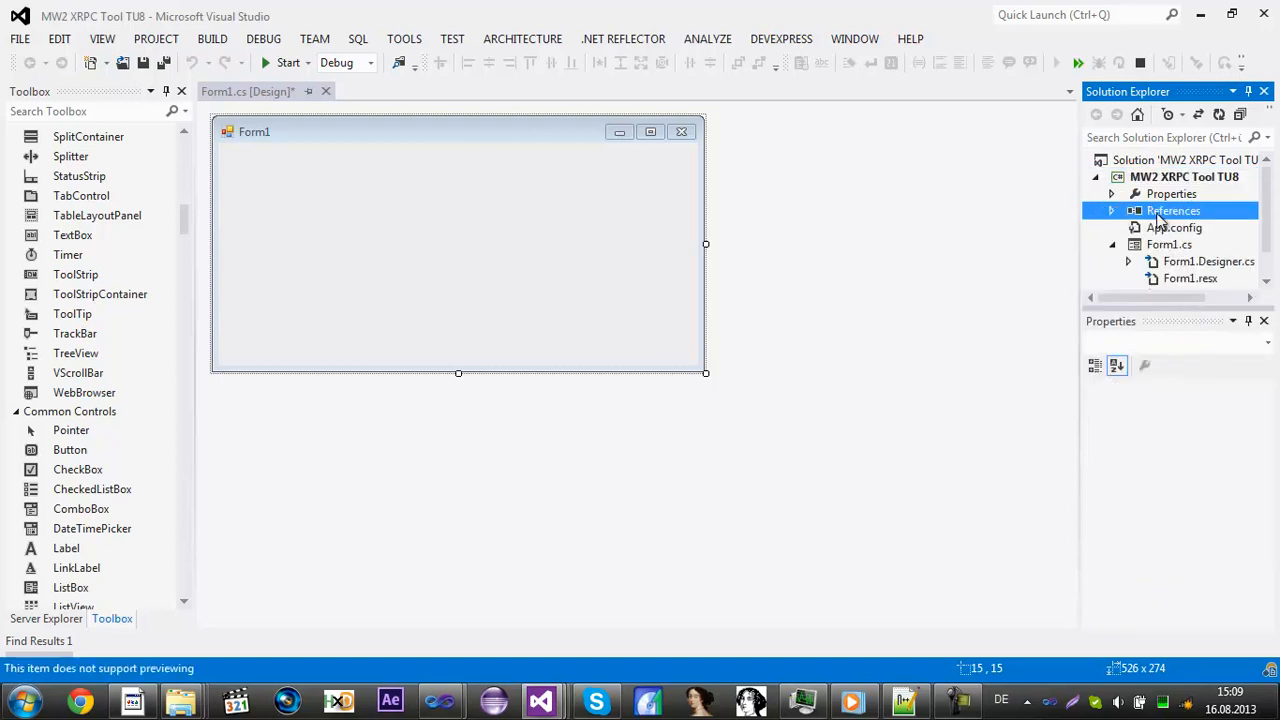
left_click(1173, 210)
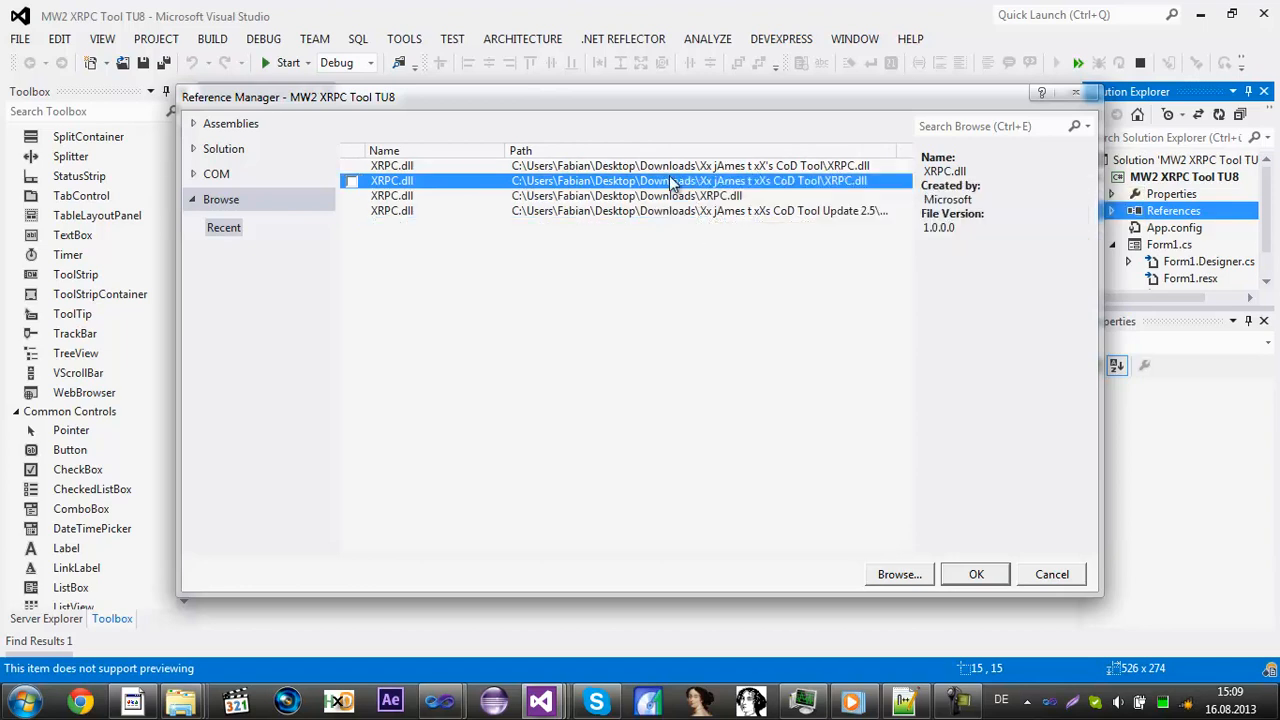
Step: Tick the CoD Tool XRPC.dll in Reference Manager after browsing the folder
left_click(351, 181)
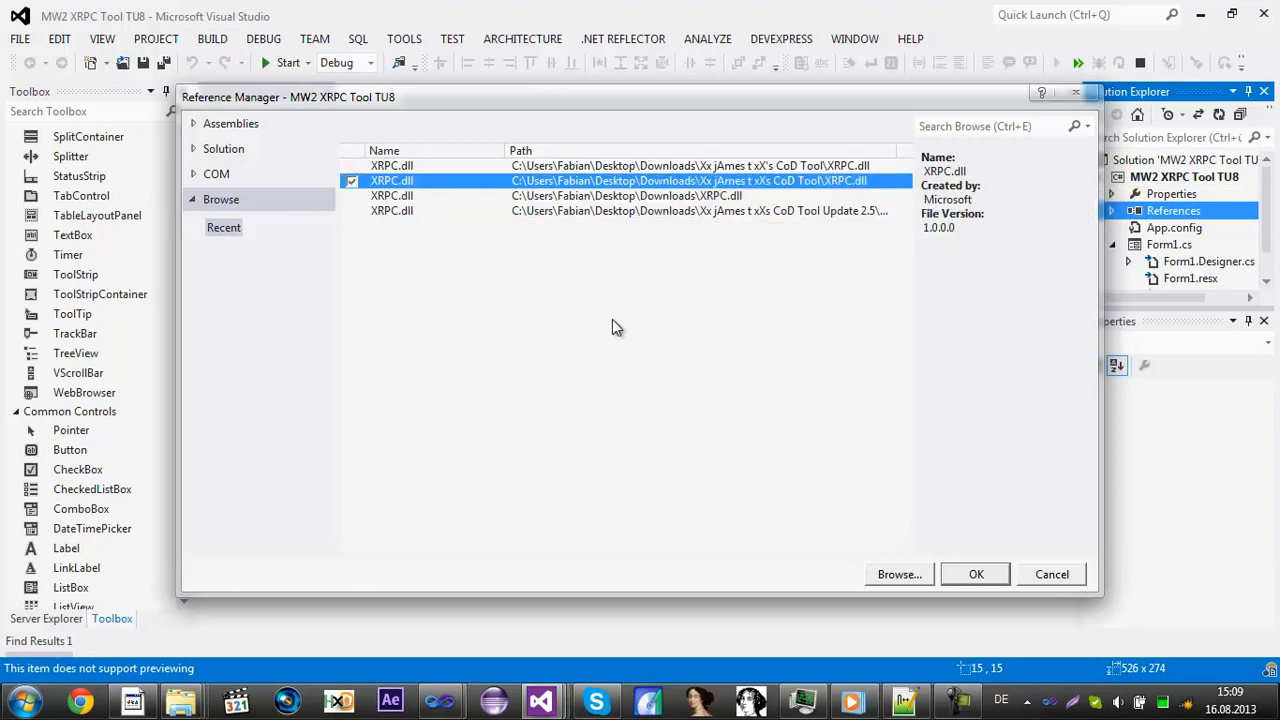
mouse_move(867, 510)
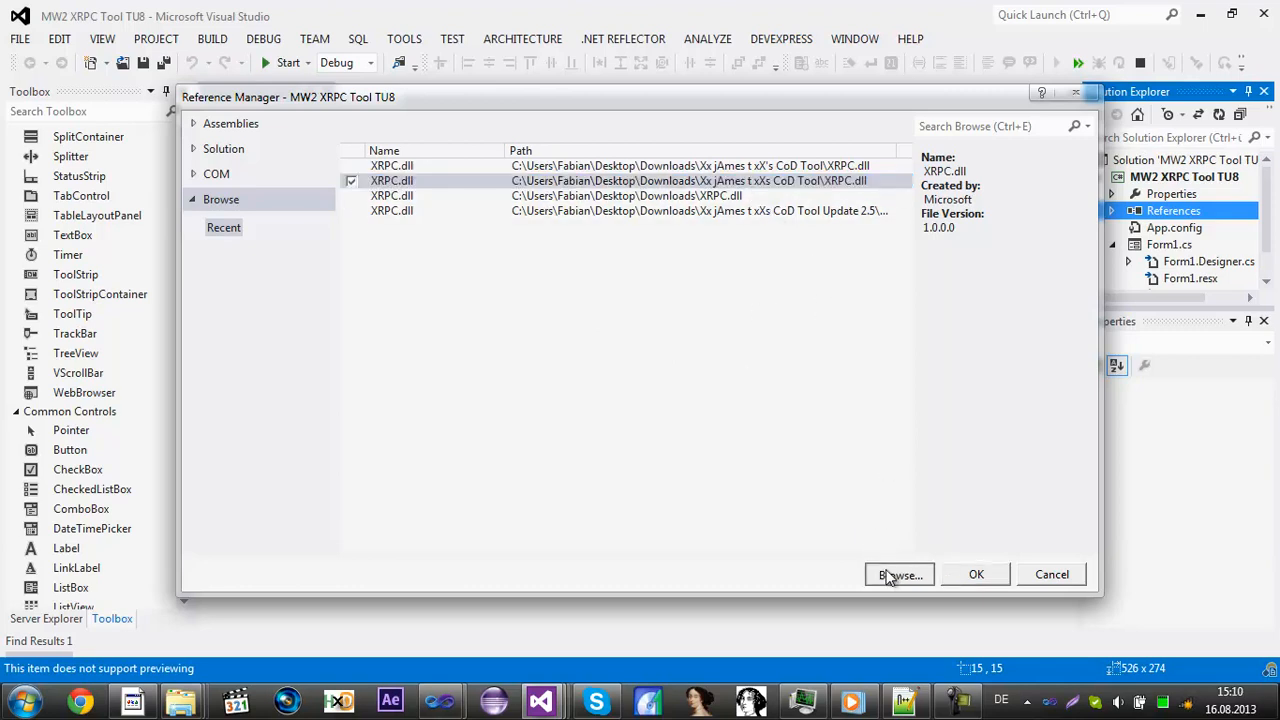
left_click(899, 574)
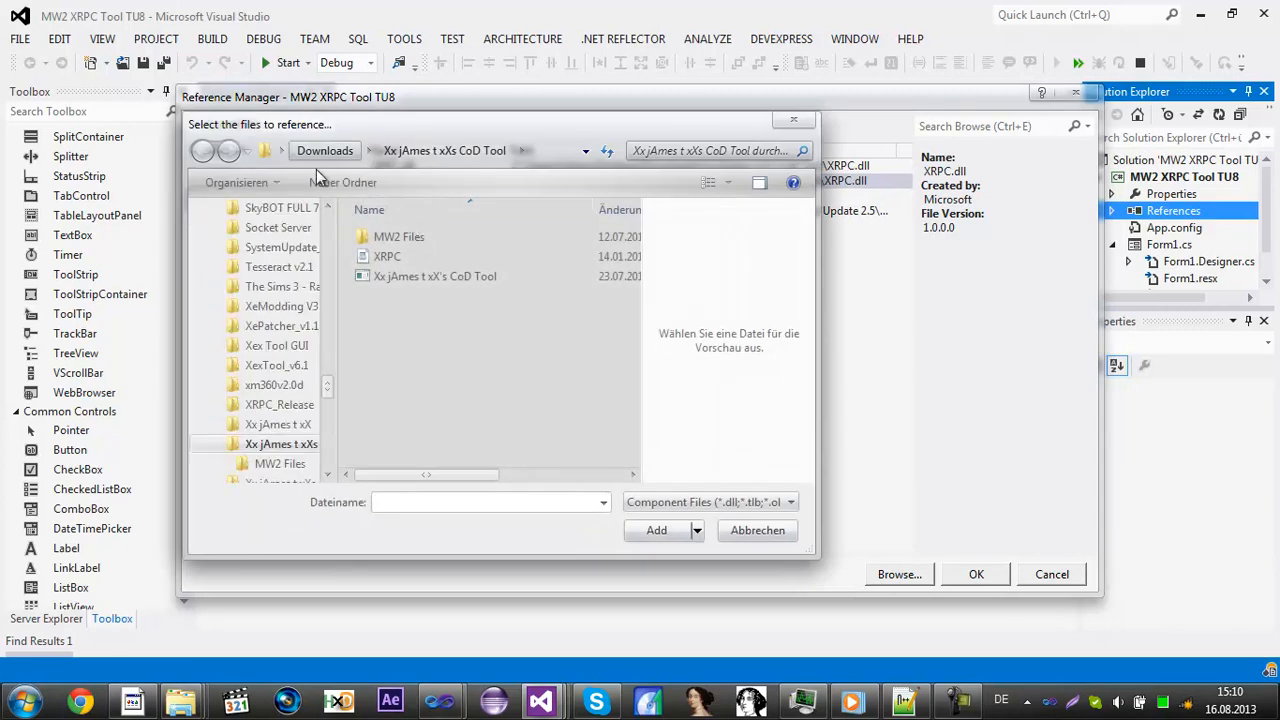
mouse_move(388, 256)
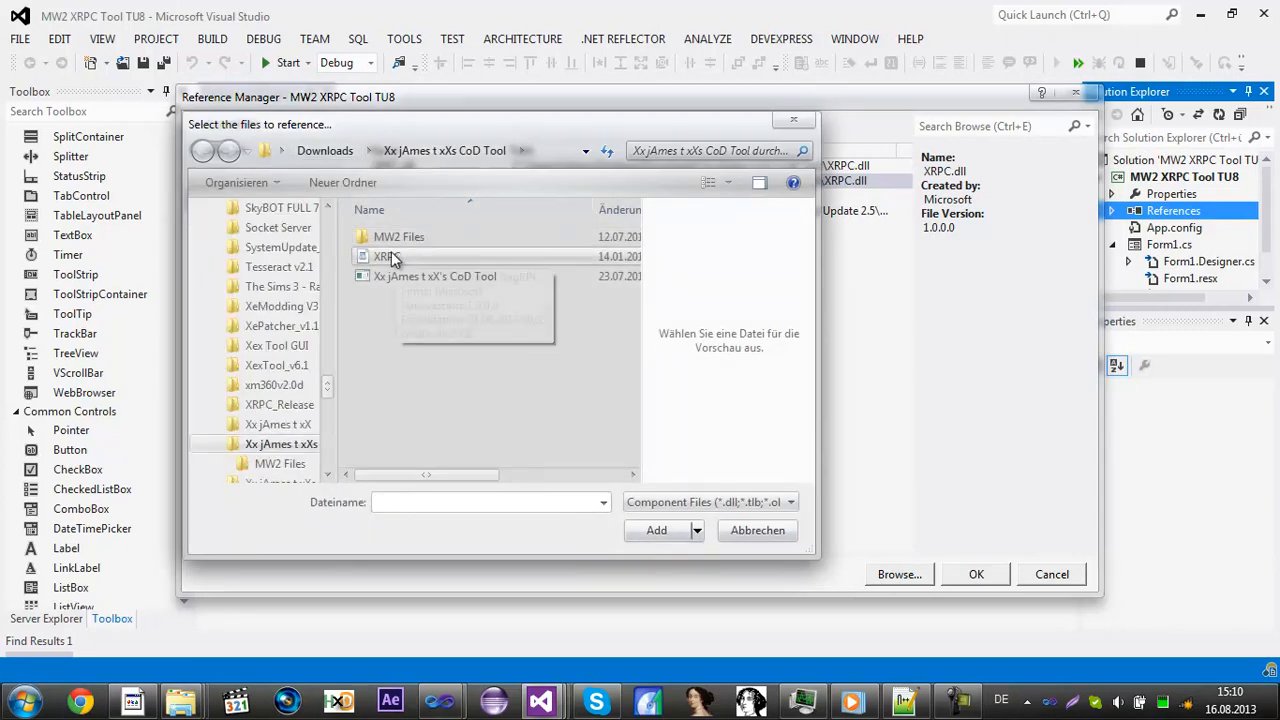
mouse_move(420, 258)
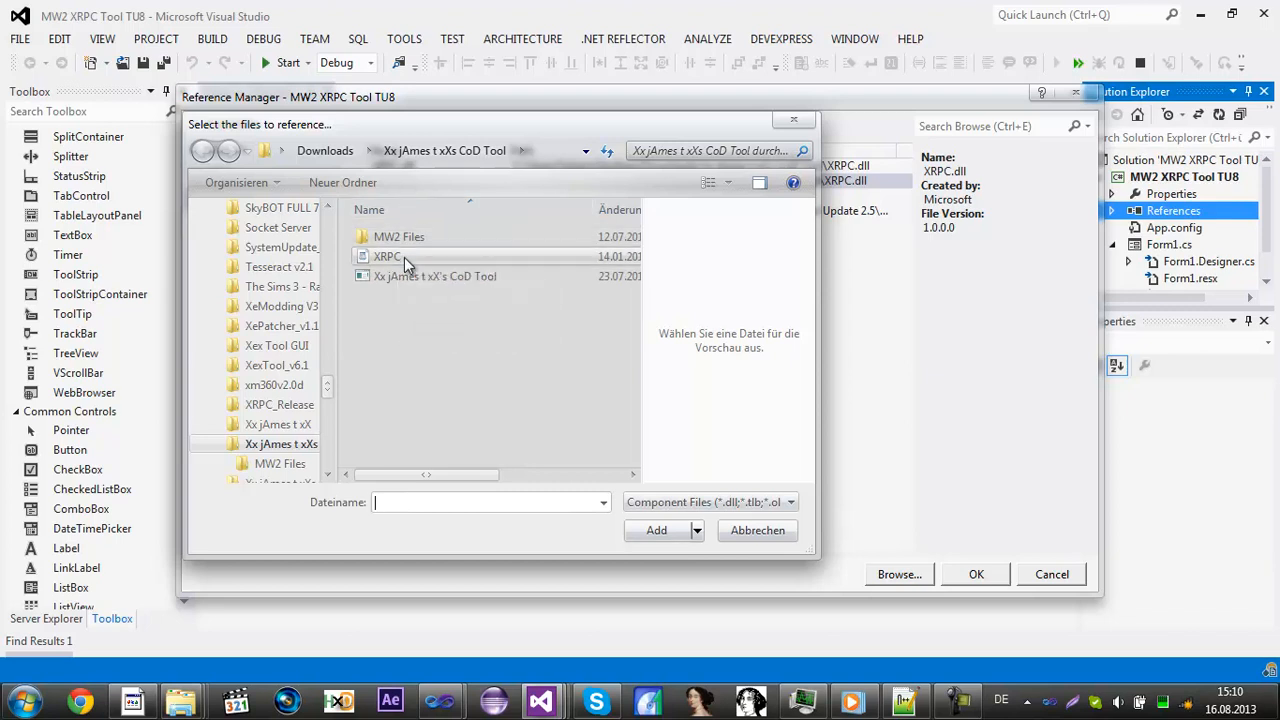
left_click(387, 256)
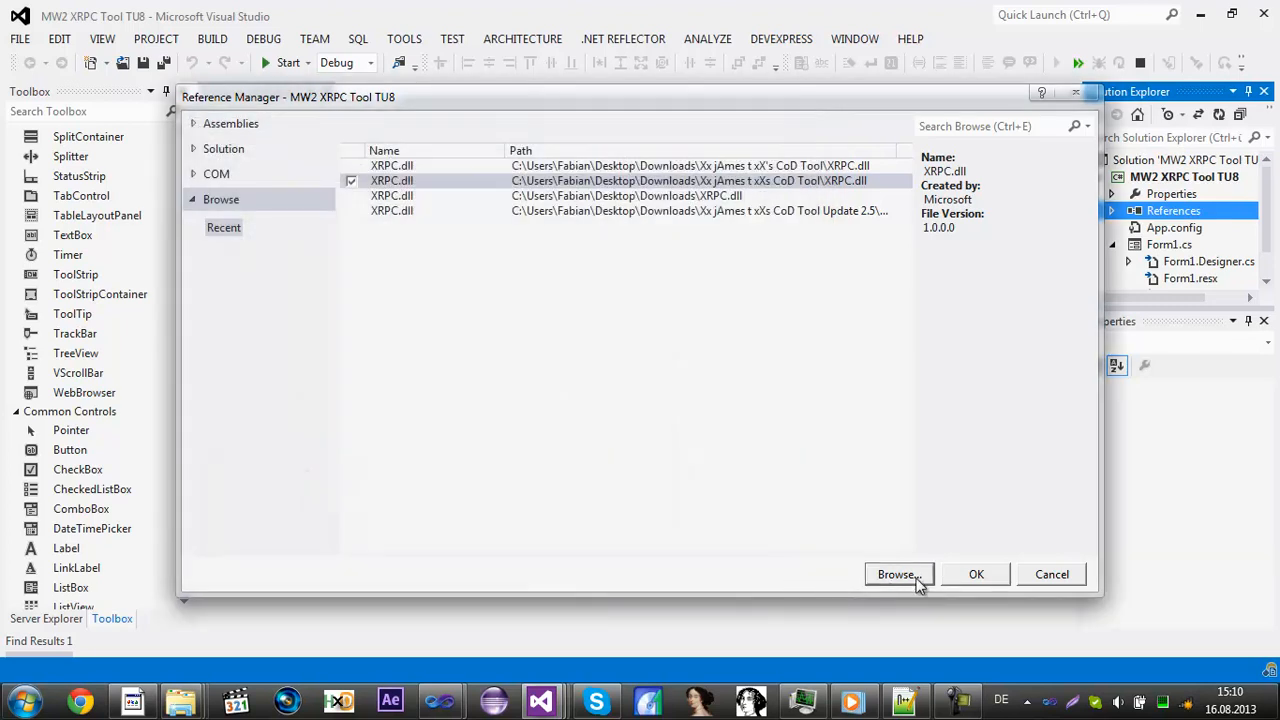
mouse_move(962, 580)
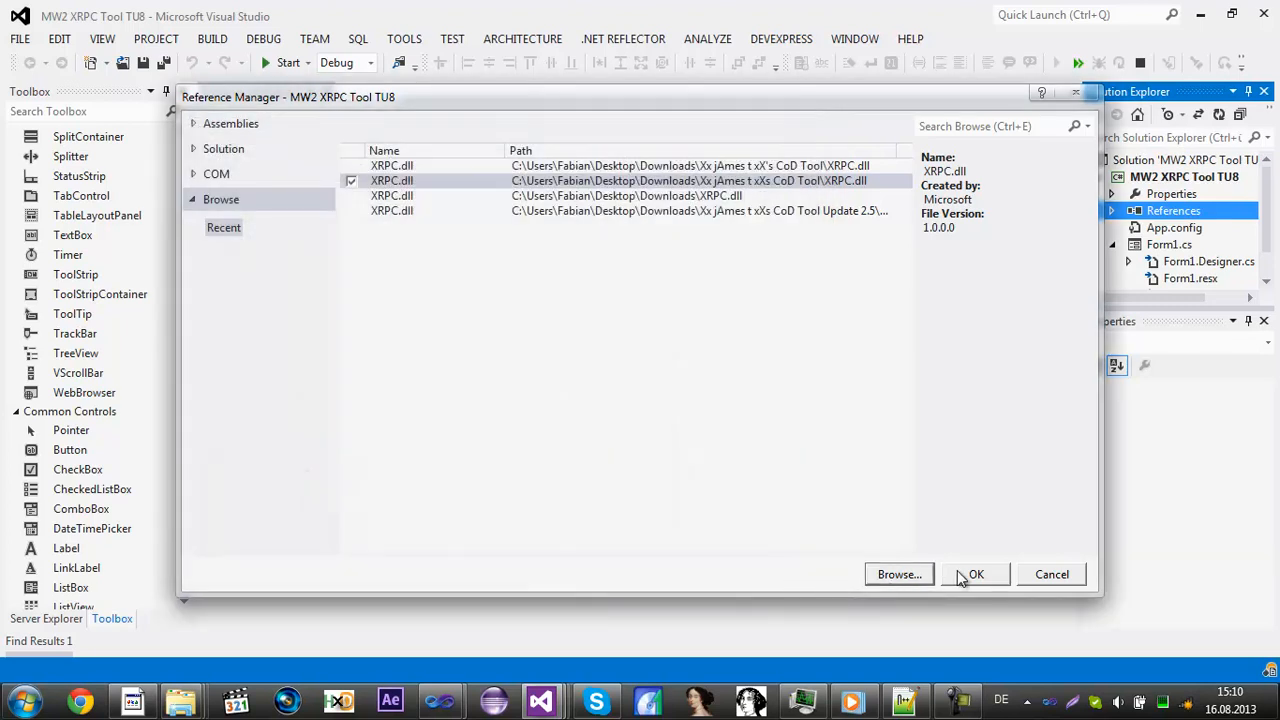
Step: Add the XRPC.dll reference, hide Solution Explorer, and set the form title to 'Mw2 Tool'
left_click(976, 574)
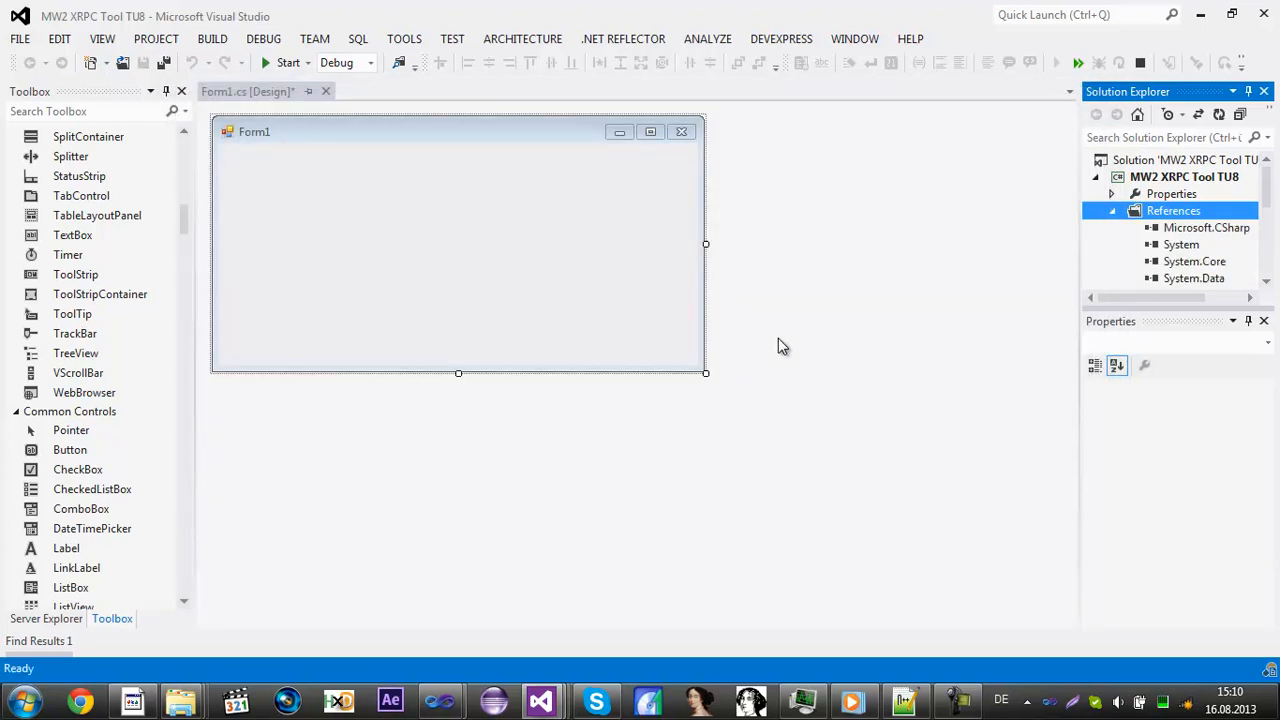
mouse_move(1131, 282)
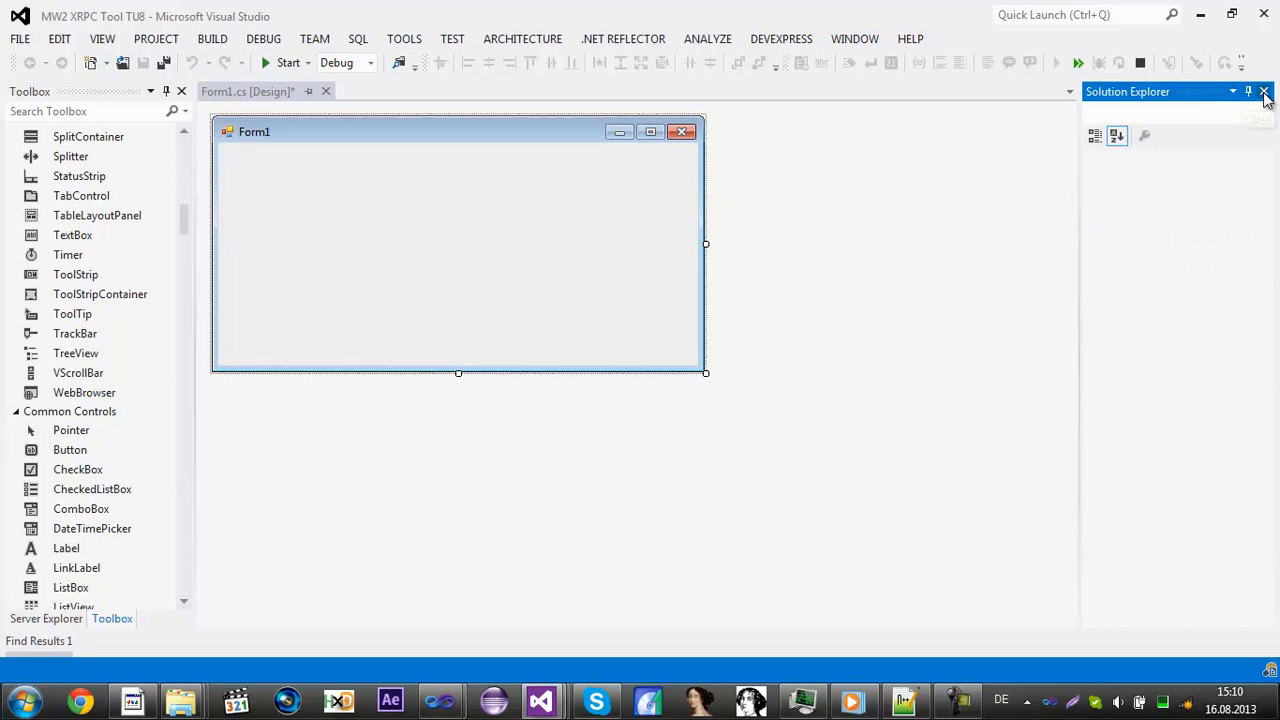
left_click(1264, 91)
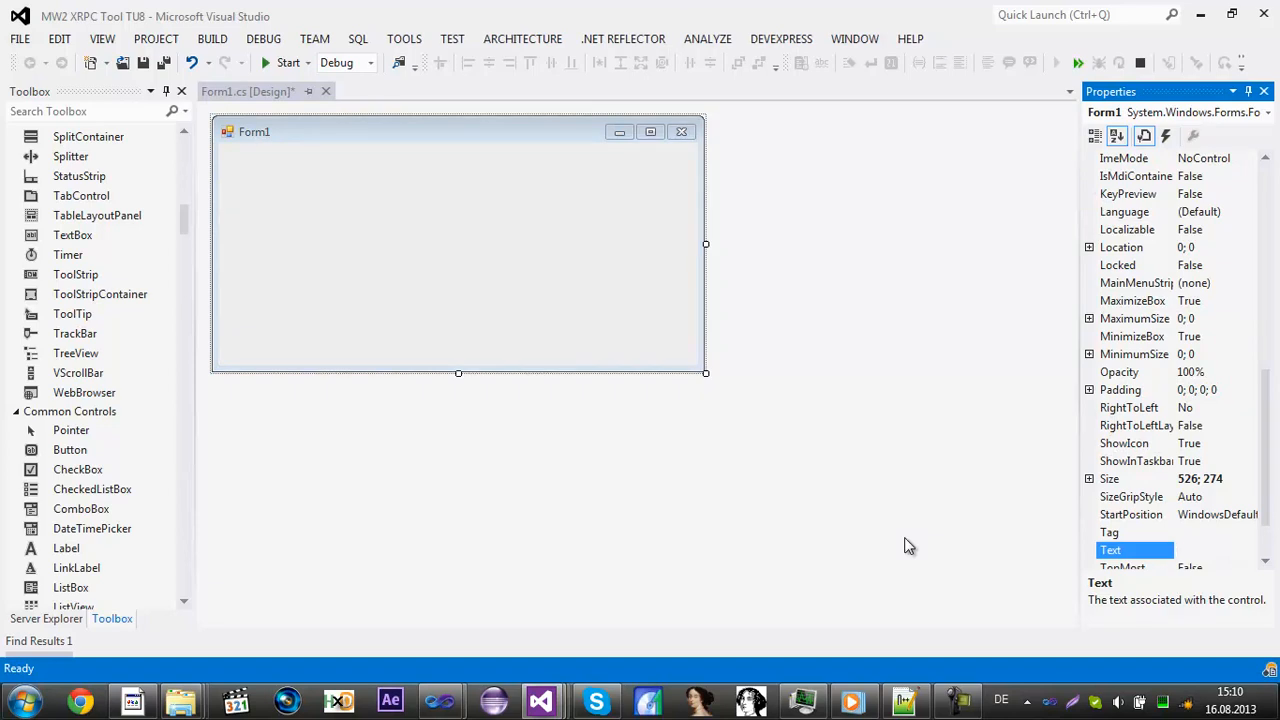
type("Mw2 TO")
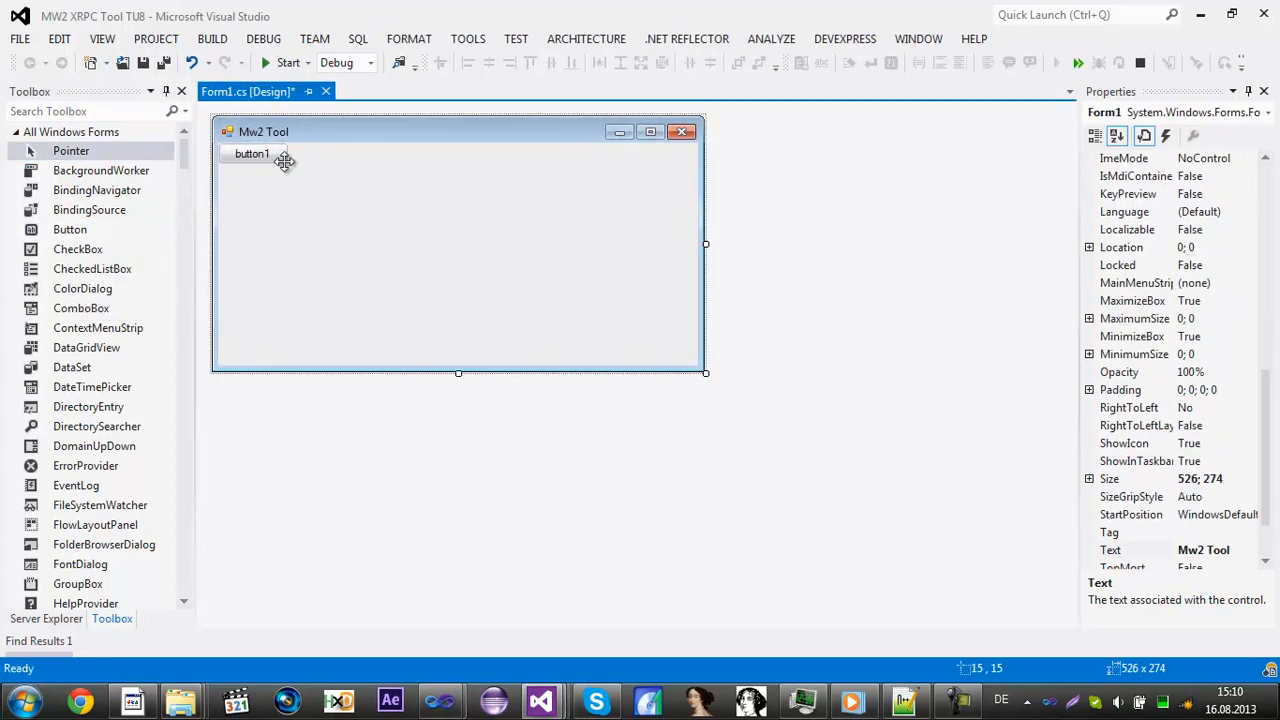
Step: Move button1 to the top centre, widen it to 96 by 23, and label it 'Connect'
left_click_drag(252, 153, 432, 165)
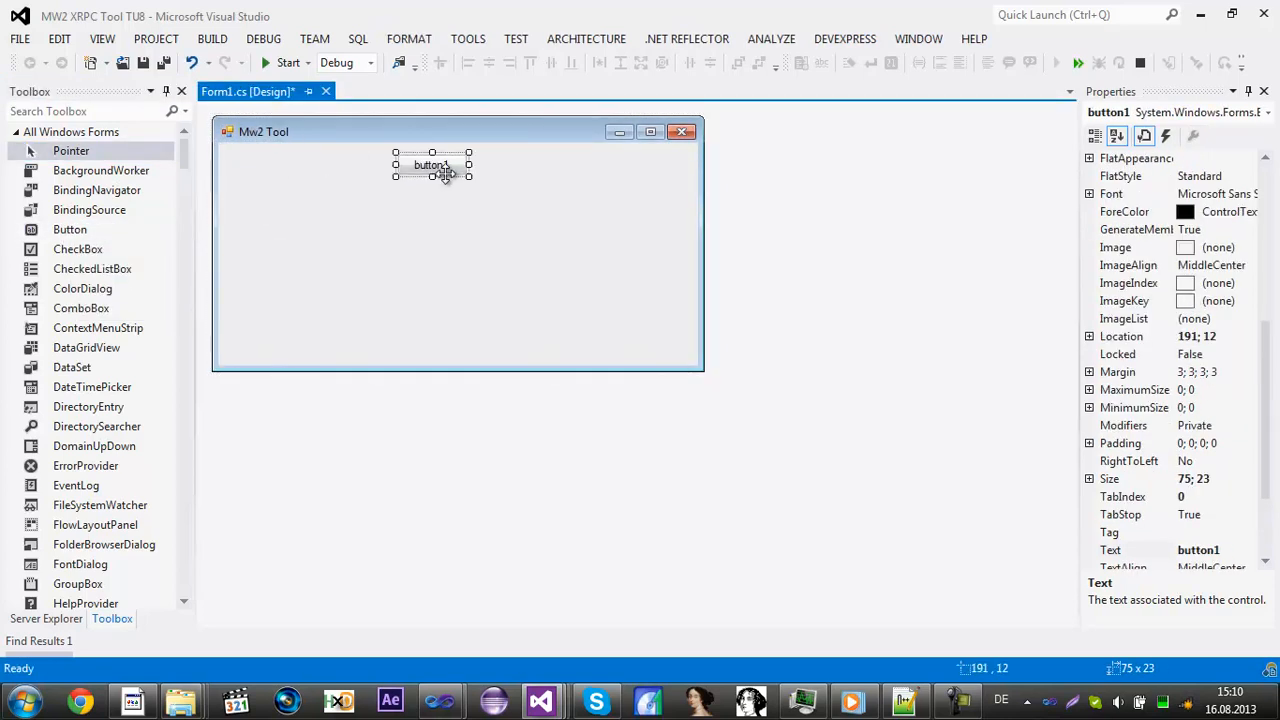
left_click_drag(468, 165, 489, 165)
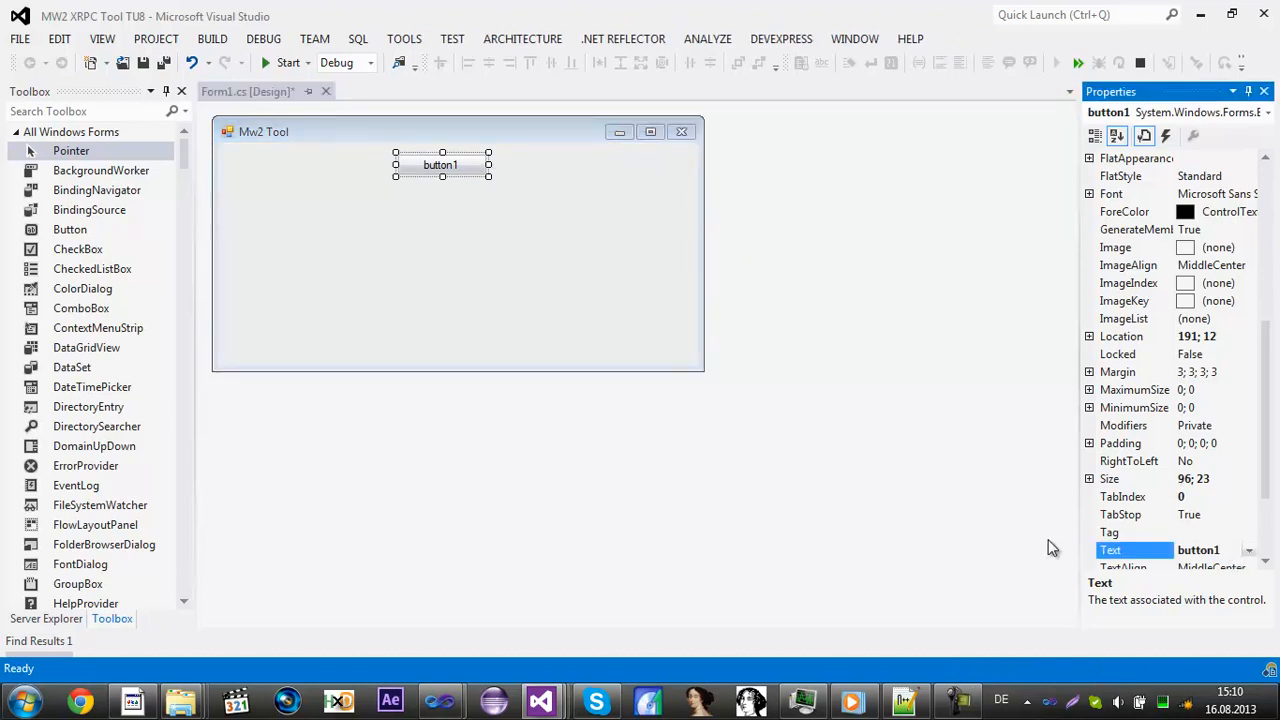
type("Connect")
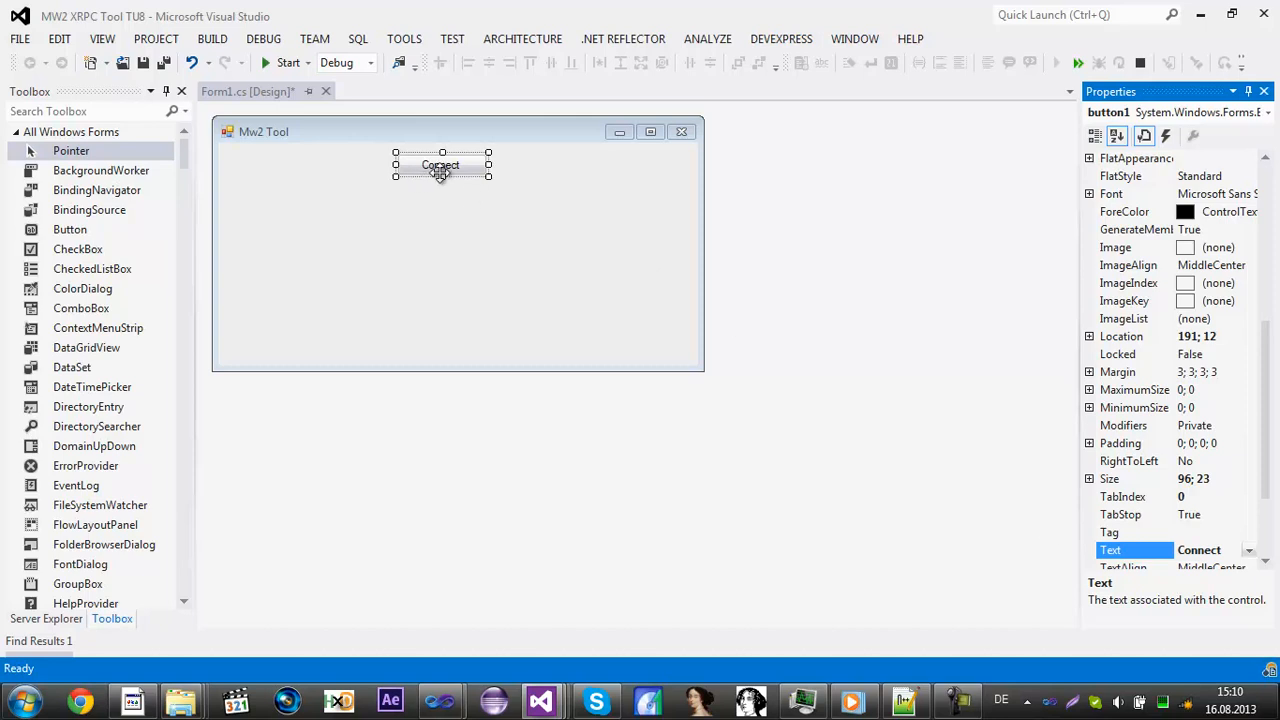
Step: Create the Connect click handler and add 'using XRPCLib;' and 'using XDevkit;'
double_click(441, 165)
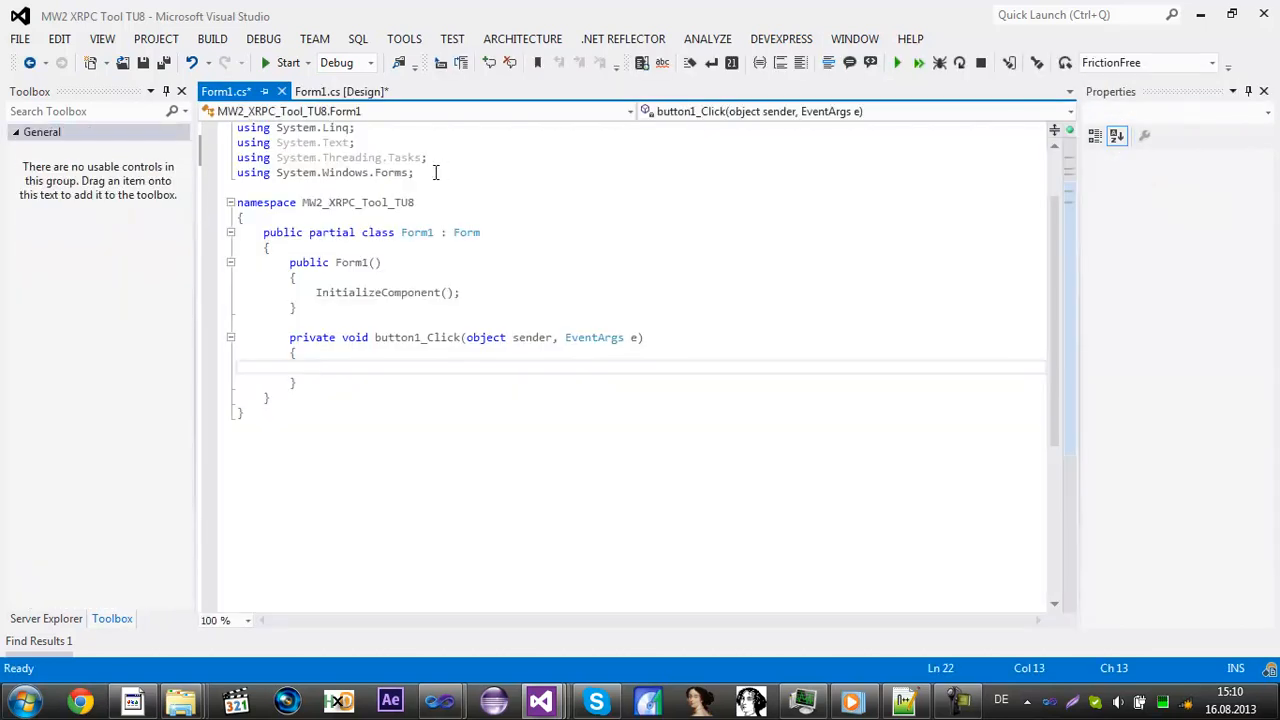
type("using")
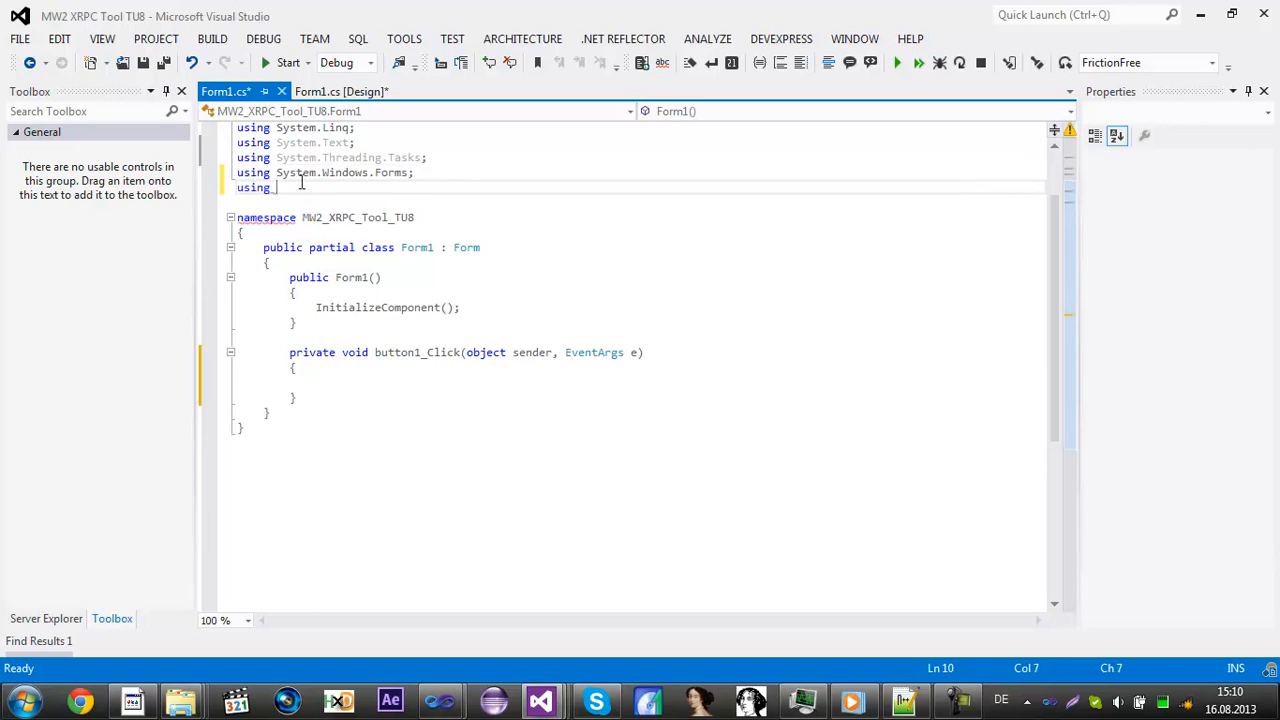
type("X")
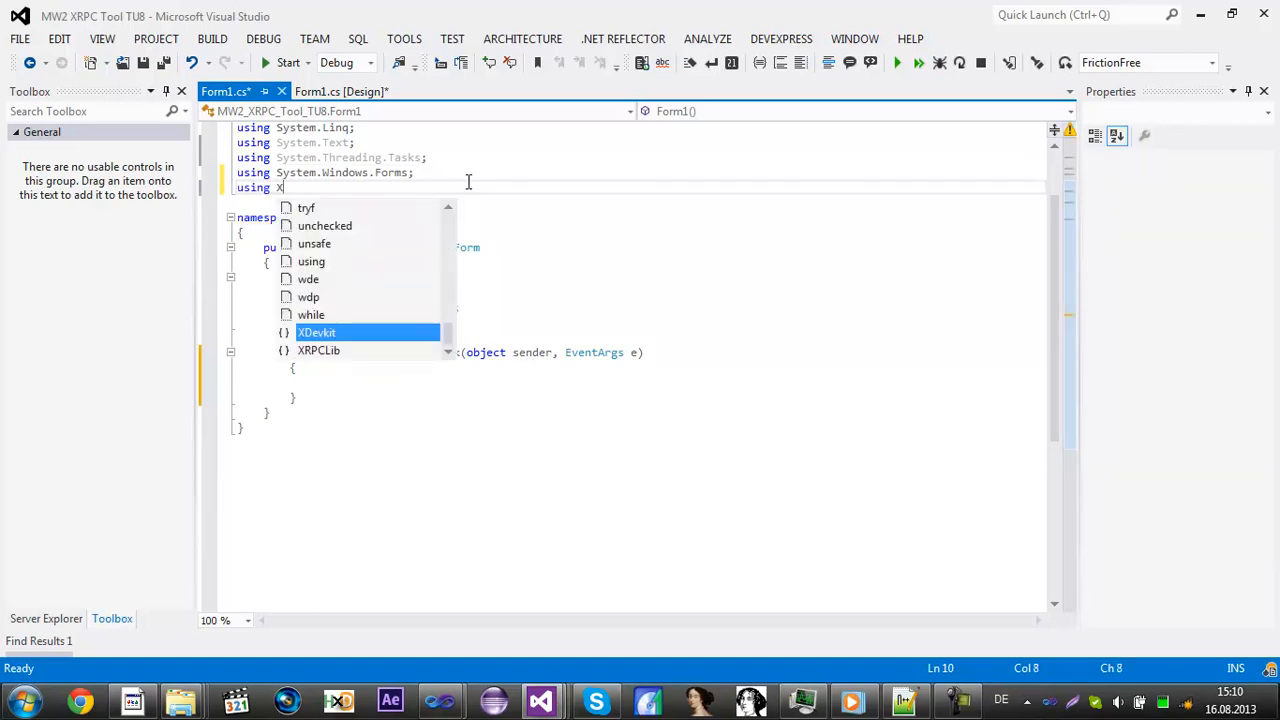
type("RPCLib;")
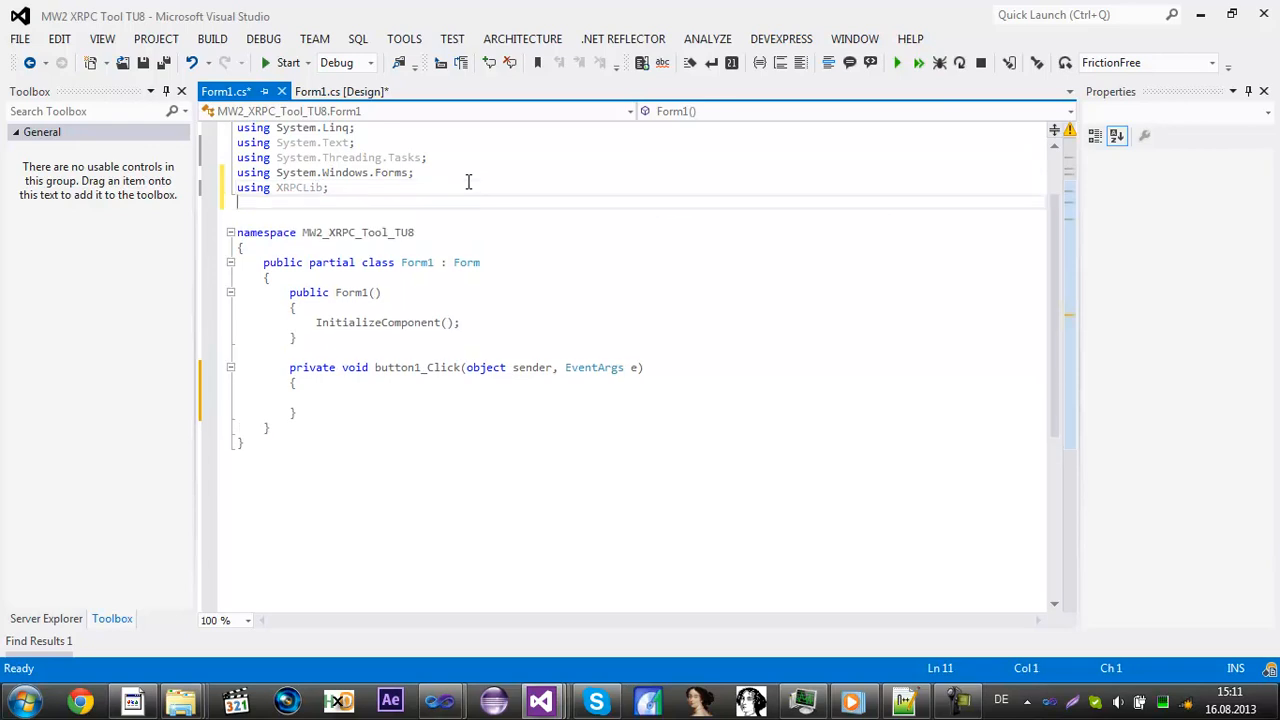
type("using X")
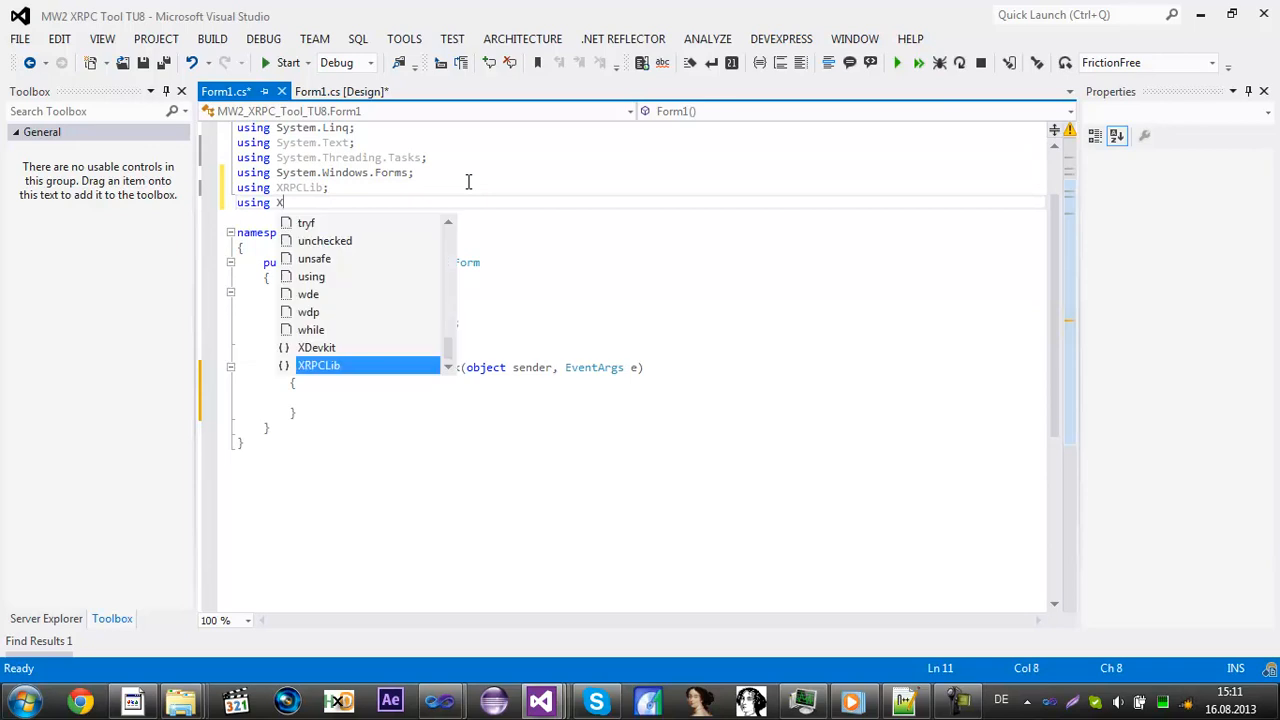
type("Devkit;")
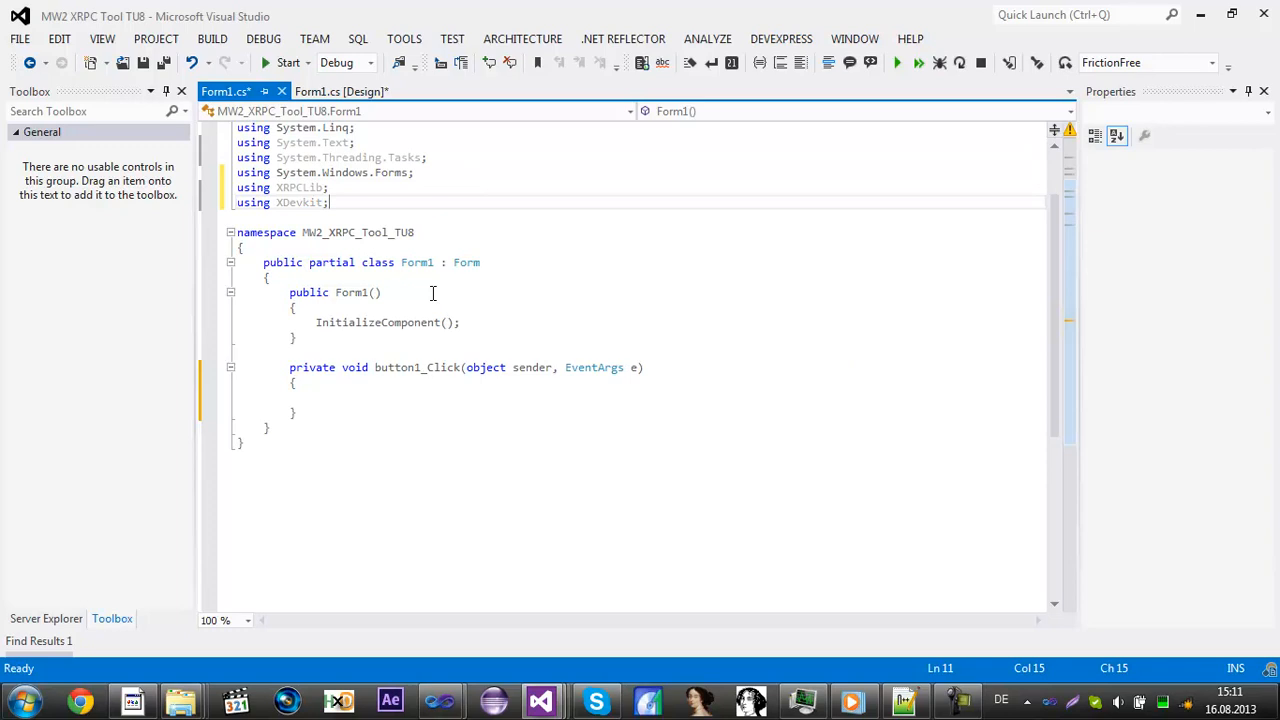
Step: Declare the XRPC field 'XRPC Jtag = new XRPC();' in Form1
type("x")
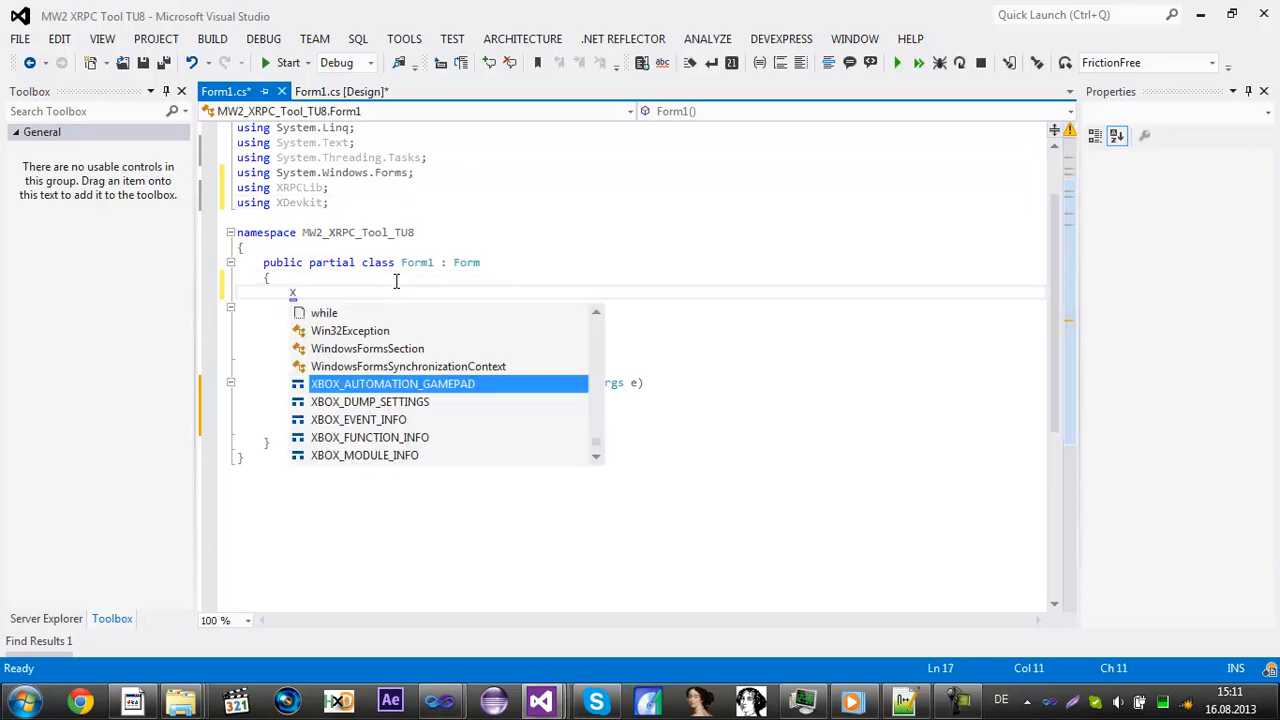
type("RC")
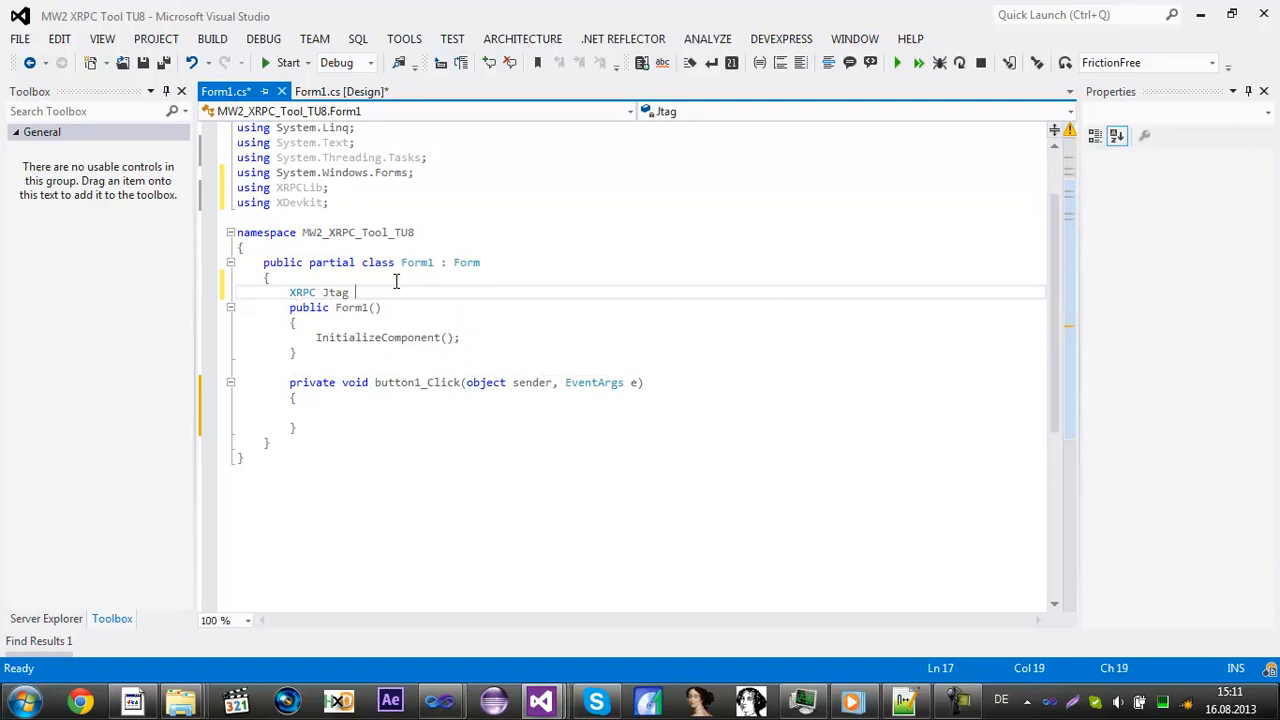
type("= new")
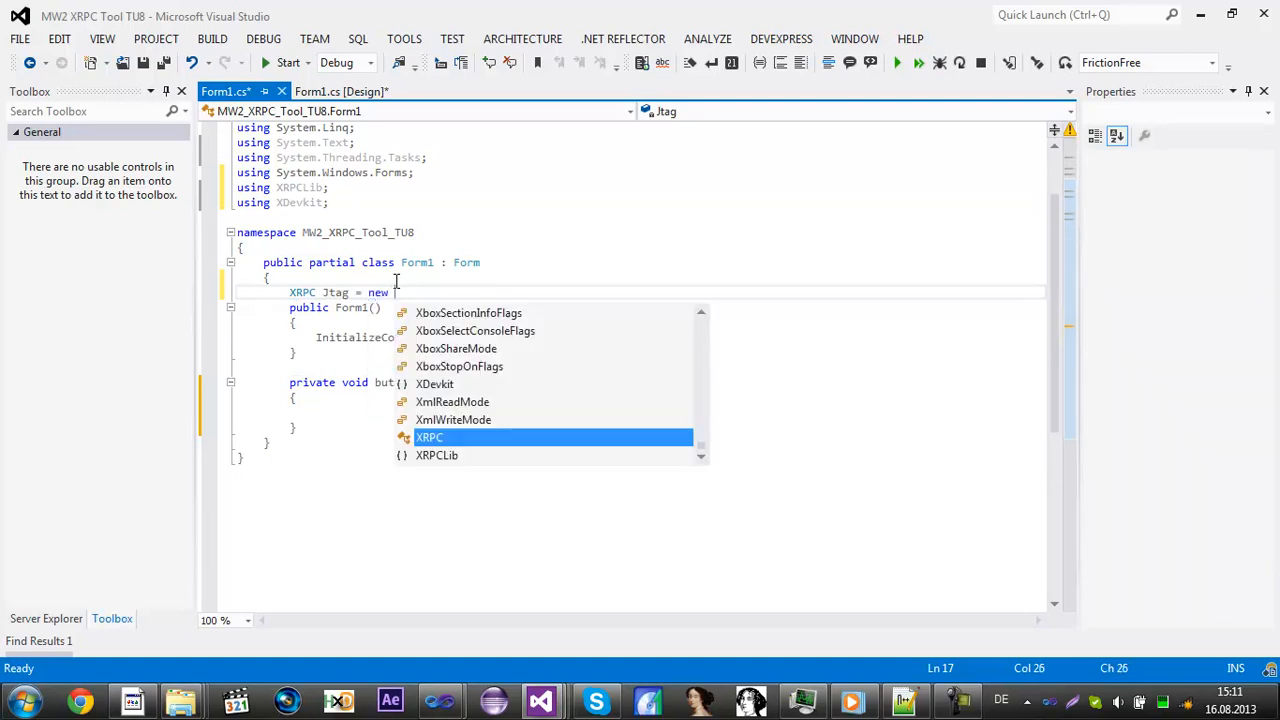
type("RPC();")
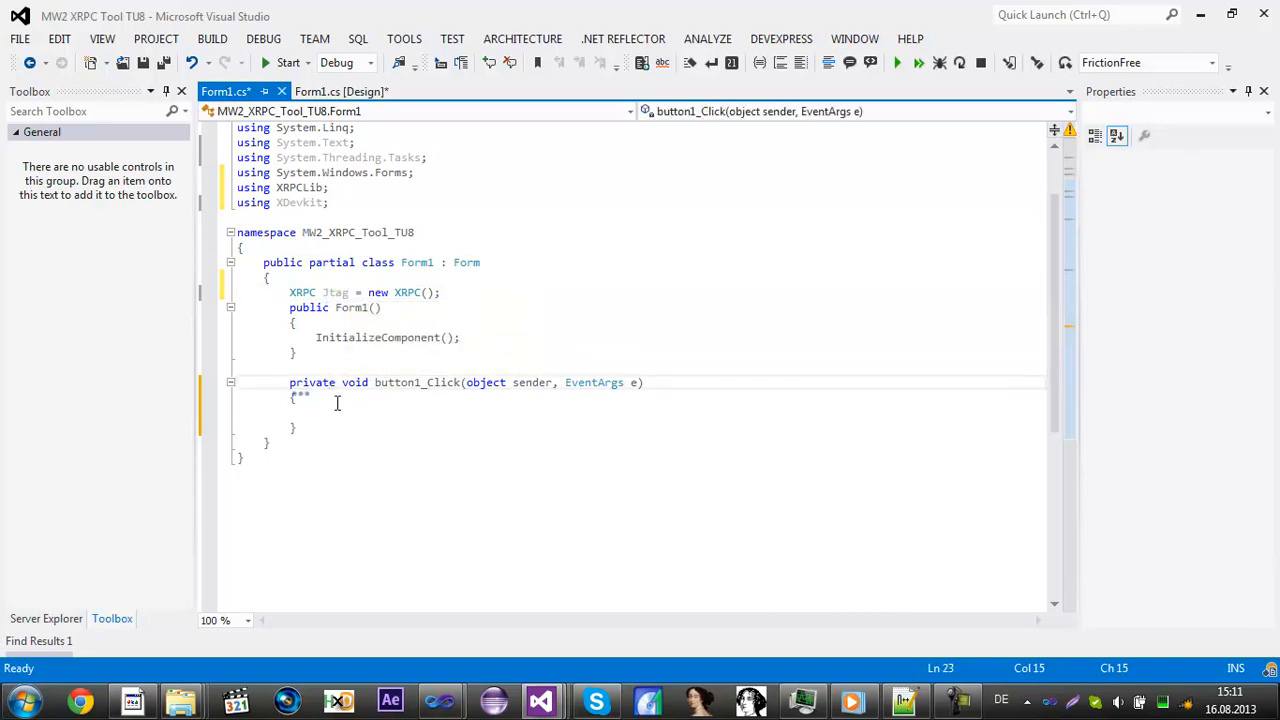
Step: Make button1_Click call Connect() on the XRPC object, naming the field Jtag
type("Jtag.")
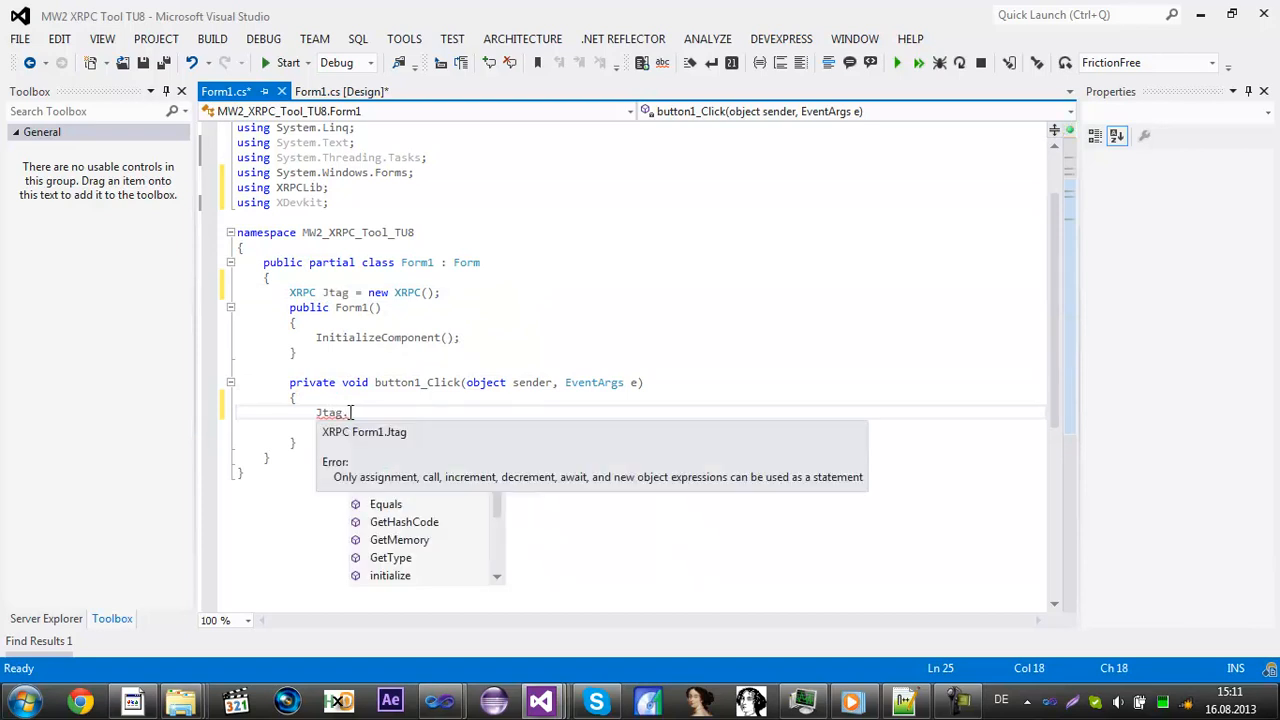
type(".")
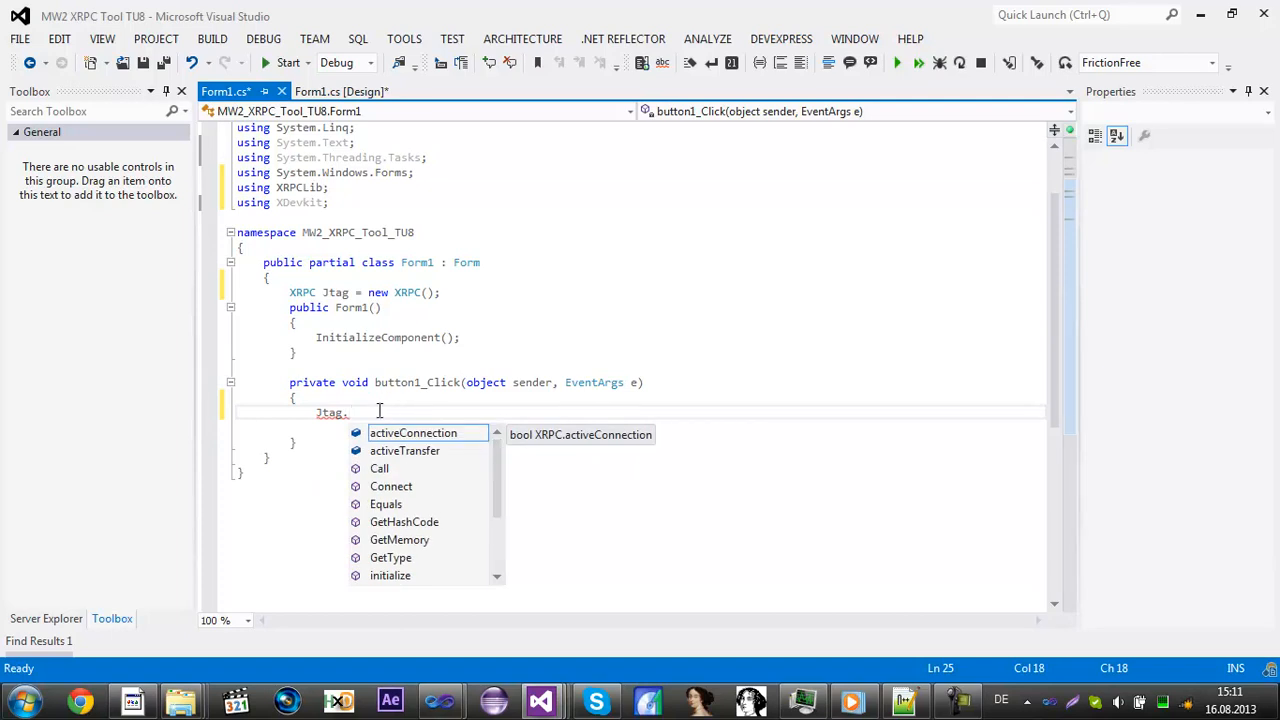
key("Escape")
type("T")
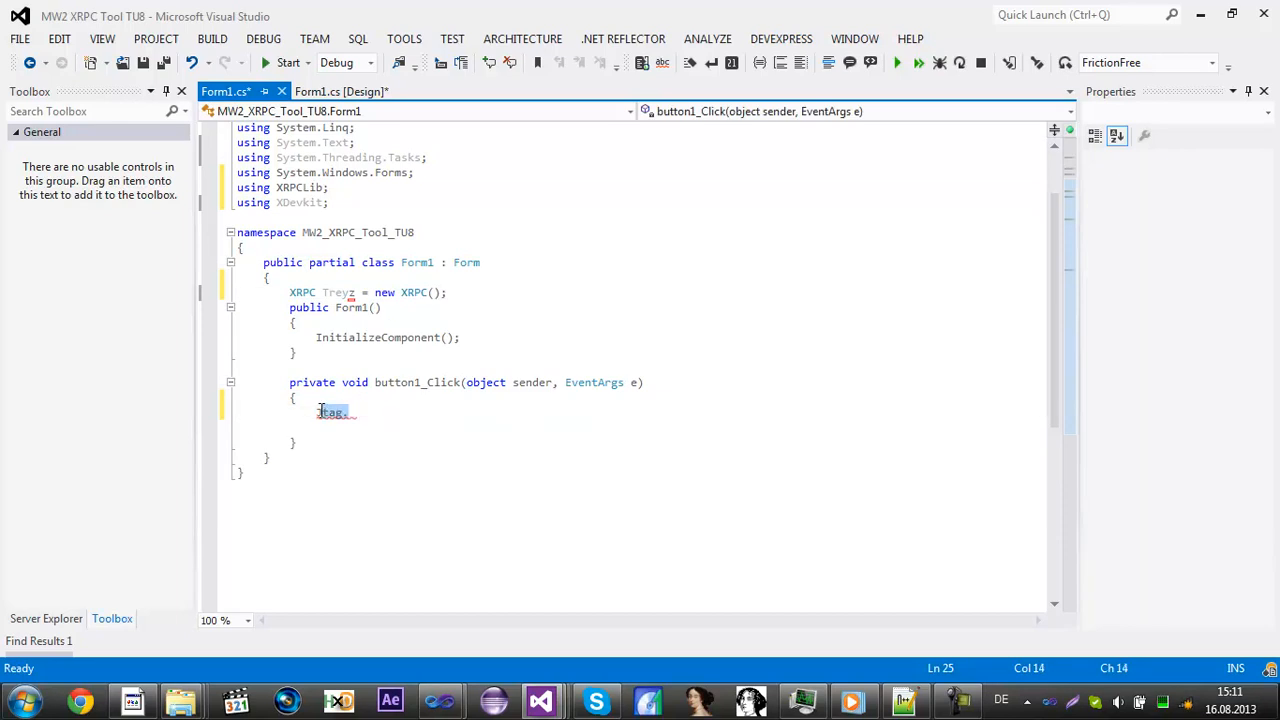
type("re")
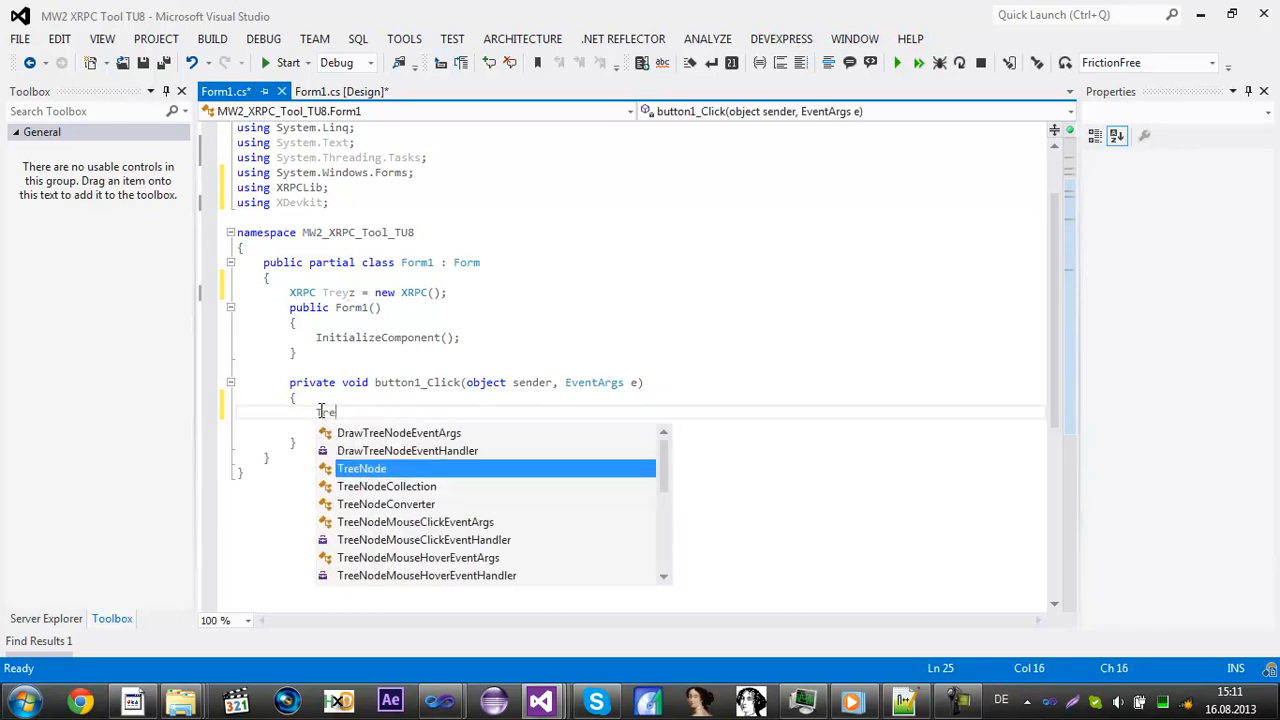
type("yz")
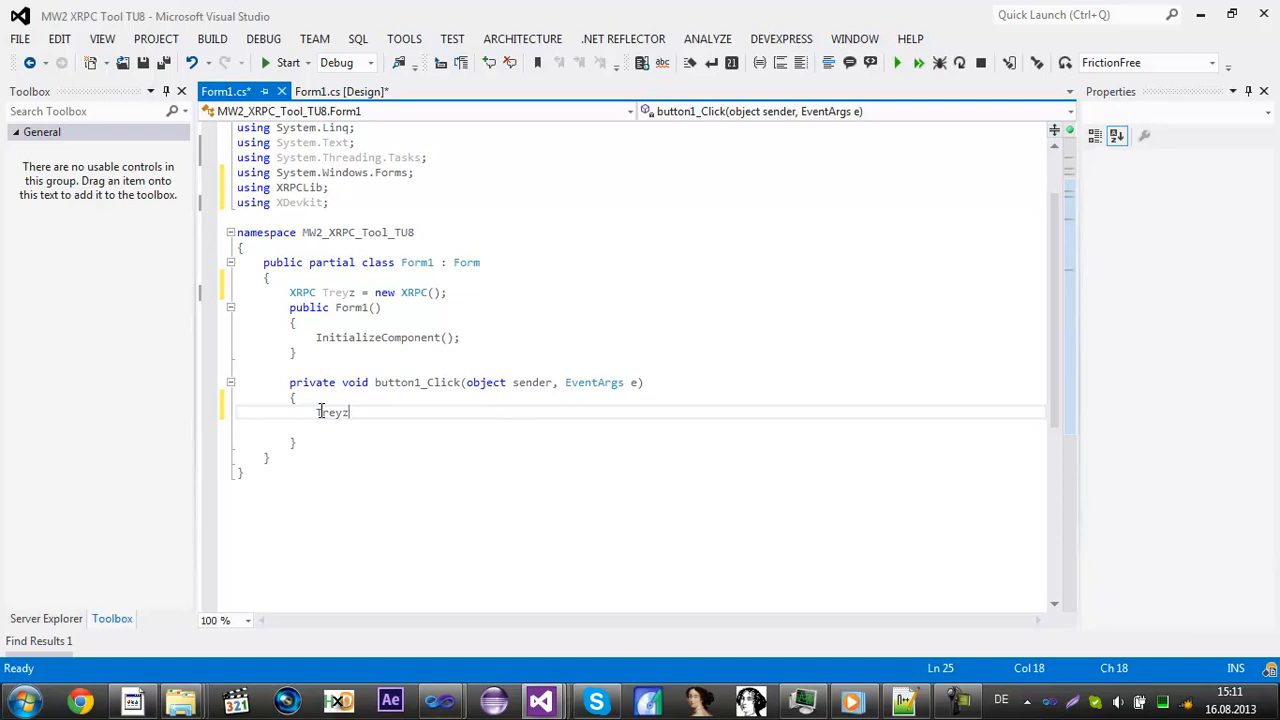
key("enter")
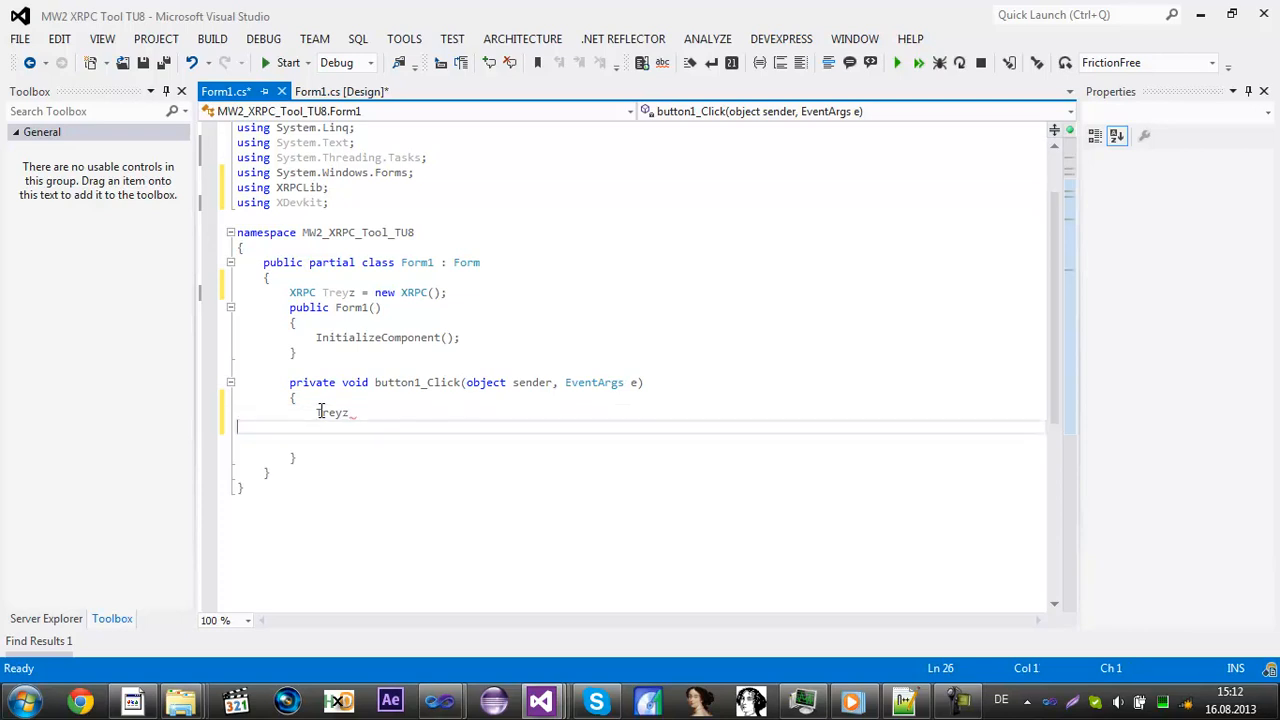
type(".")
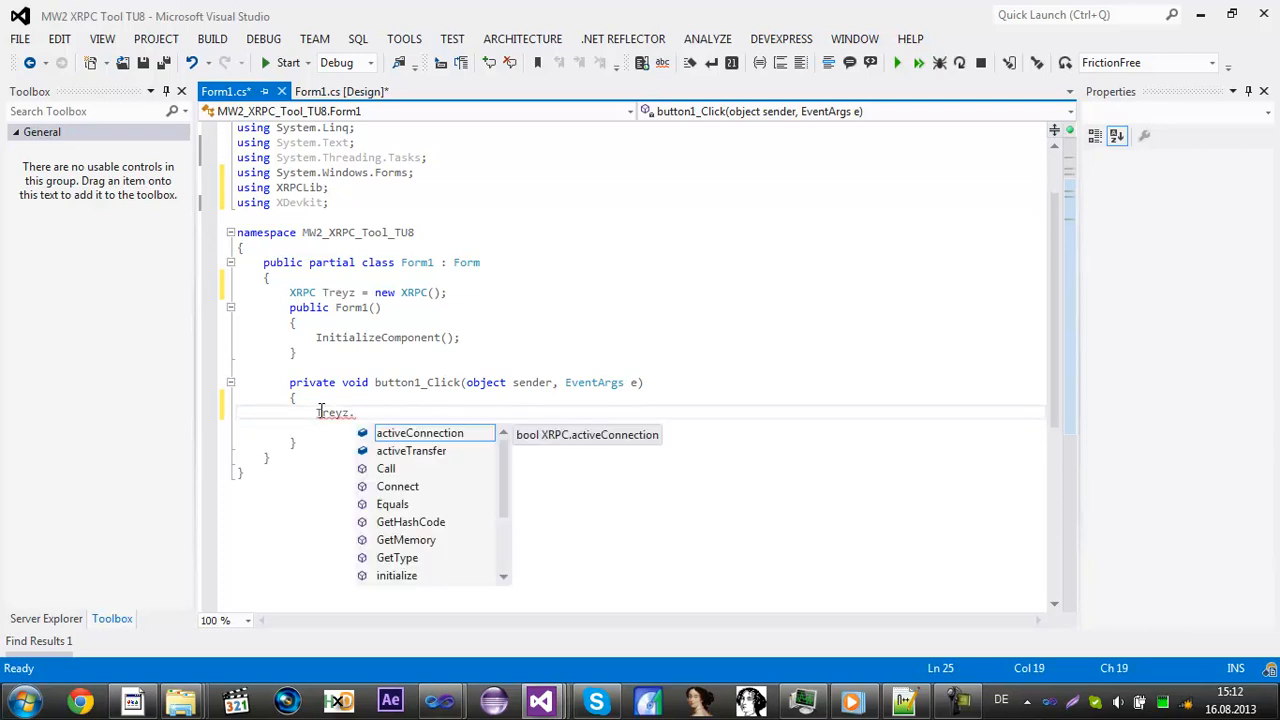
type("C")
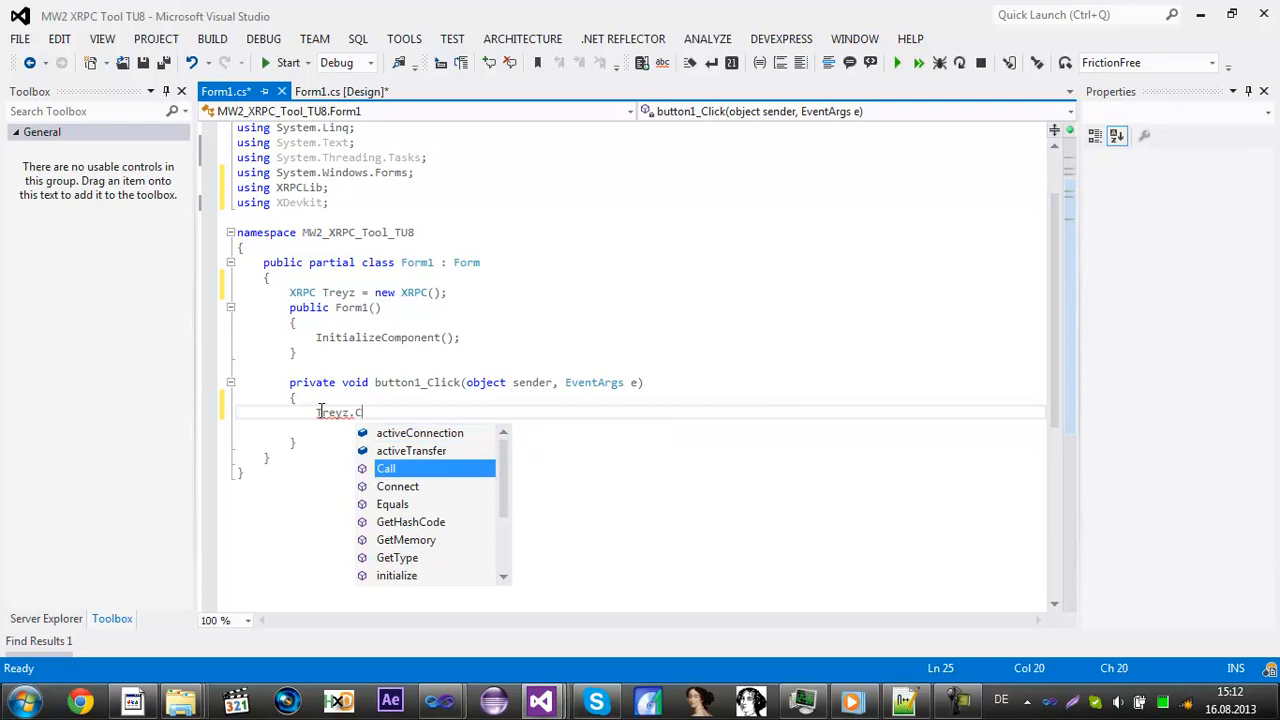
type("onnect")
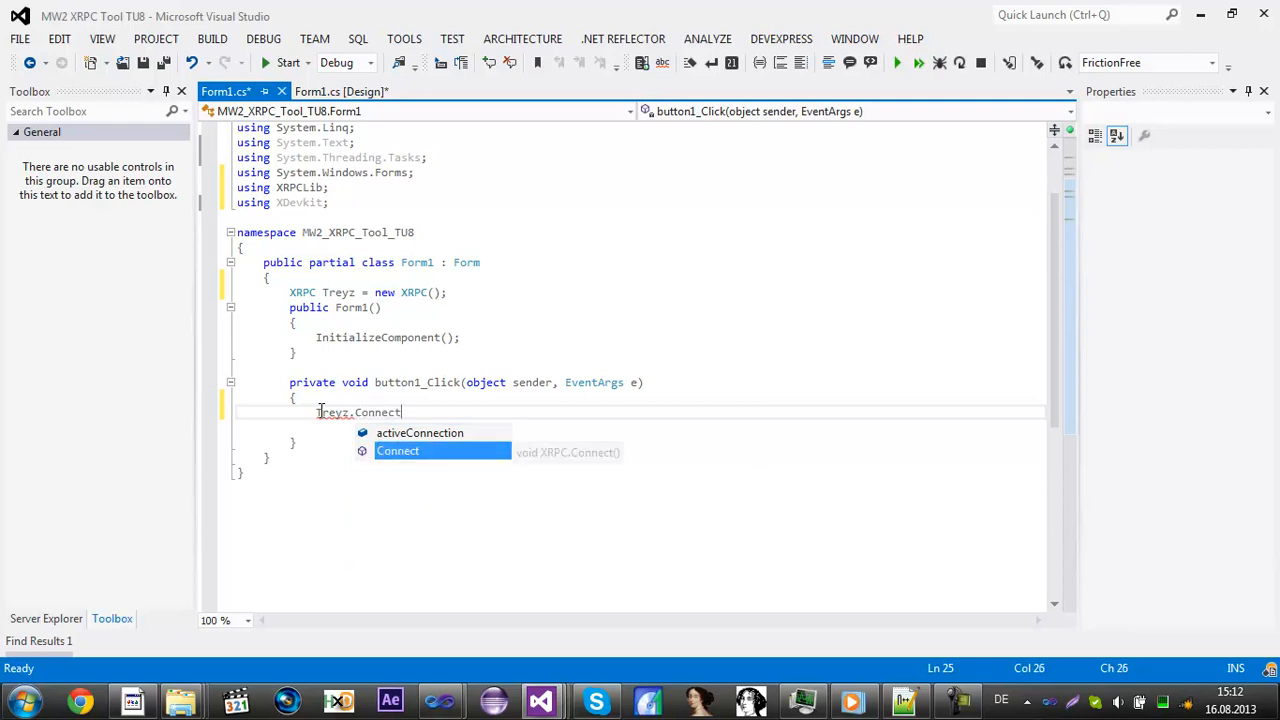
type("();")
left_click(369, 292)
type("Jtag")
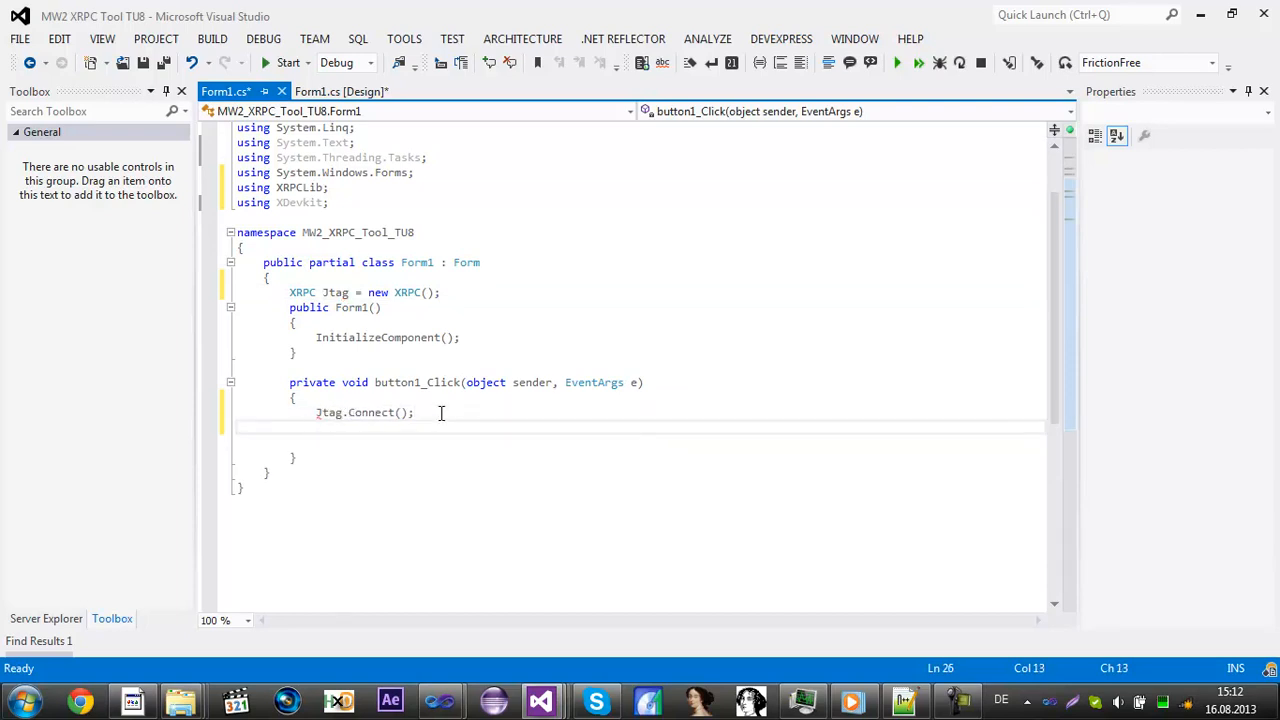
Step: Add 'if (Jtag.activeConnection) MessageBox.Show("Connected!");' to the Connect handler
type("if(Jtag.ac")
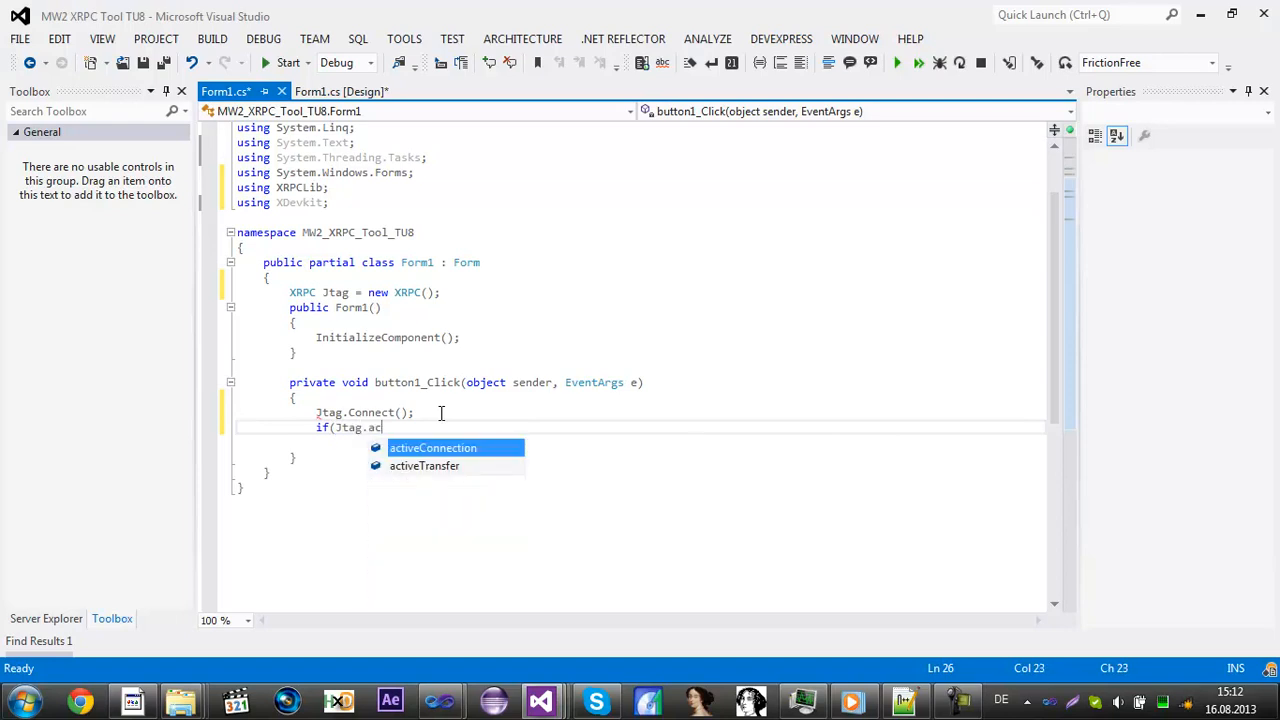
type("tiveOn")
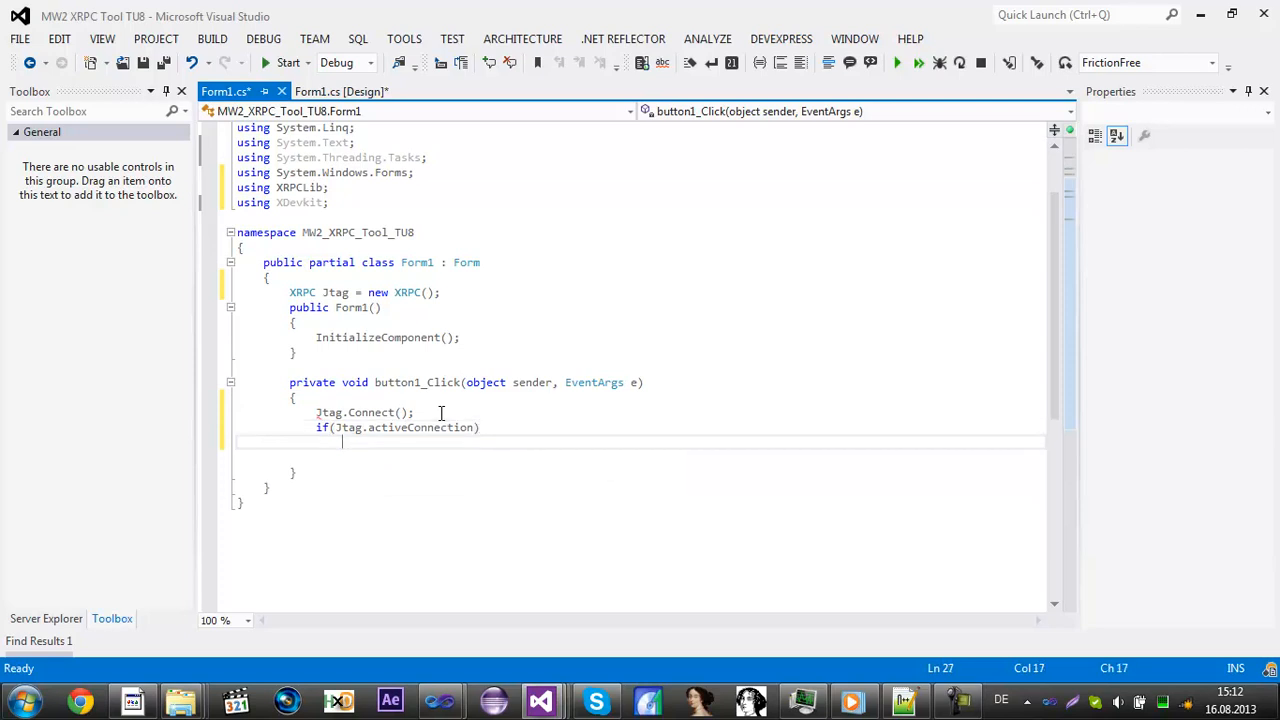
type("Mee")
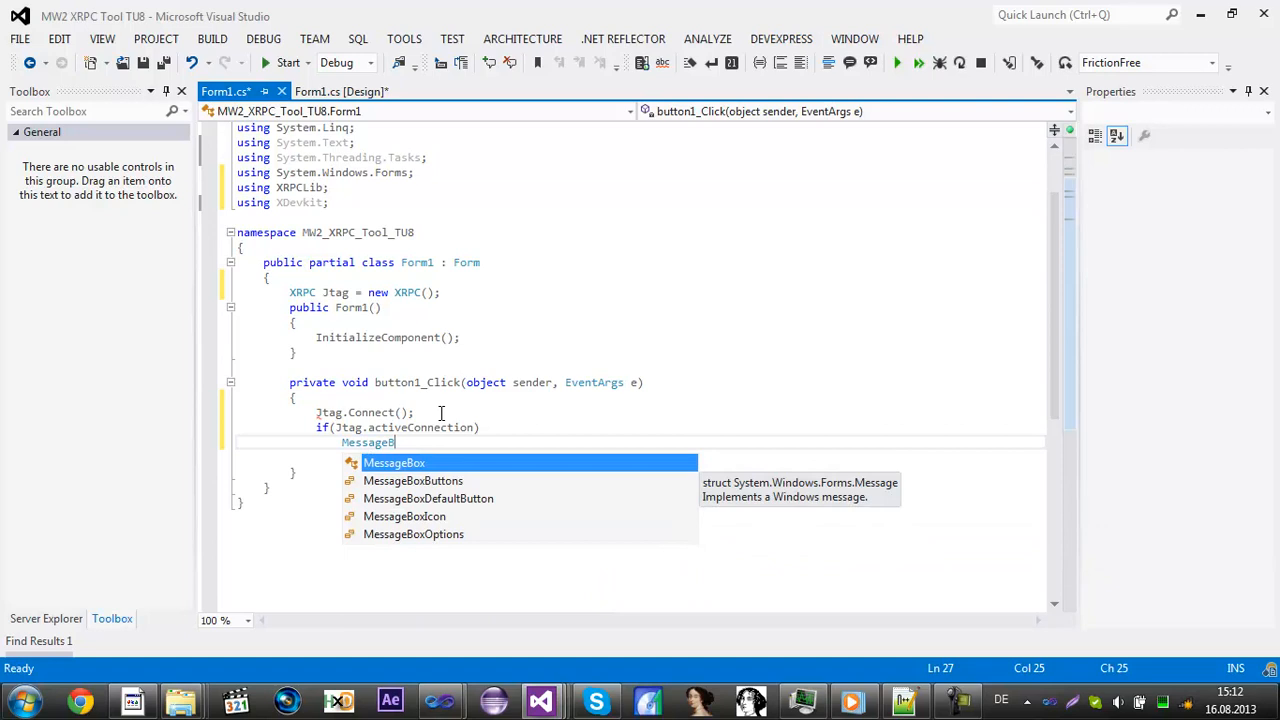
type(".Show")
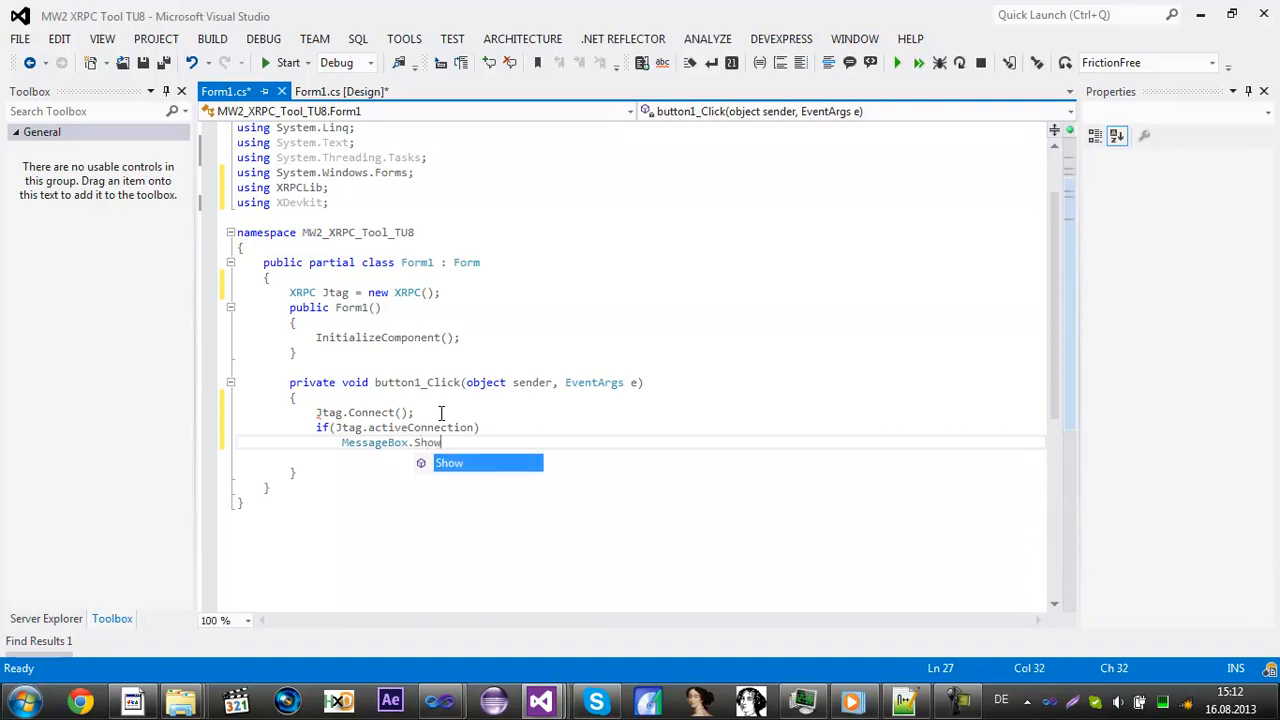
type("(\"Co")
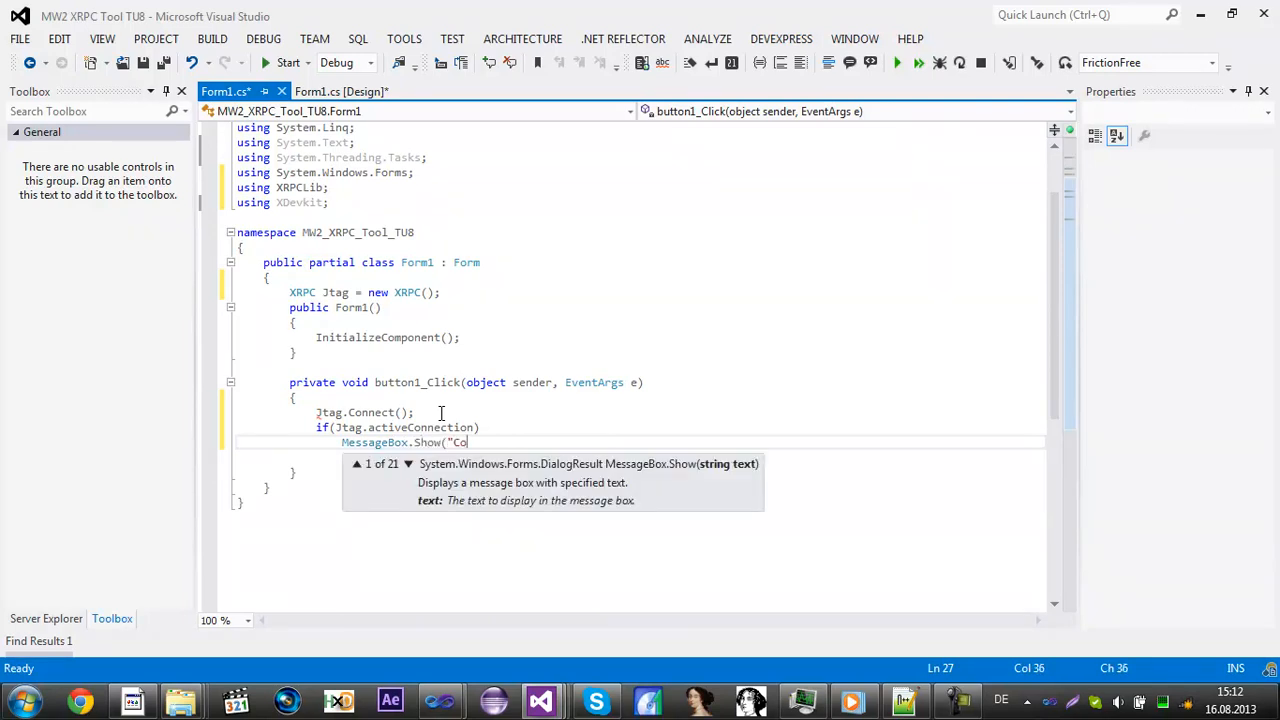
type("nnected!\");")
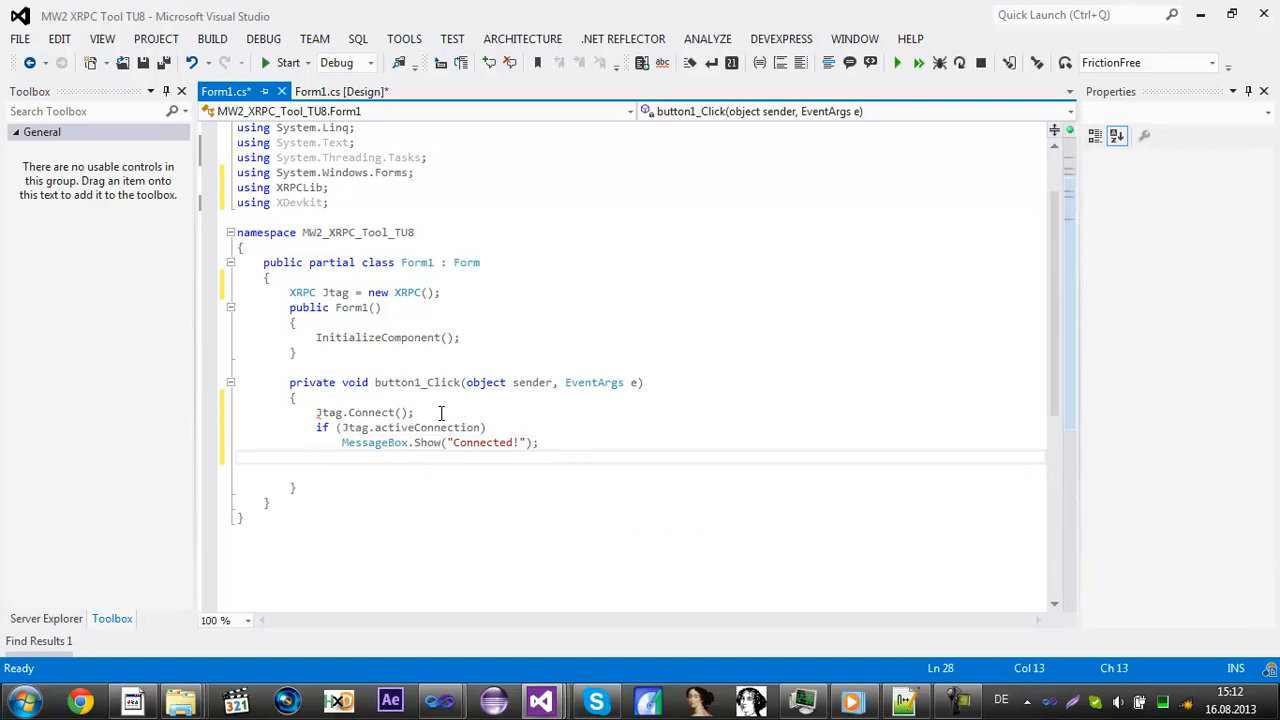
Step: Add 'else MessageBox.Show("Failed!");' and return to the Form1 designer
type("else")
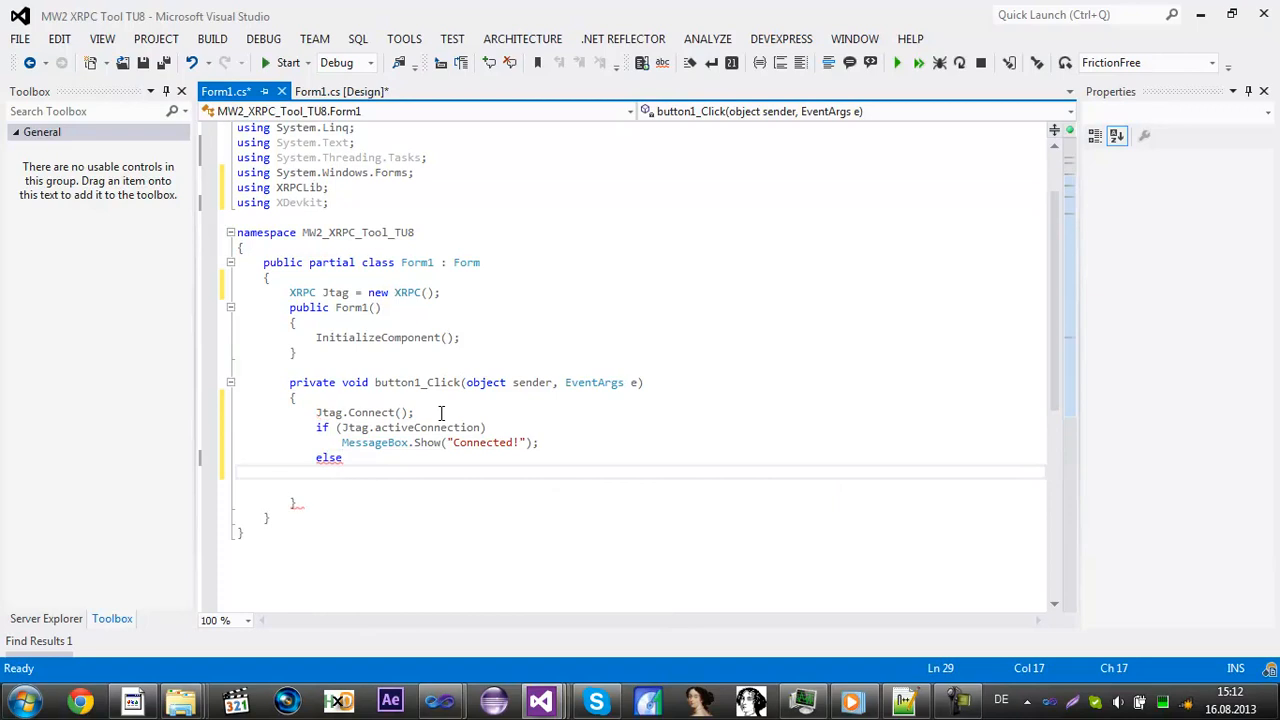
type("MessageBox")
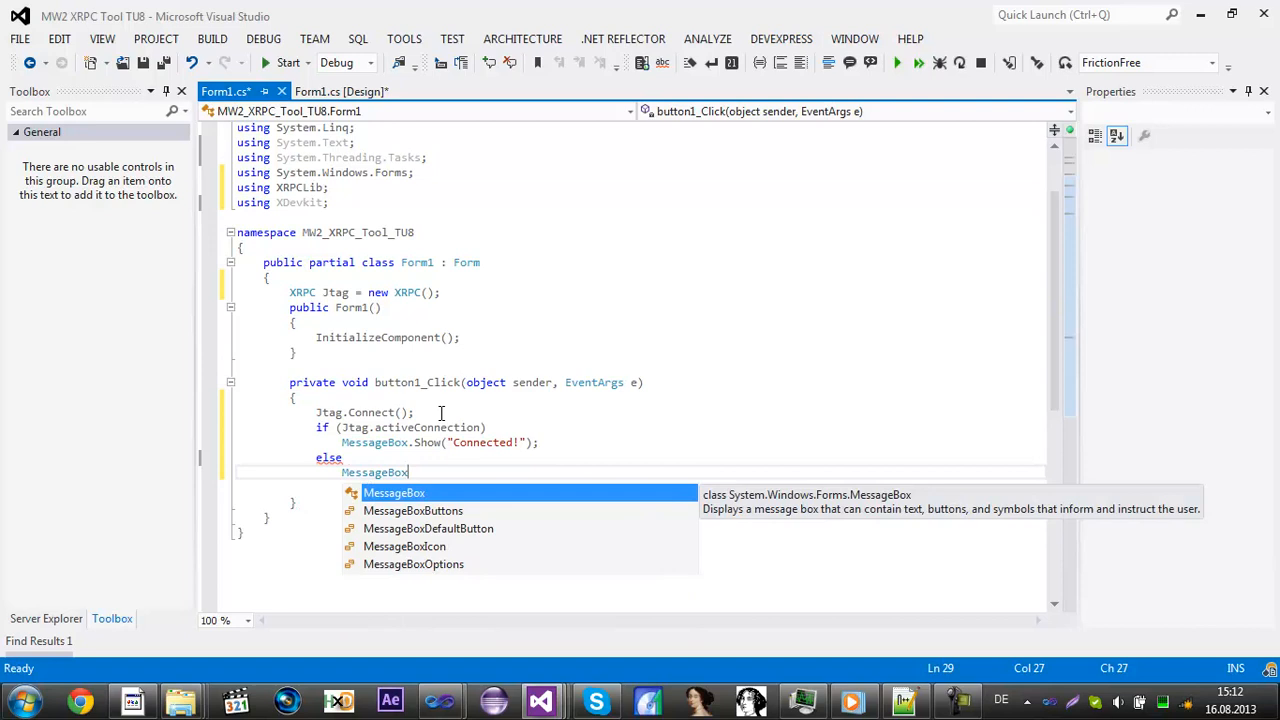
type(".Show(\"")
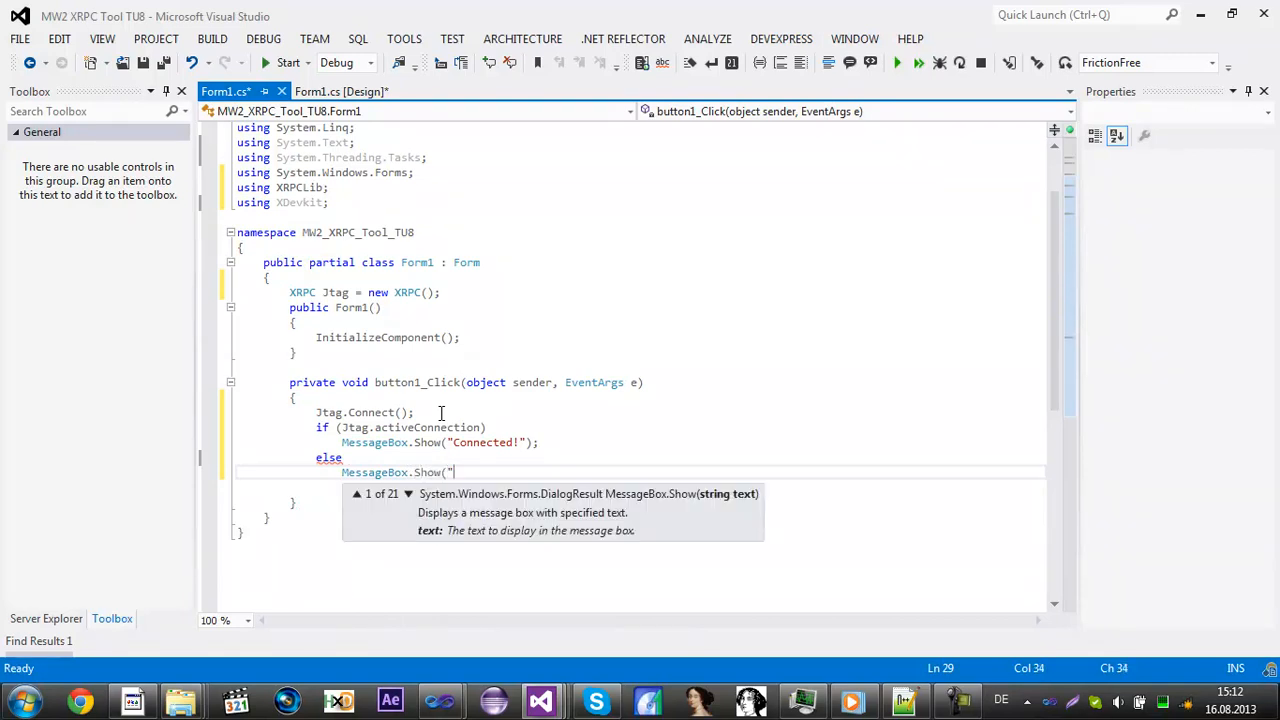
type("Failed!\");")
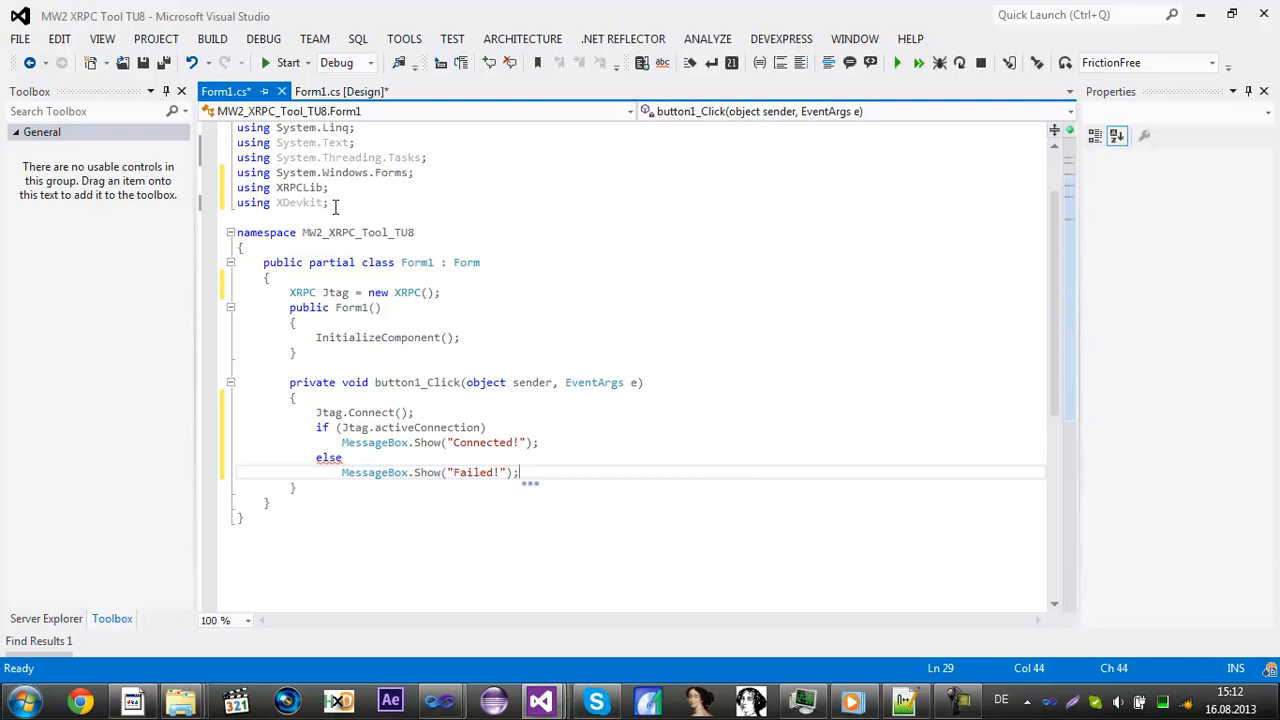
left_click(340, 91)
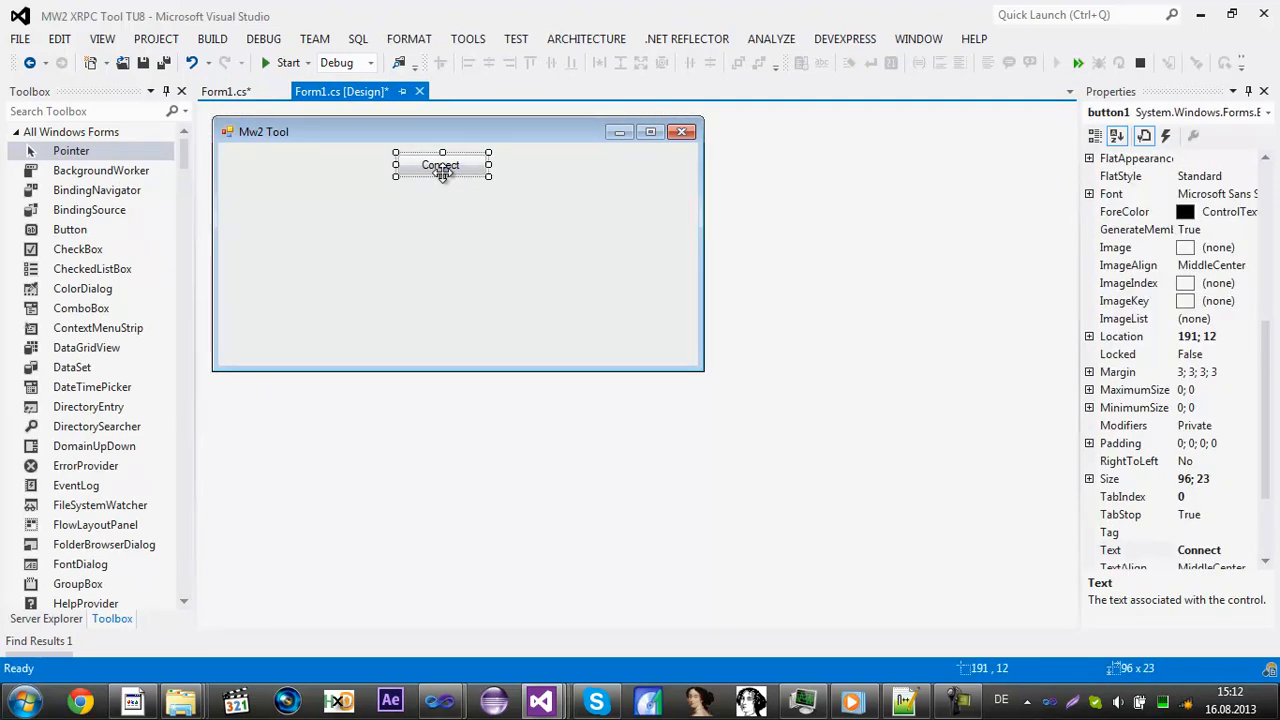
Step: Place a button below Connect, label it 'Send Server Command', and widen it to fit
left_click_drag(442, 177, 442, 194)
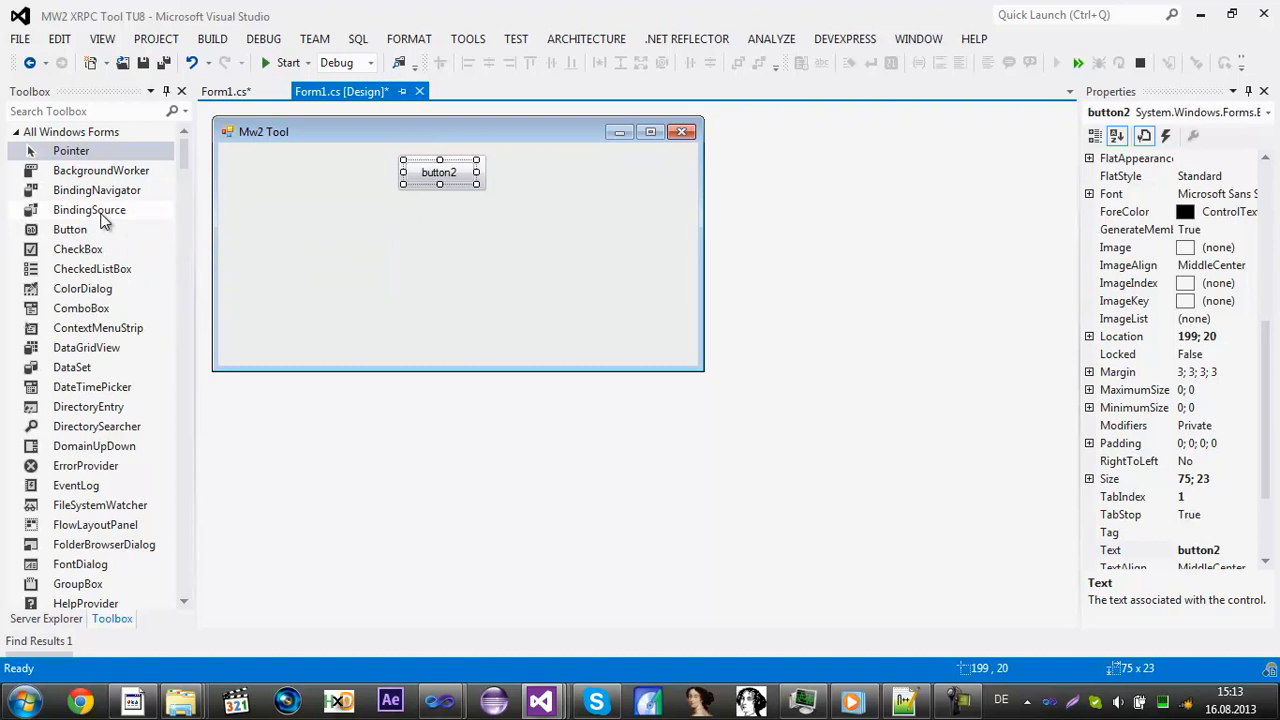
left_click_drag(440, 172, 280, 207)
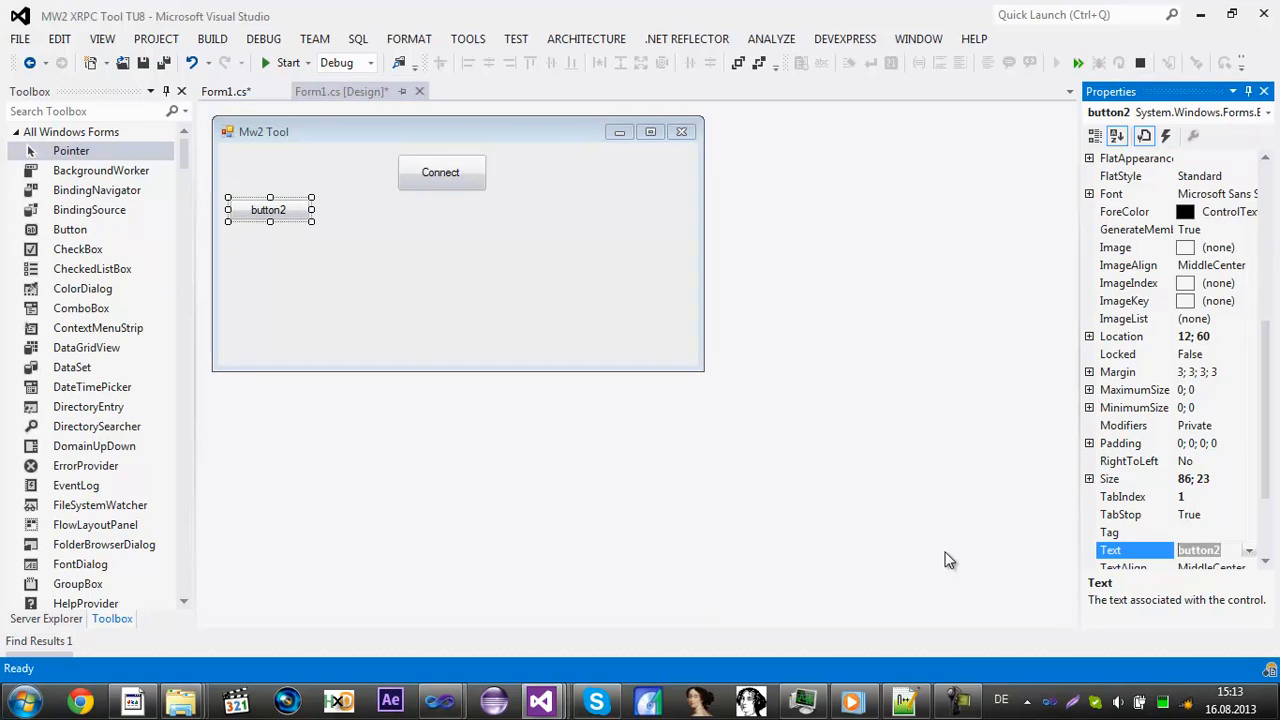
type("Send Server")
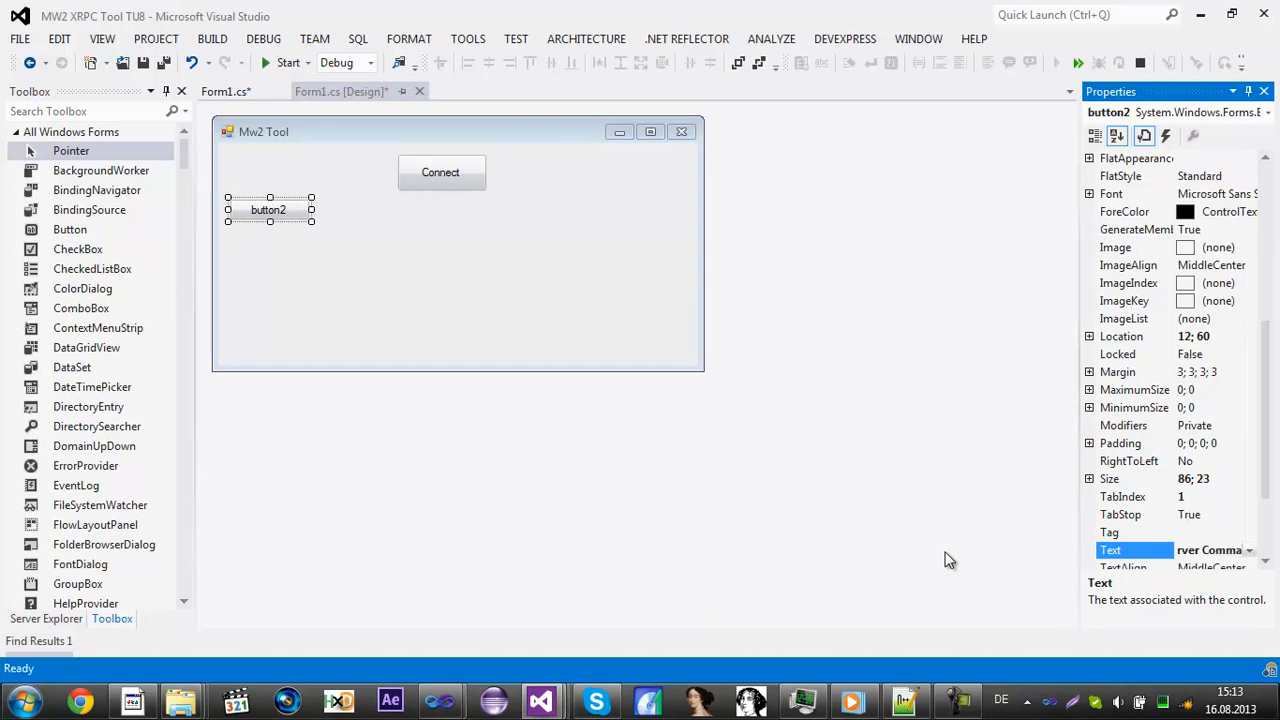
type("Send Server")
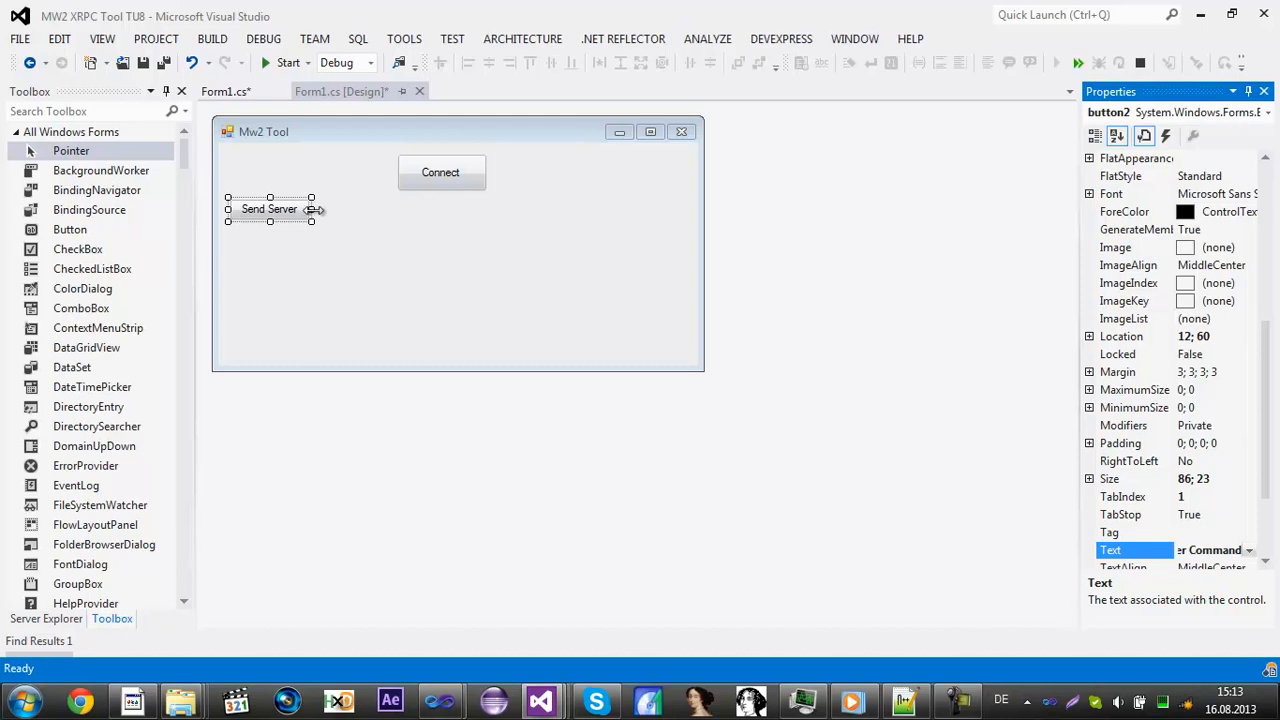
left_click_drag(311, 209, 362, 209)
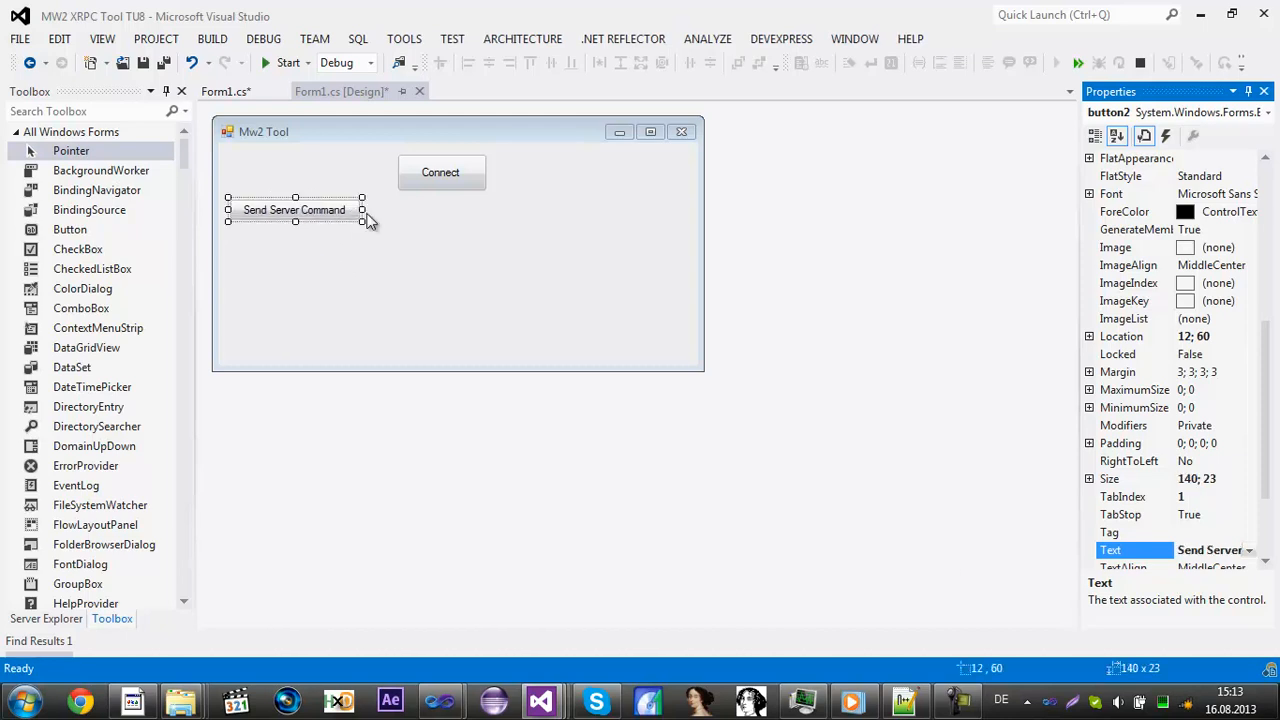
scroll("down", 3)
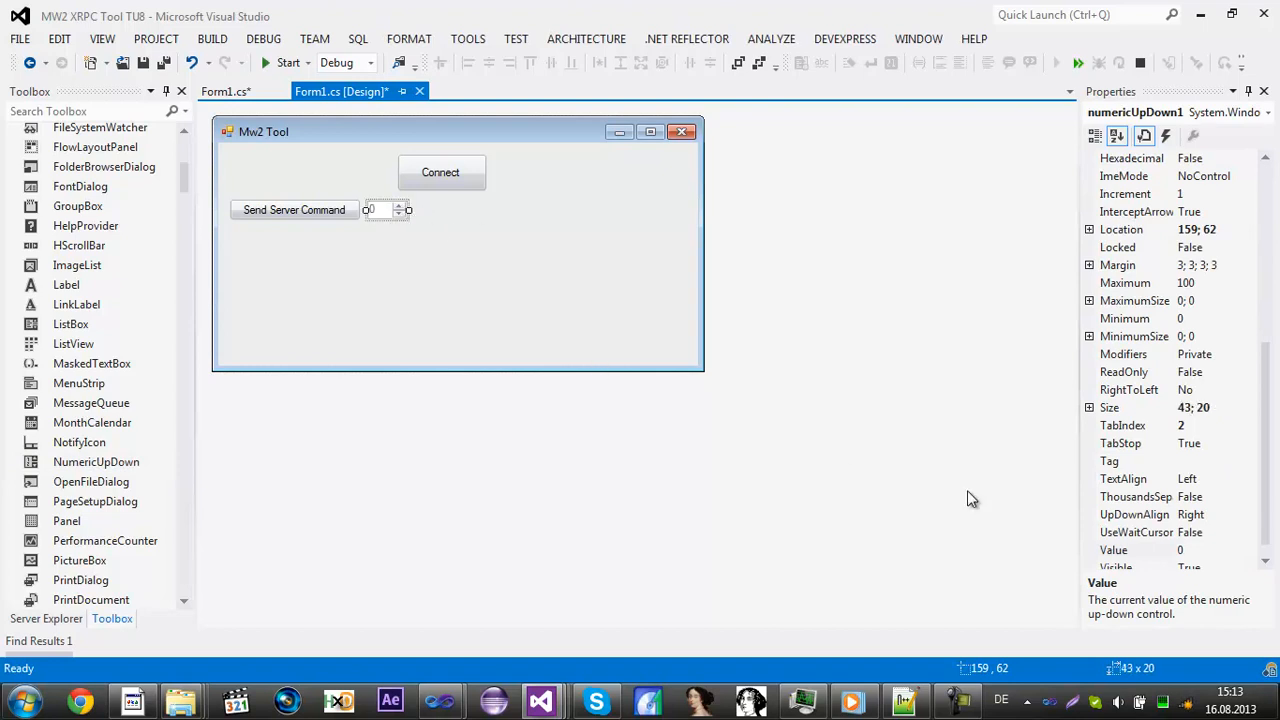
mouse_move(1199, 333)
type("-1")
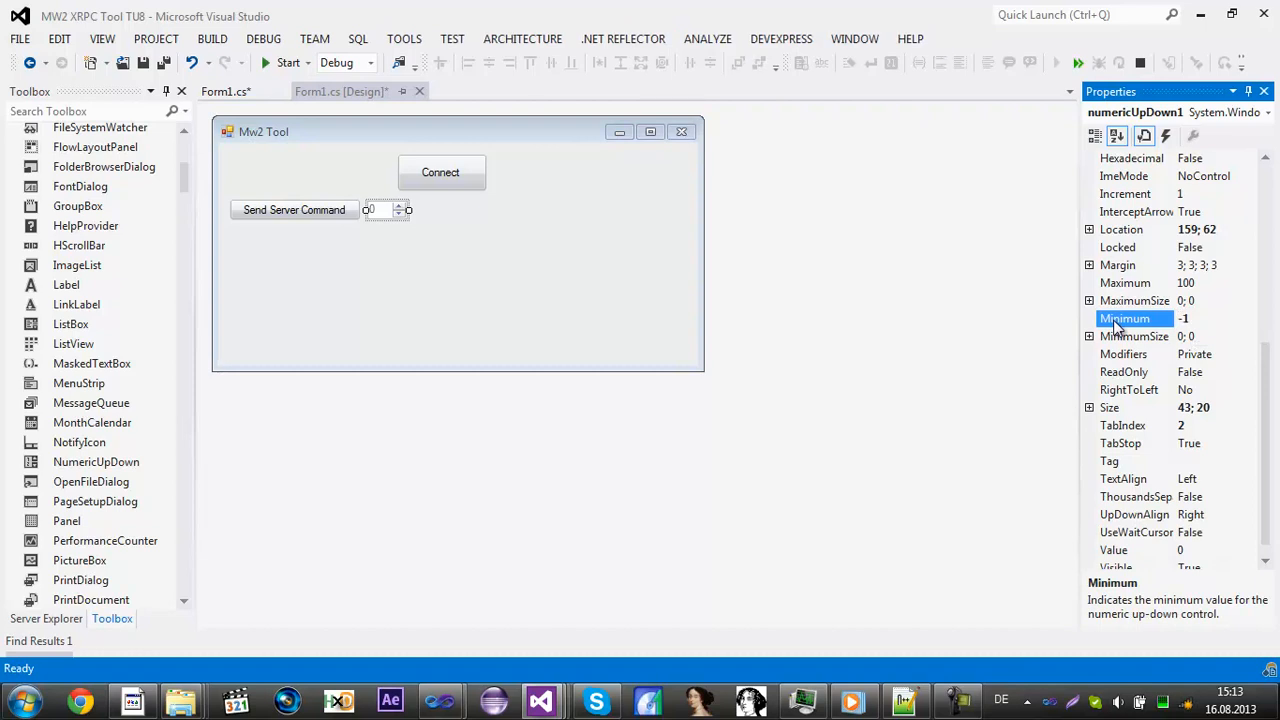
Step: Set the numeric up-down's maximum to 17 and its starting value to -1
left_click(1124, 283)
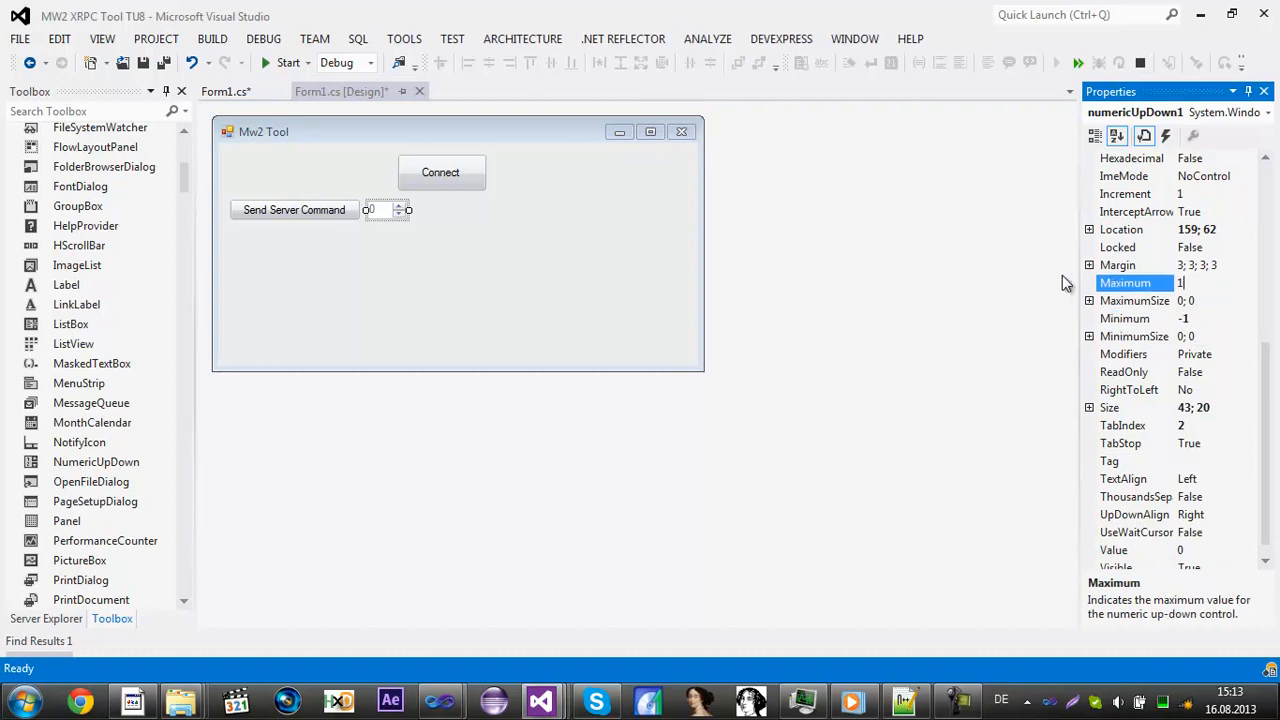
type("17")
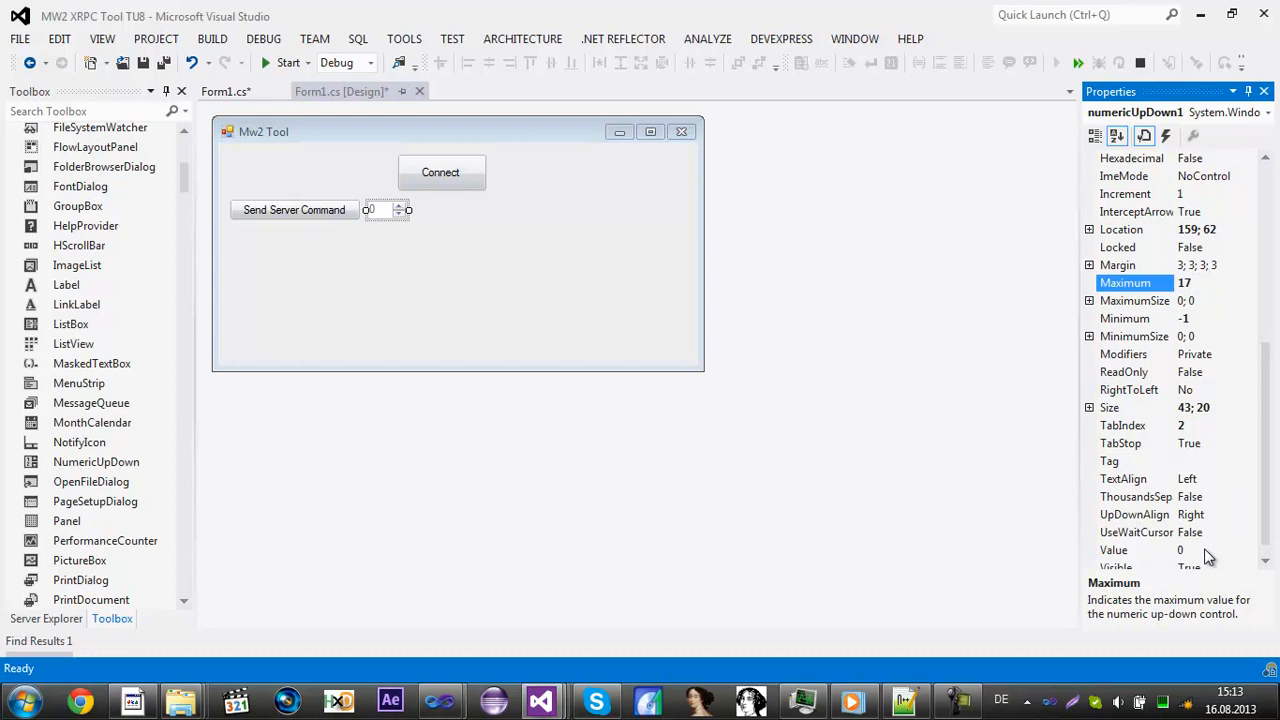
left_click(1113, 550)
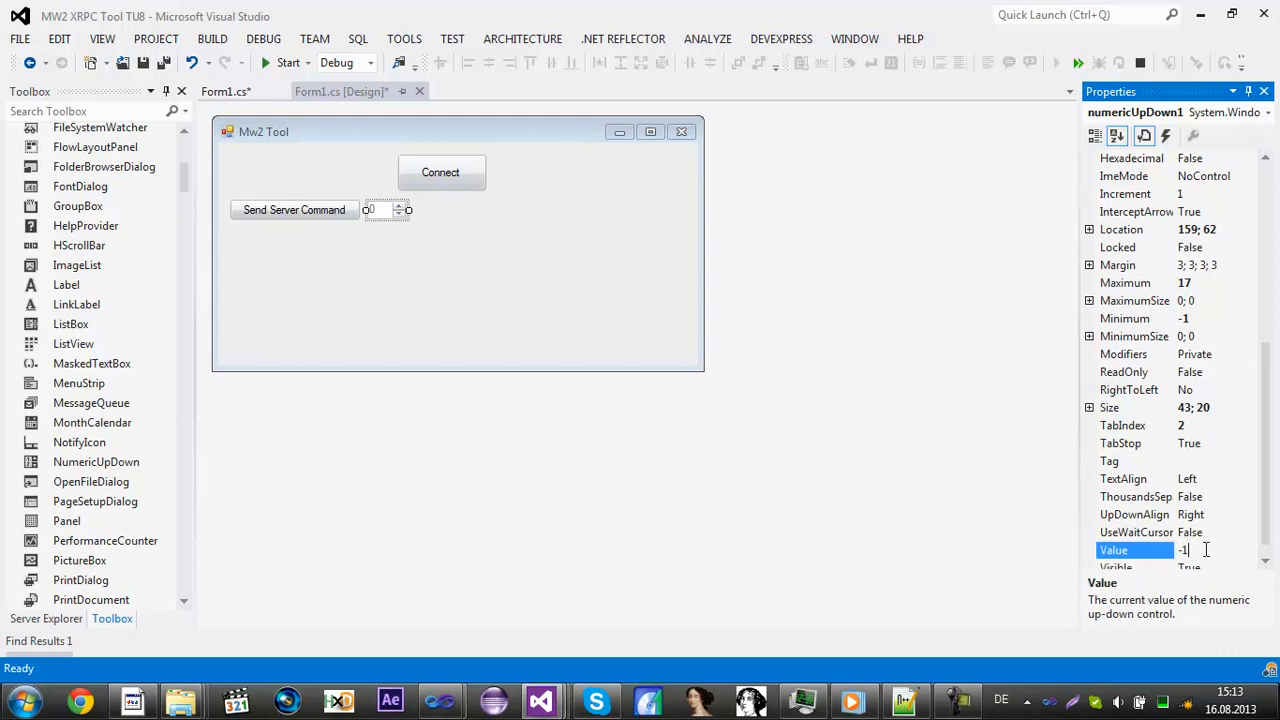
left_click(294, 210)
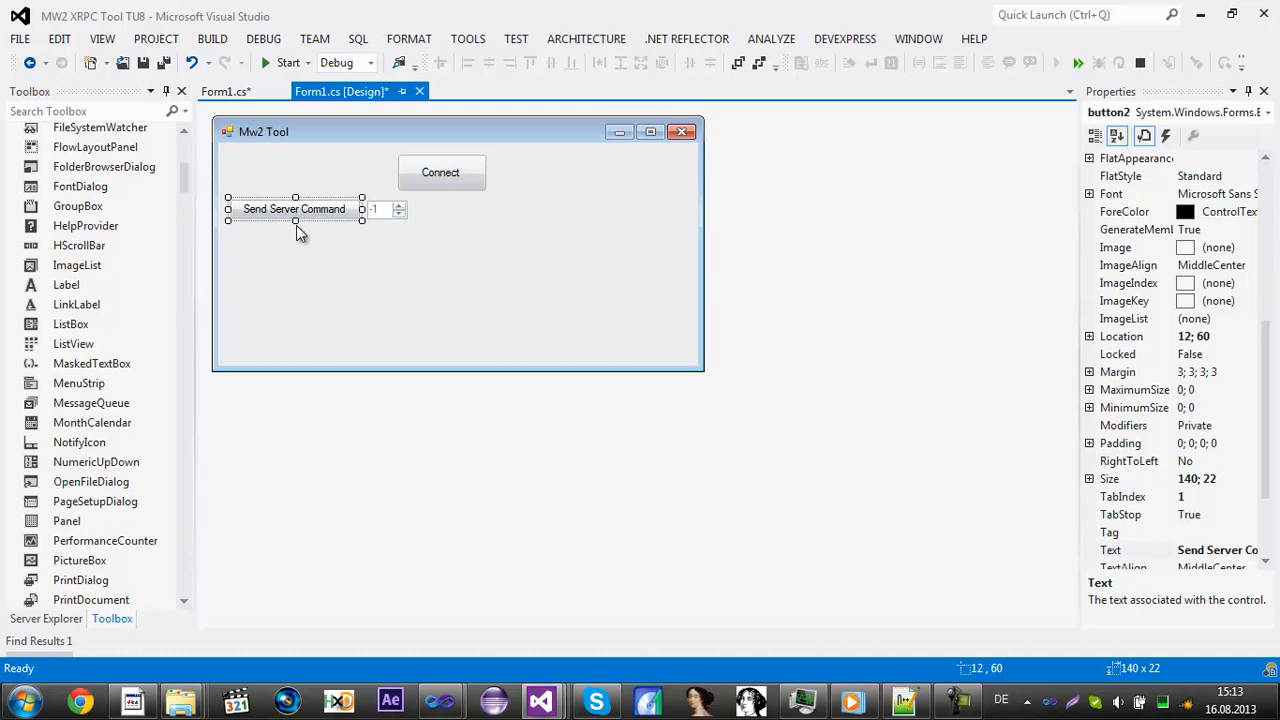
mouse_move(294, 197)
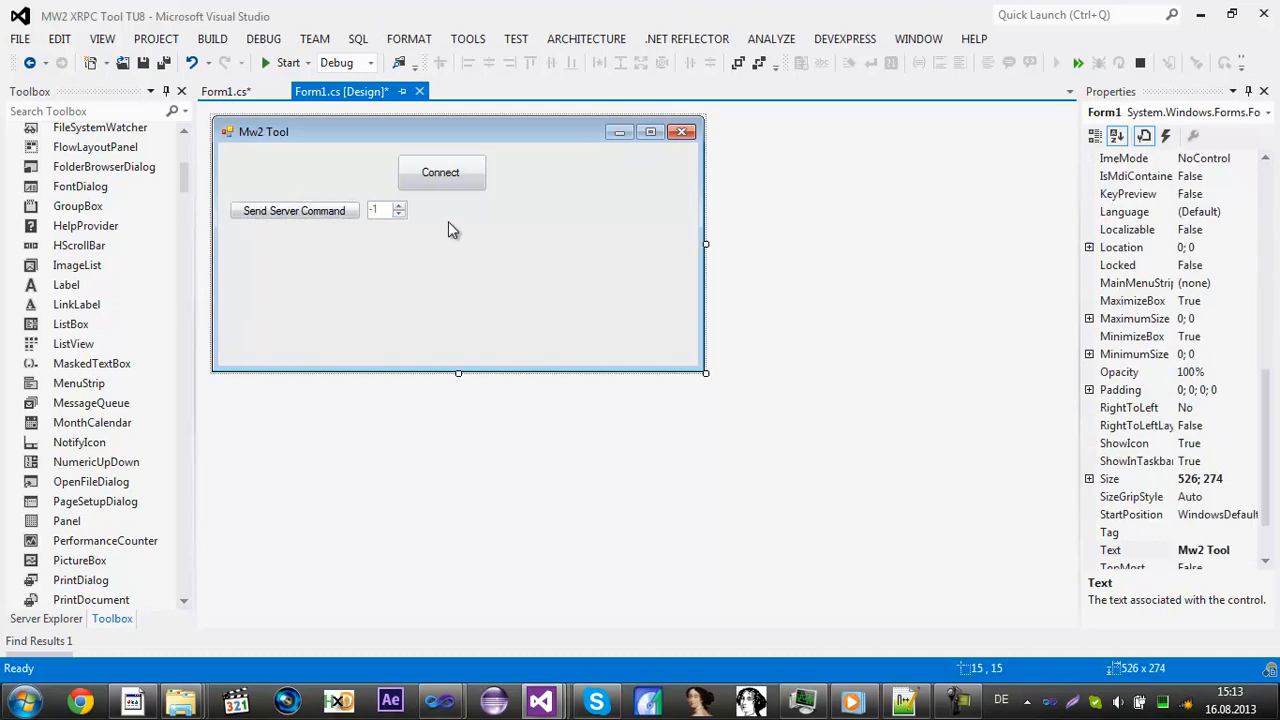
mouse_move(461, 256)
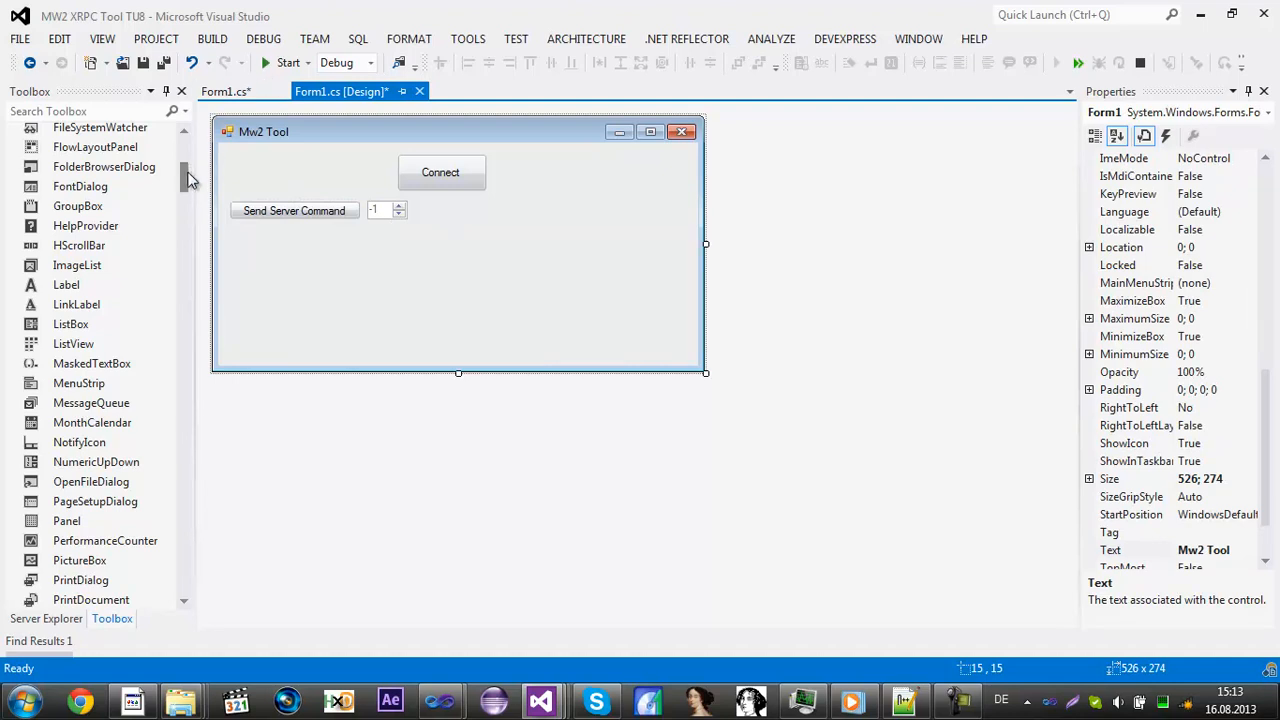
Step: Scroll the designer and switch to the Form1.cs code view
scroll("down", 3)
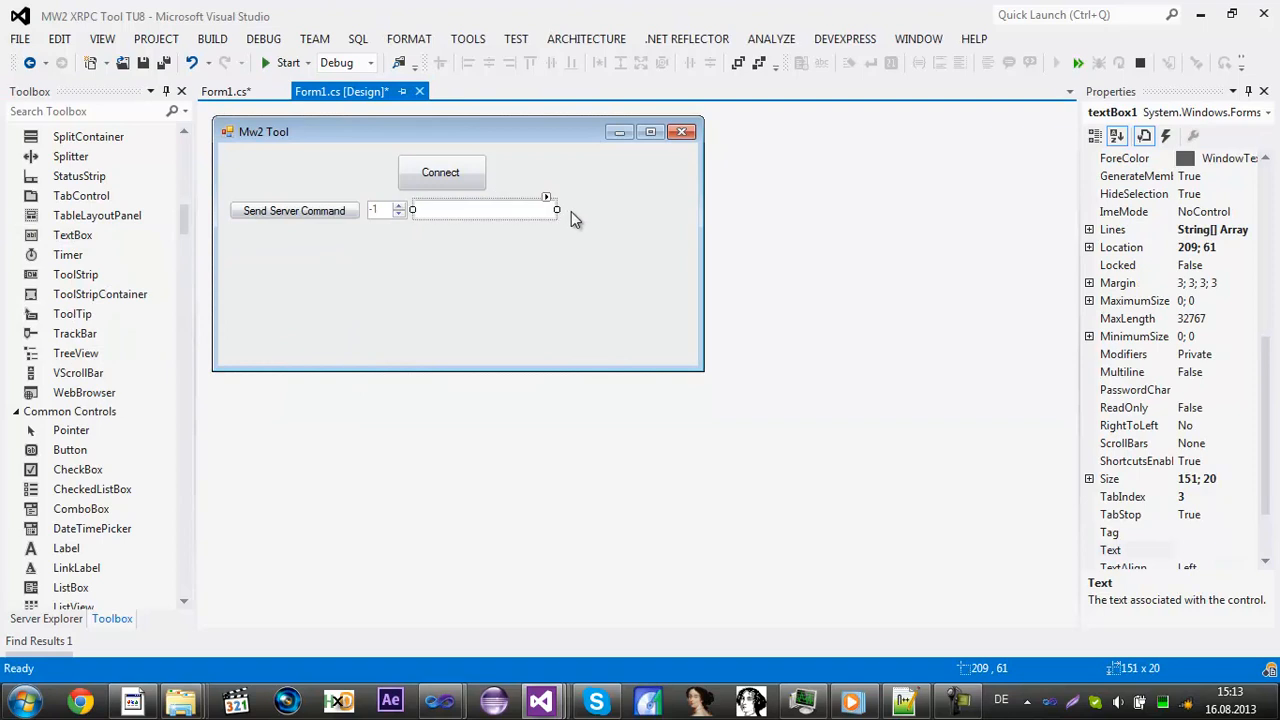
left_click(225, 91)
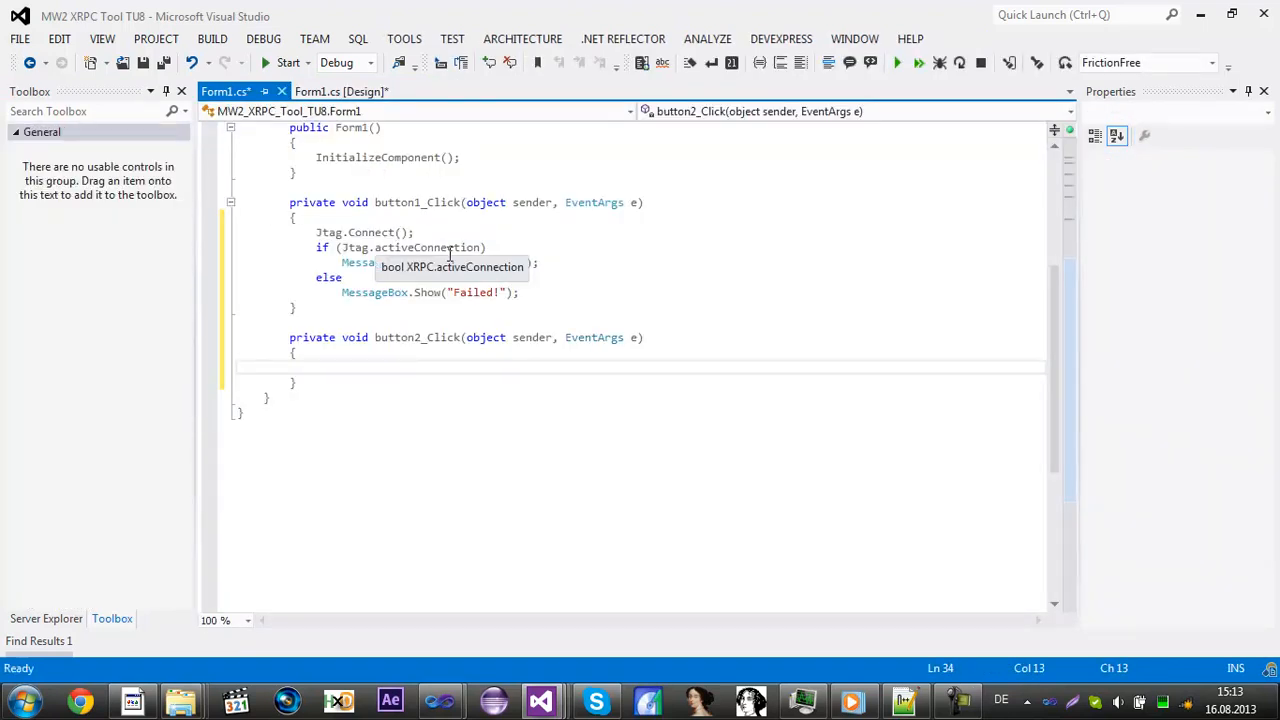
Step: Begin Jtag.Call( in button2_Click and declare public uint SV = 0x82254940
type("Jtag.Call")
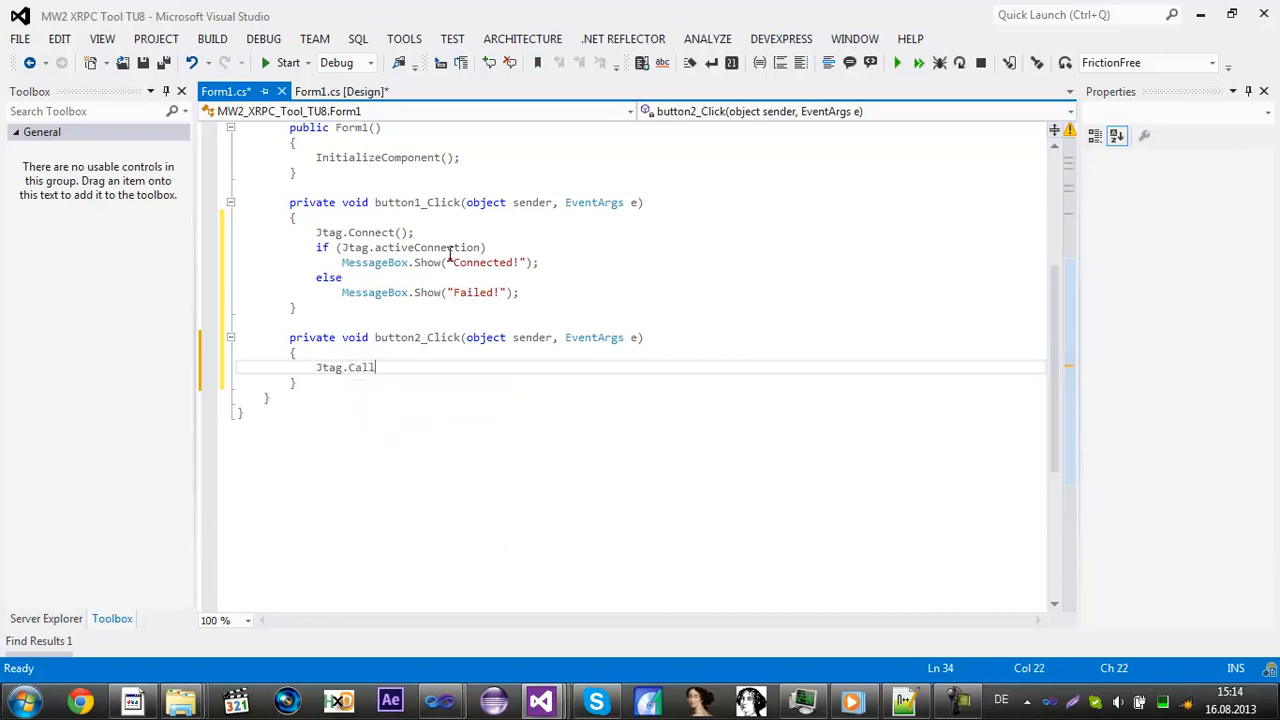
type("(")
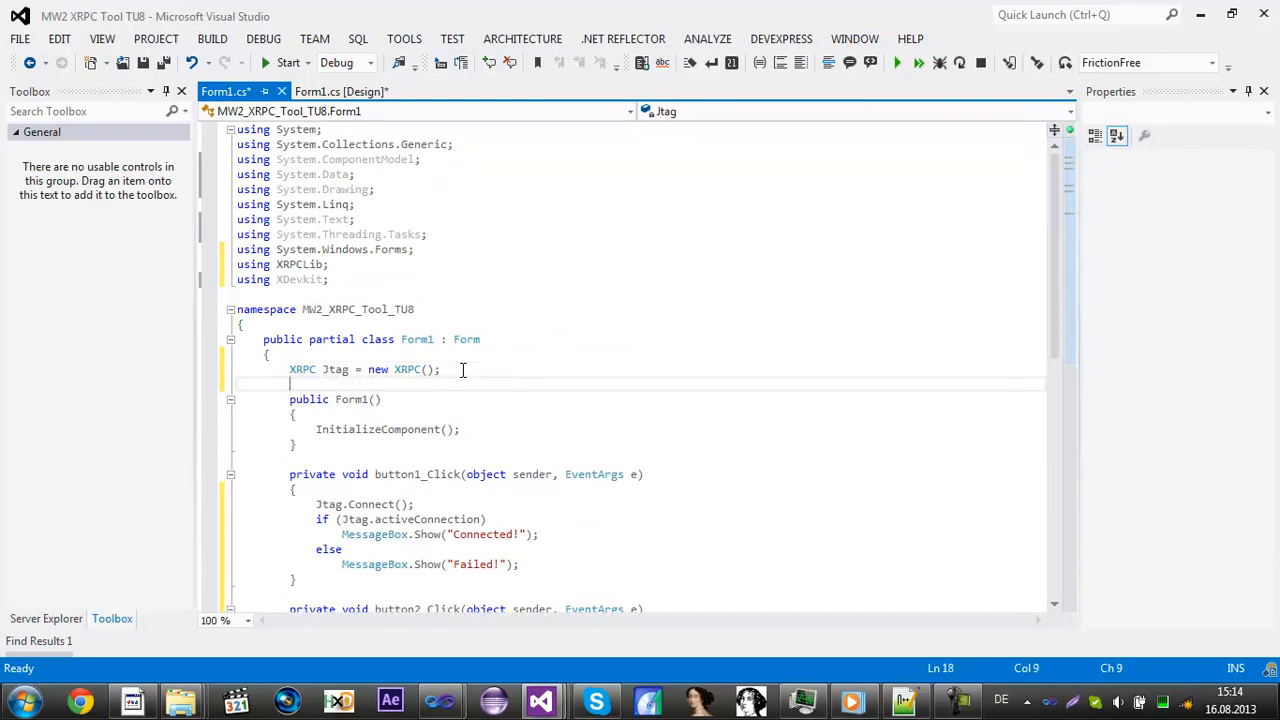
type("public uint")
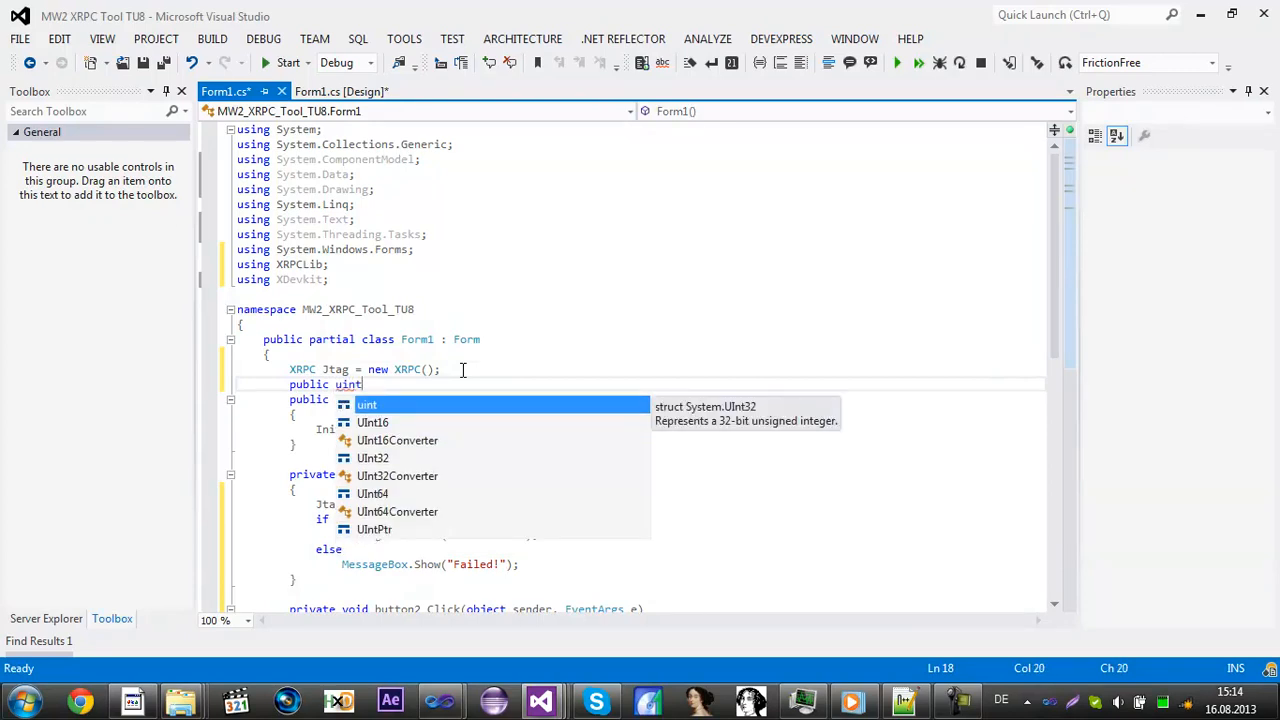
type("SV")
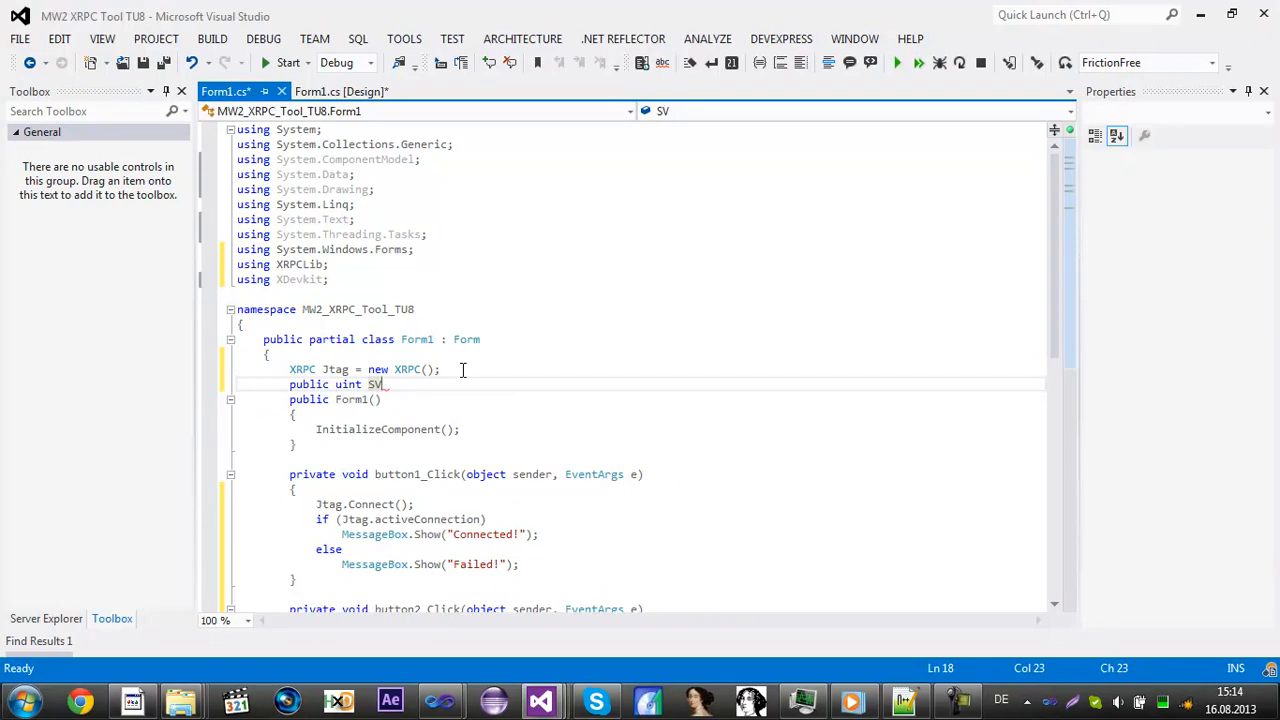
type("=")
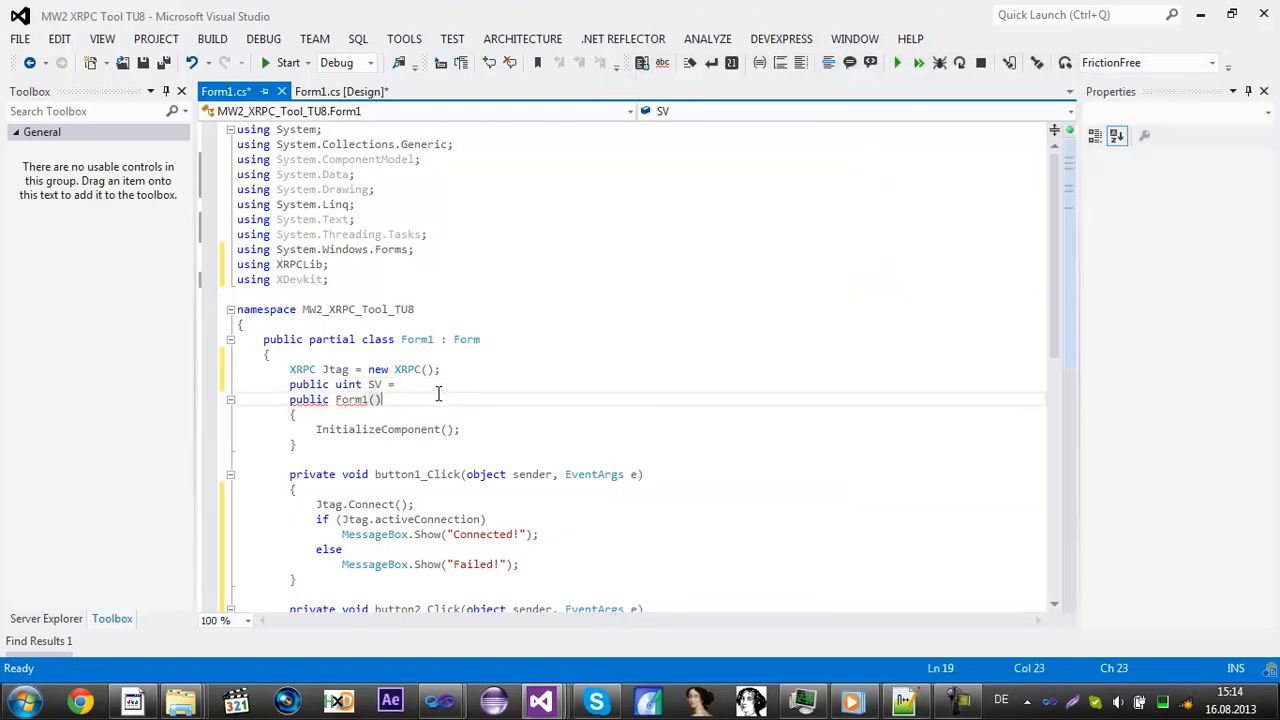
type("0x82254940;")
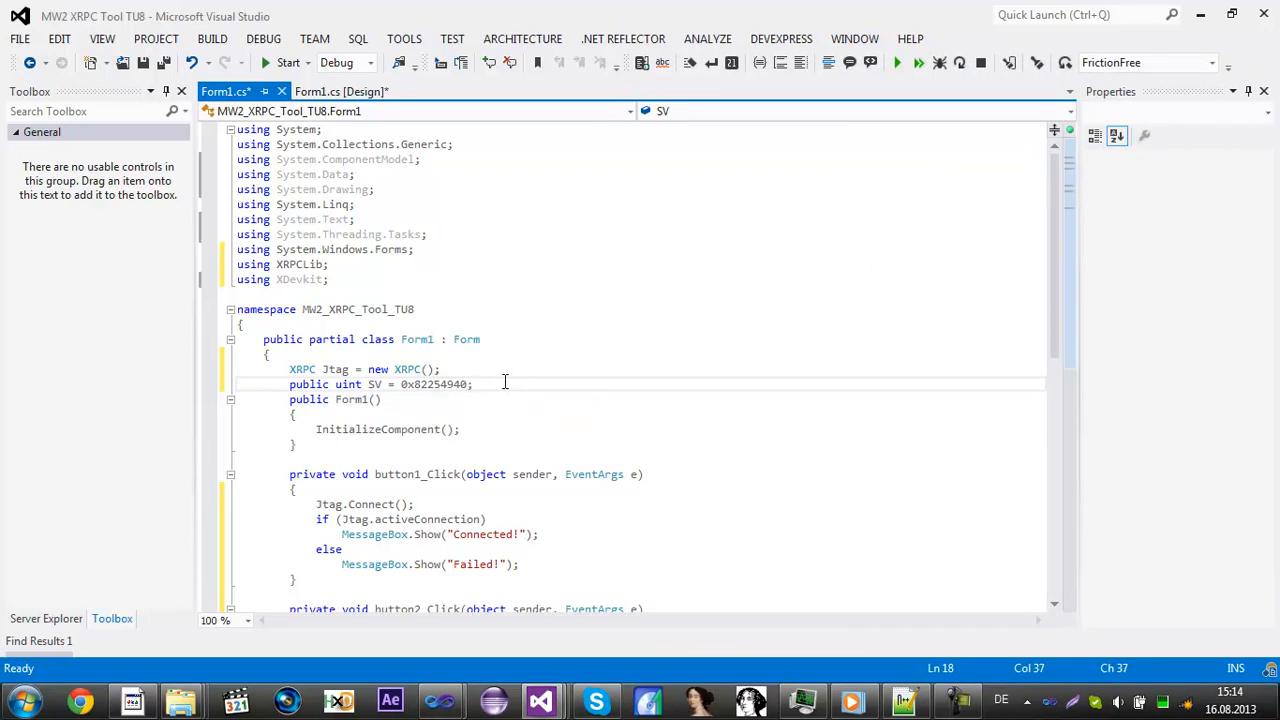
mouse_move(523, 382)
type("Jtag.Call(")
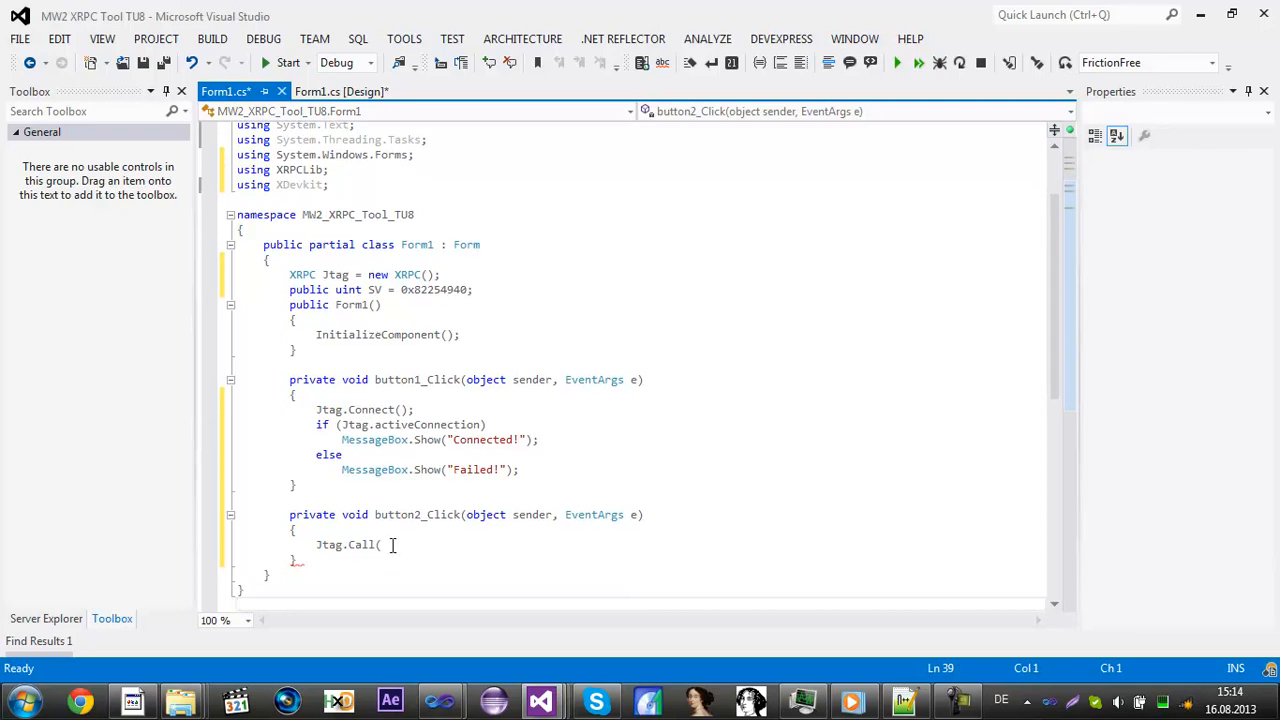
Step: Store (int)numericUpDown1.Value in a new int client variable
type("SV,")
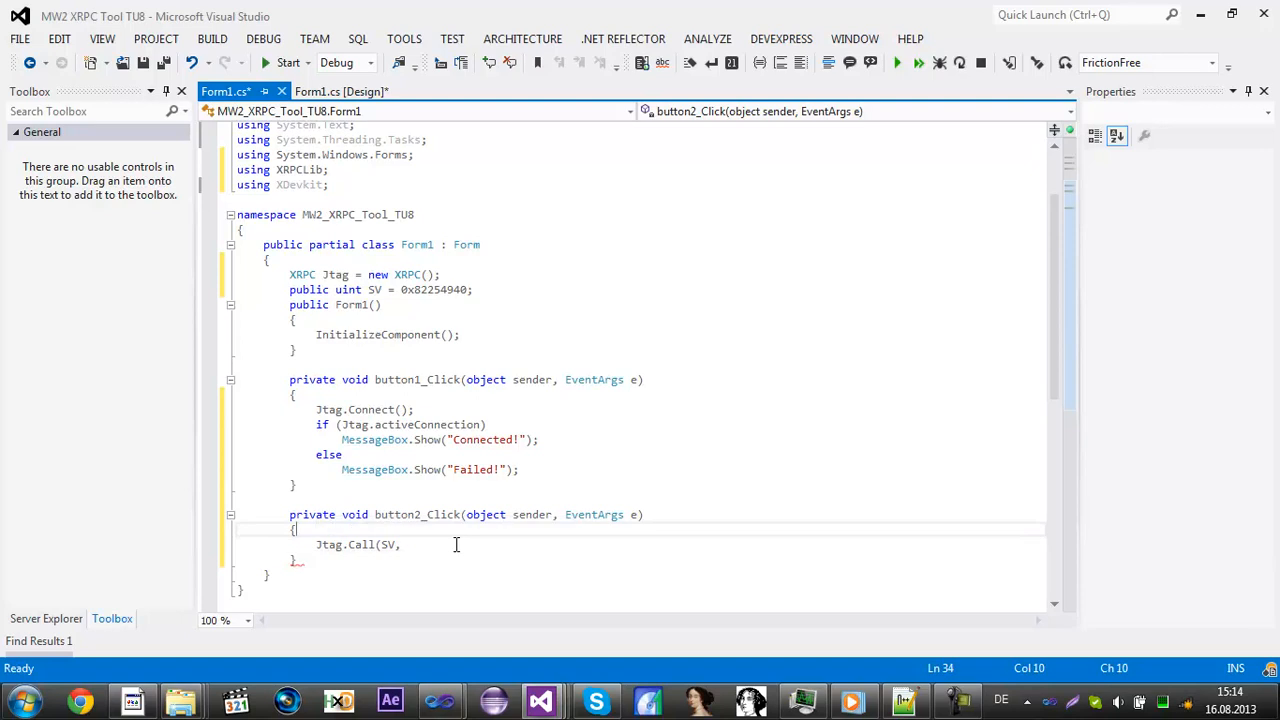
type("int")
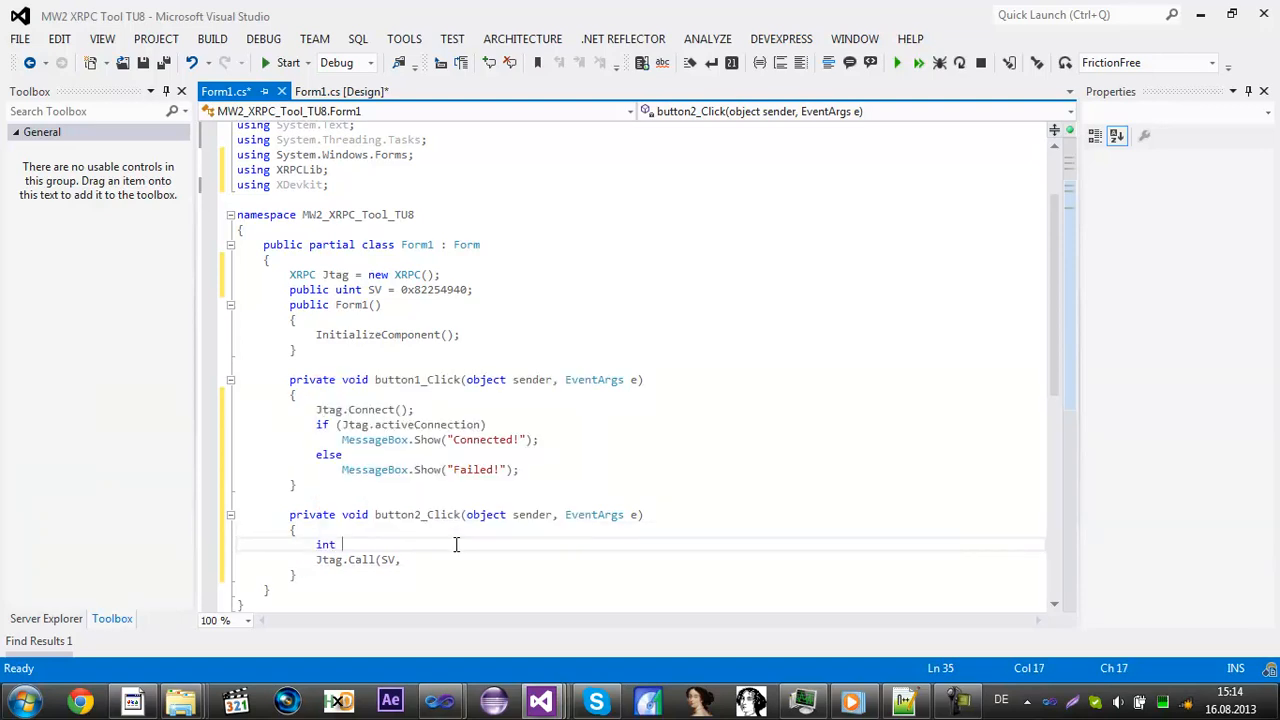
type("cl")
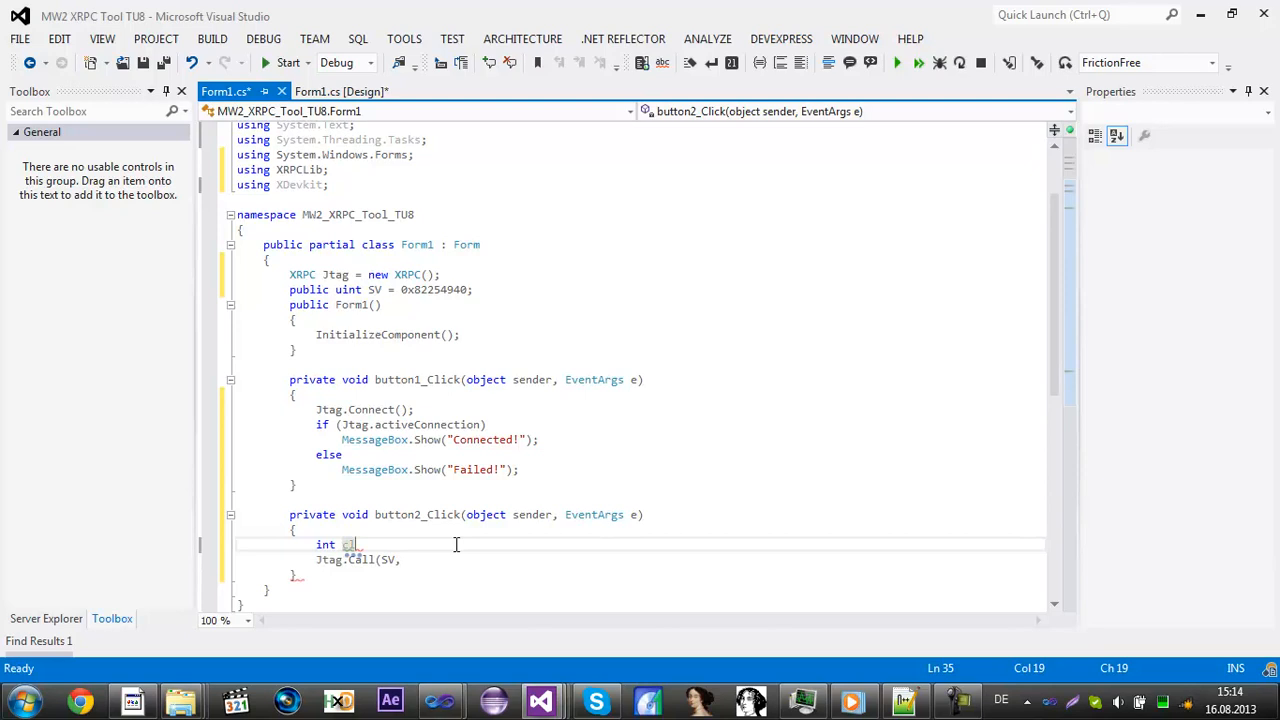
type("lient =")
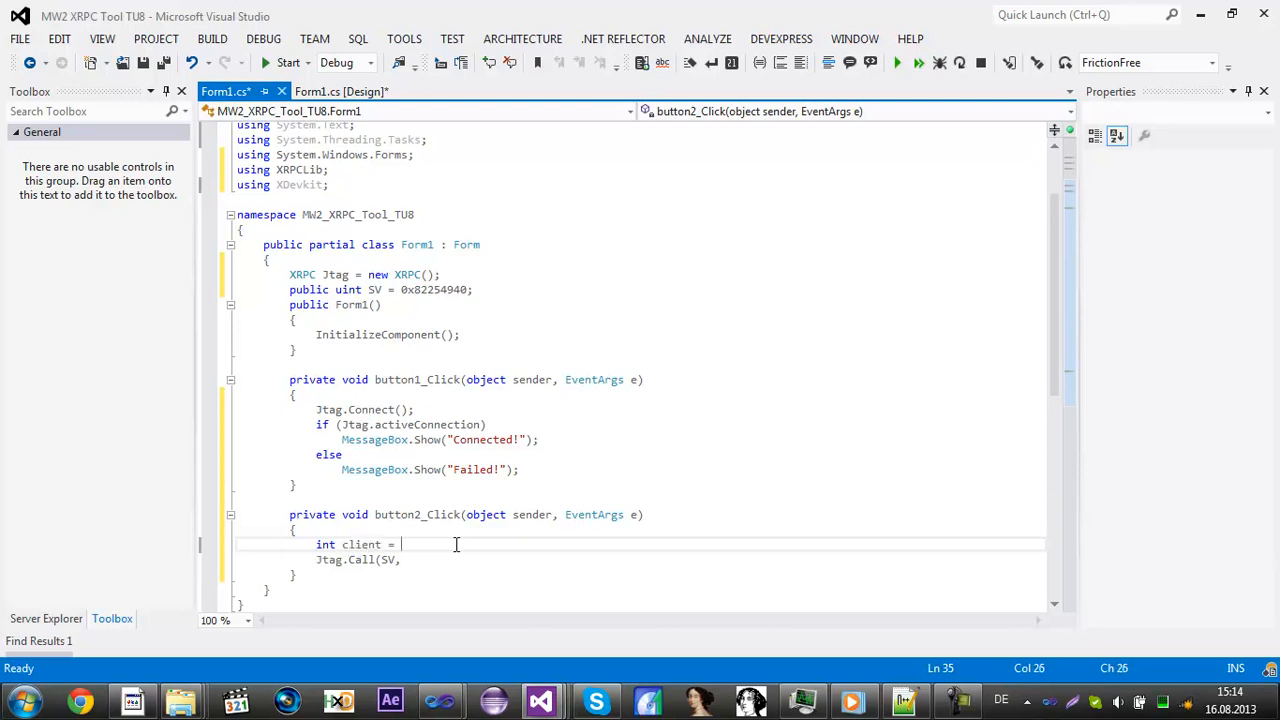
type("numericUpDown1.")
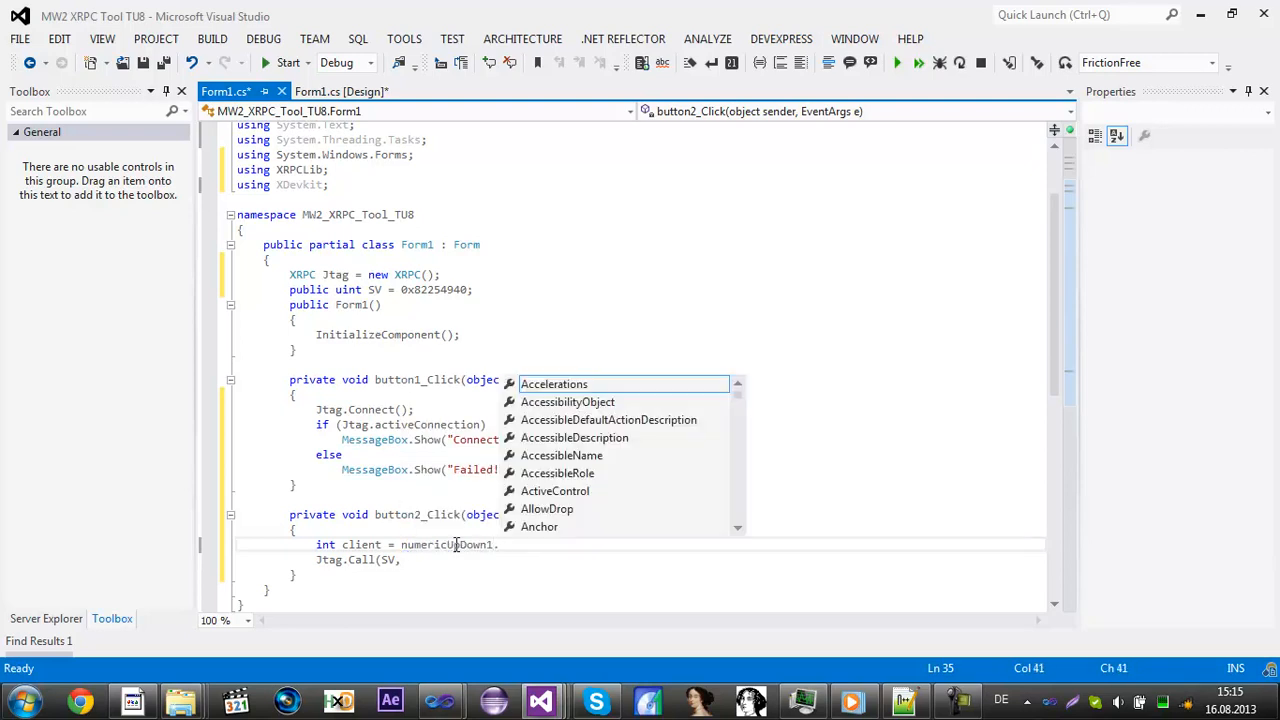
type("Value;")
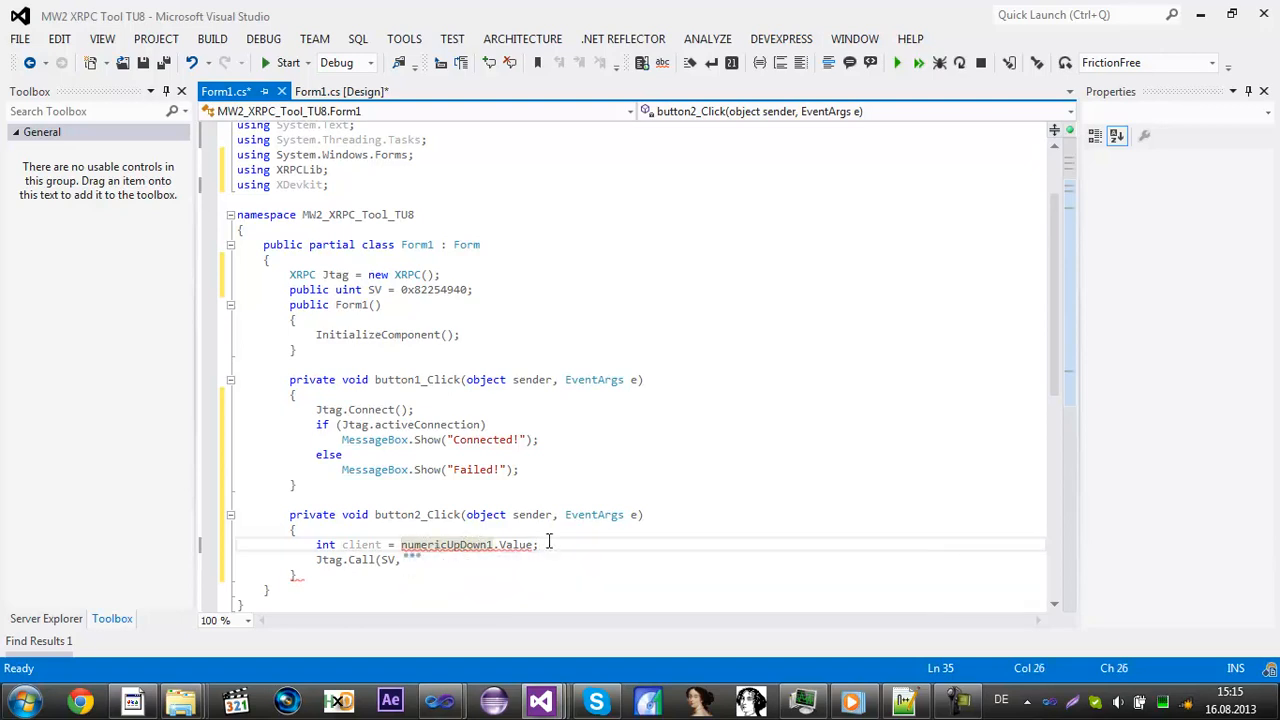
type("(int)")
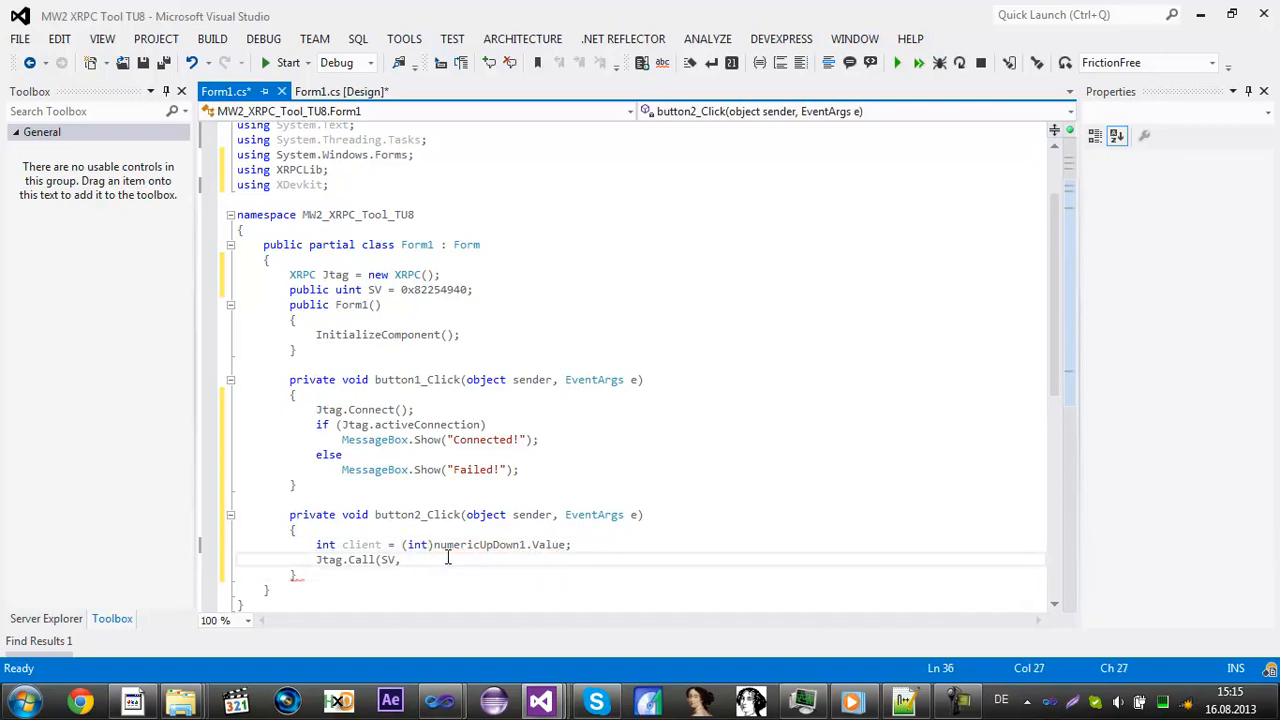
Step: Complete the call as Jtag.Call(SV, client, 1, textBox1.Text)
type("client,")
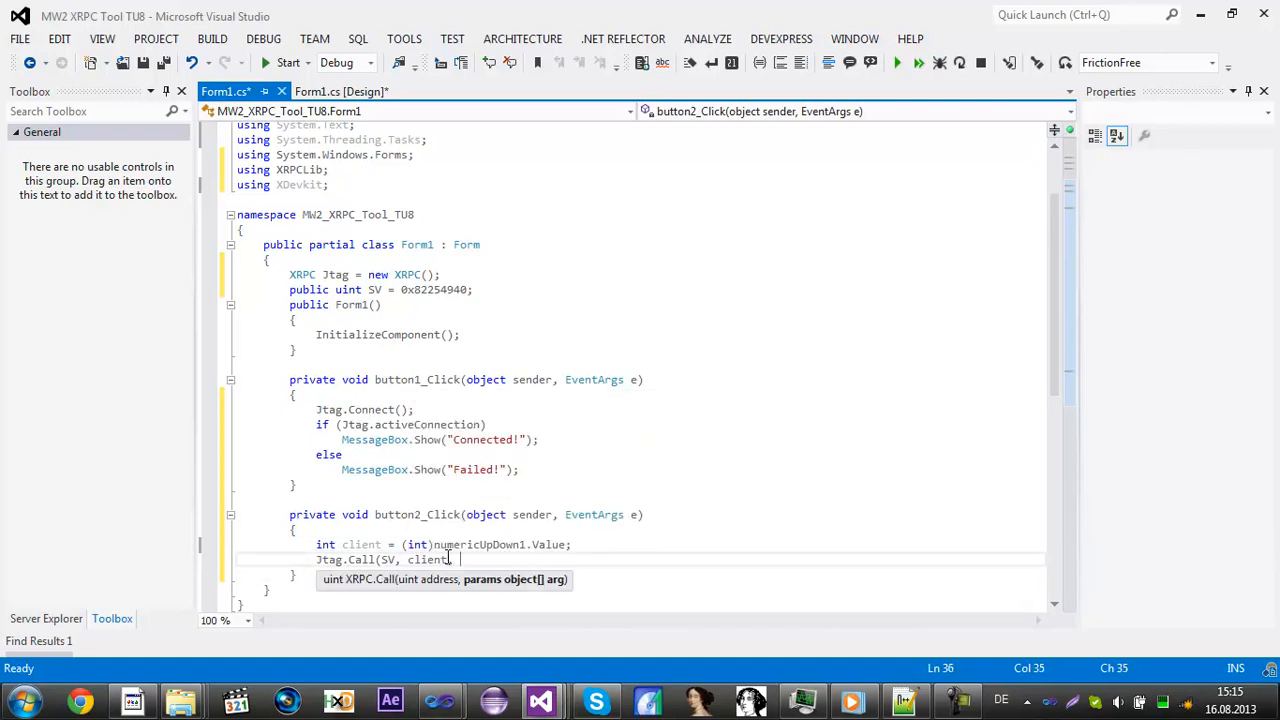
type("1,")
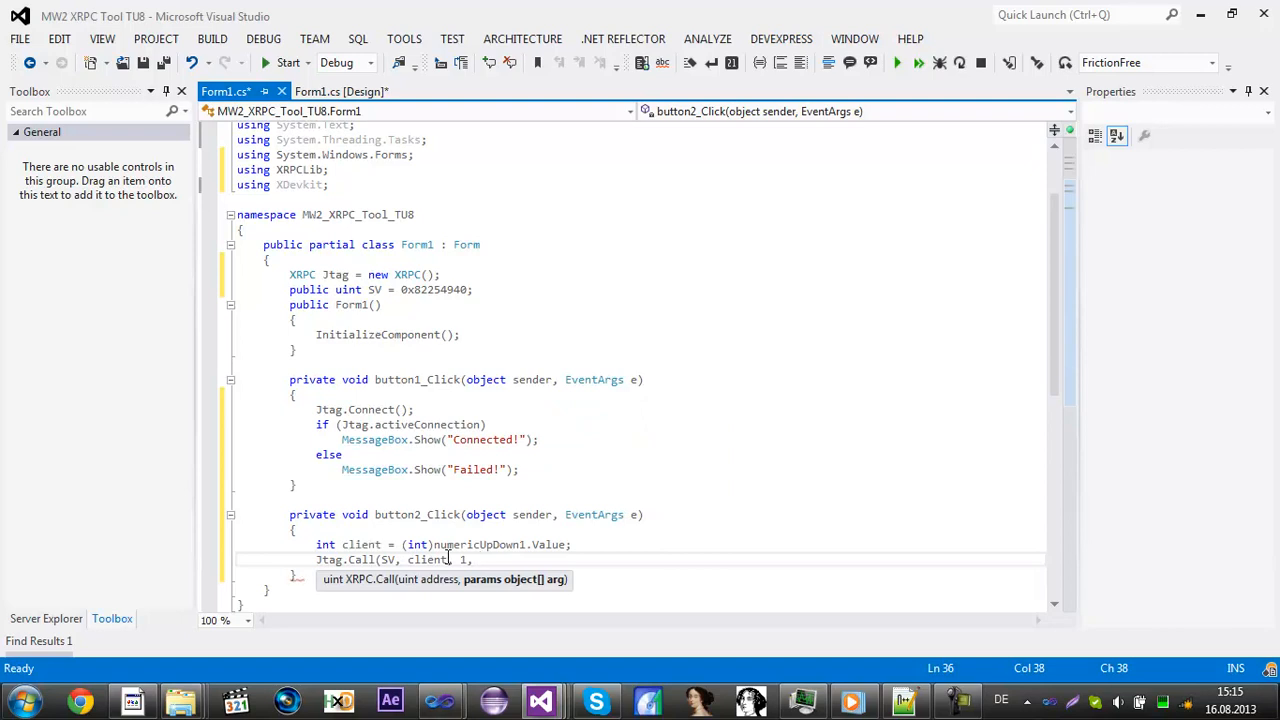
type("textBox1.Text)")
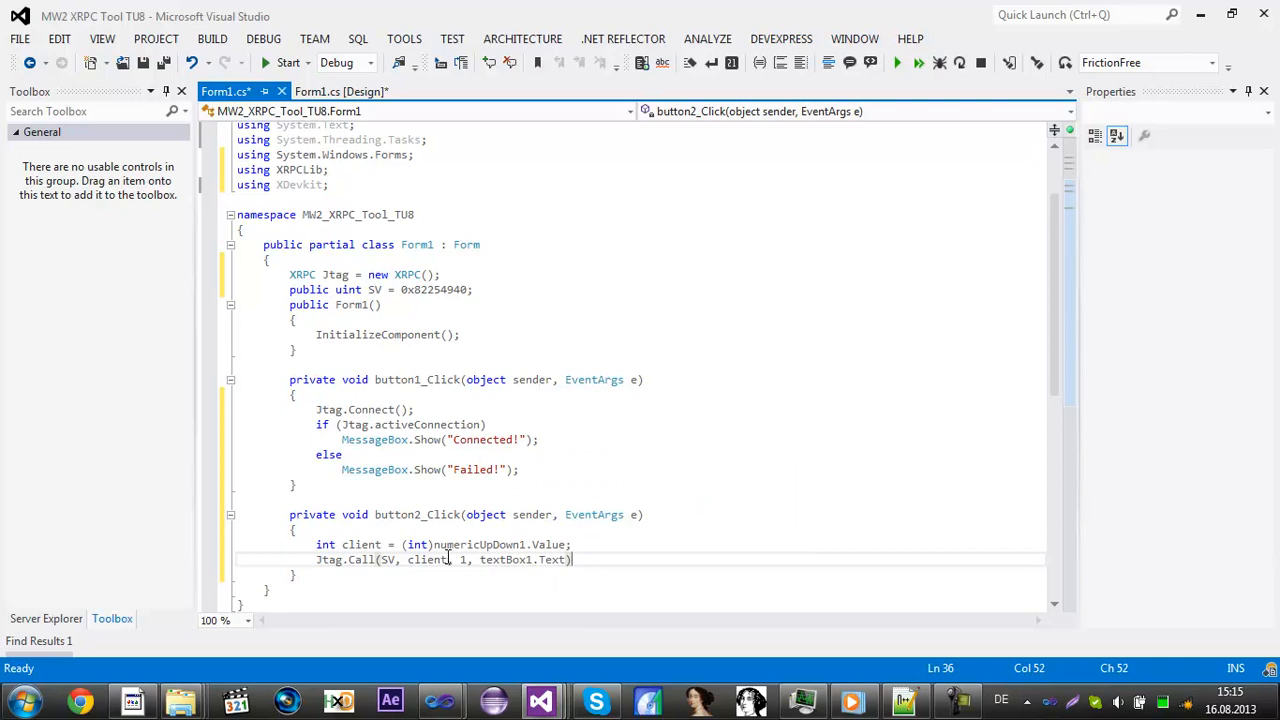
type(";")
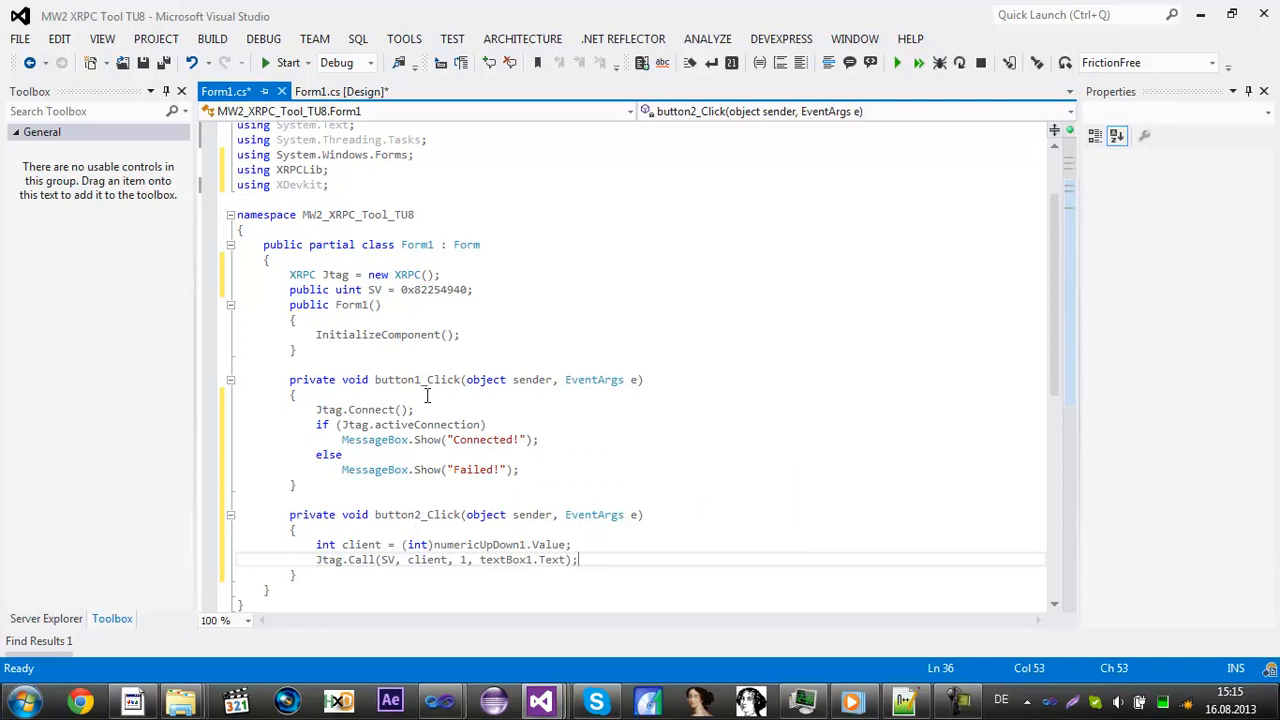
left_click(342, 91)
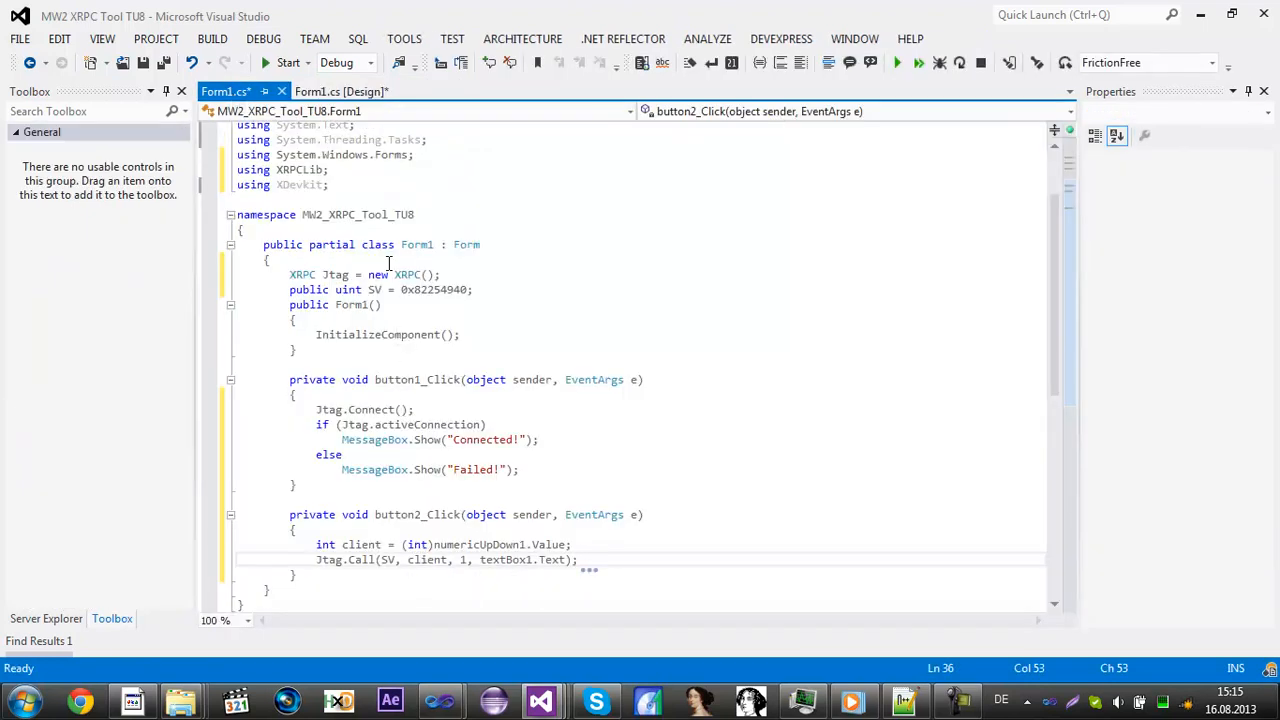
Step: Select textBox1 on the designer and set its Text property to 's cg_fov 90'
left_click(340, 91)
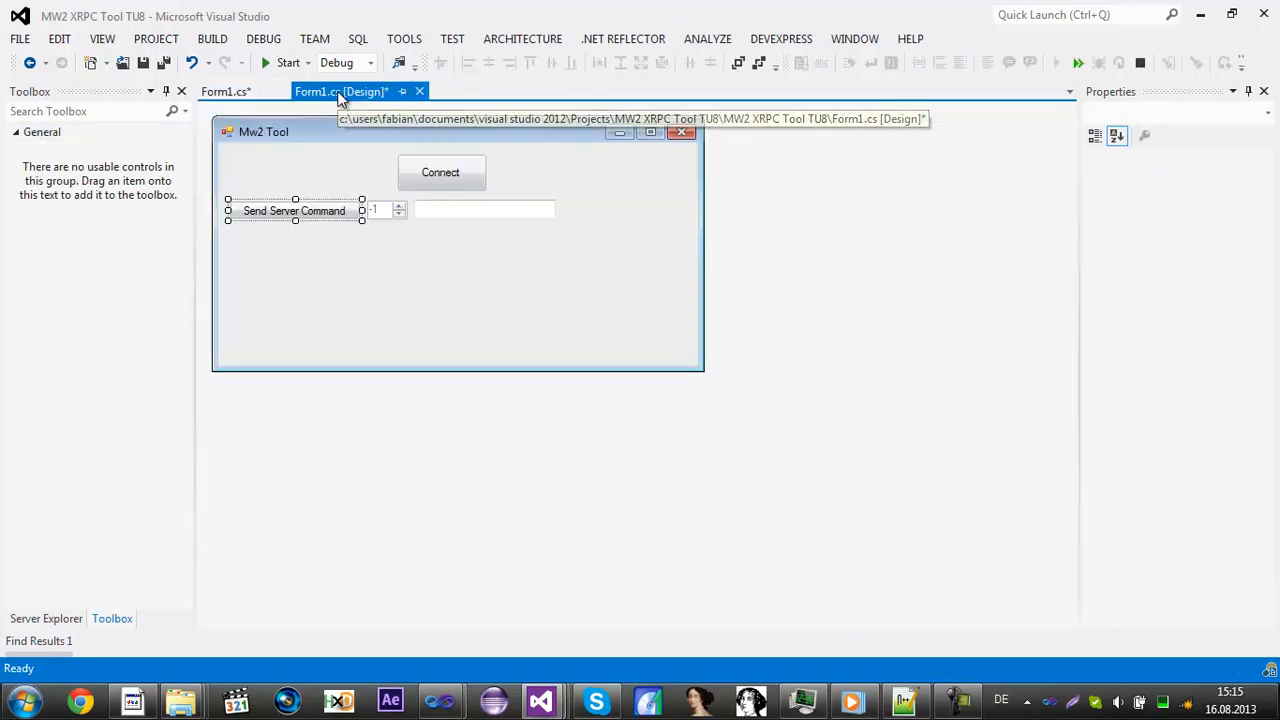
left_click(385, 210)
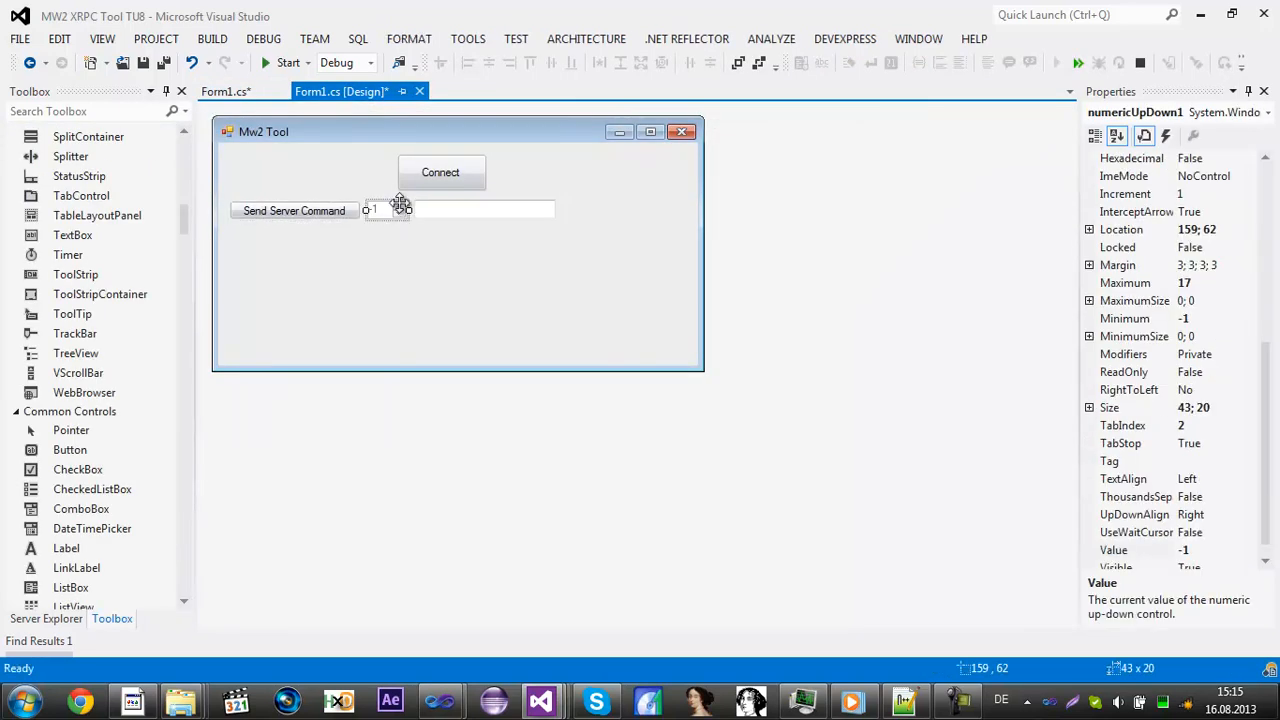
left_click(225, 91)
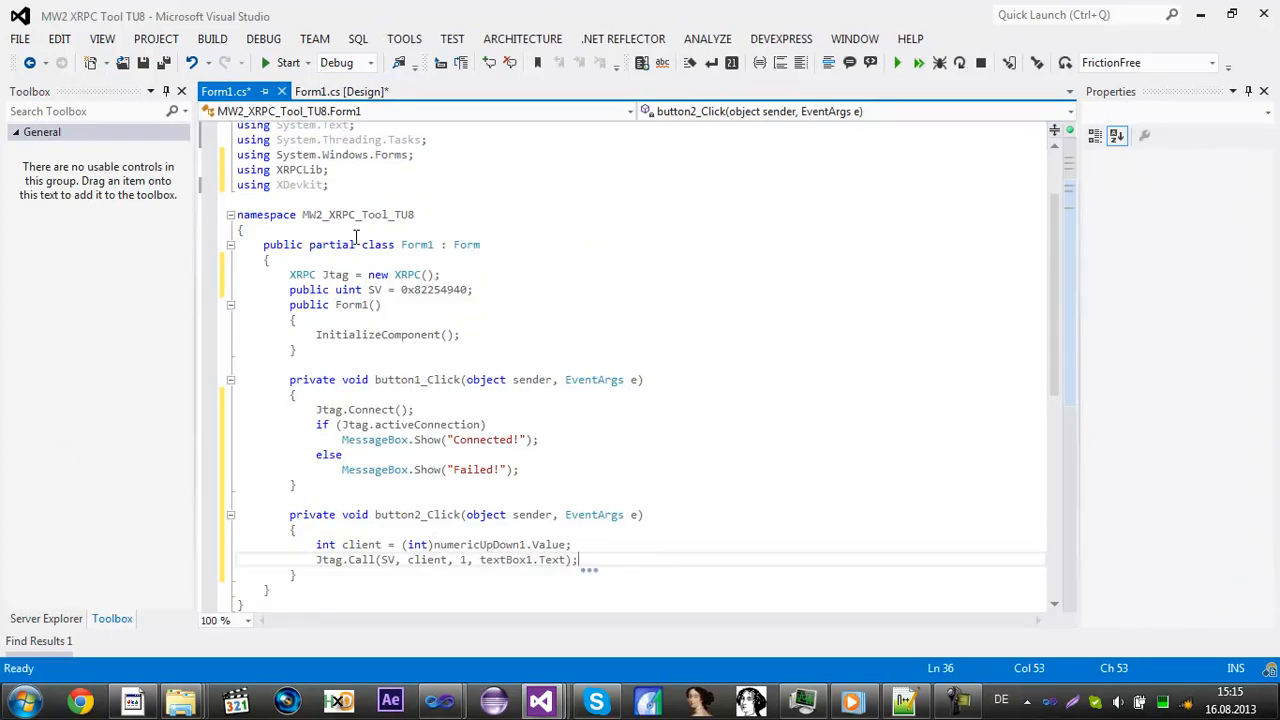
left_click(340, 91)
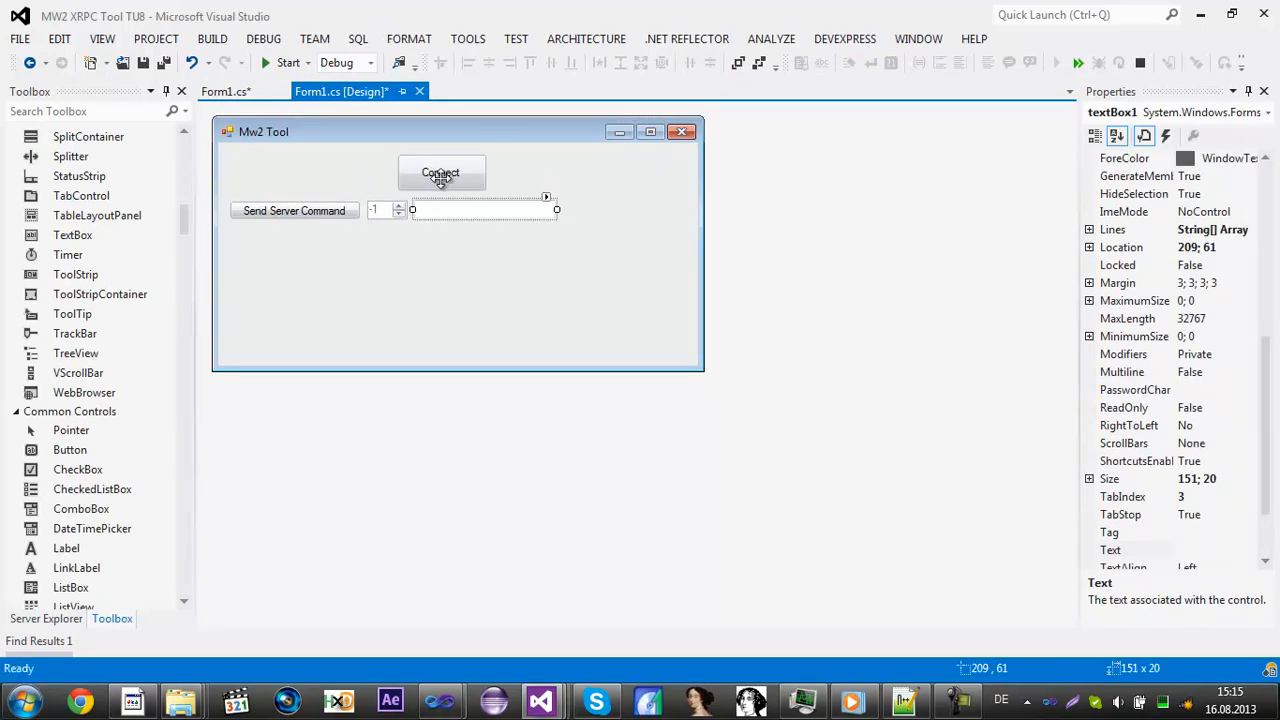
left_click(224, 91)
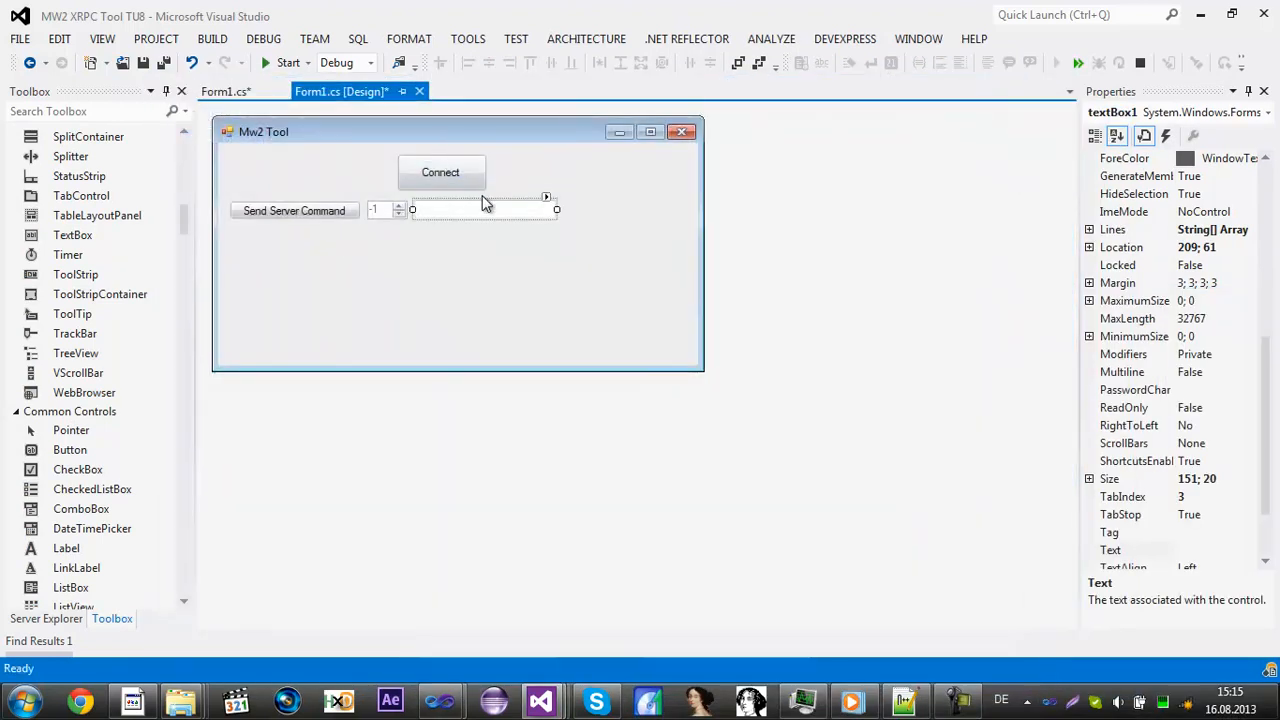
left_click(1135, 550)
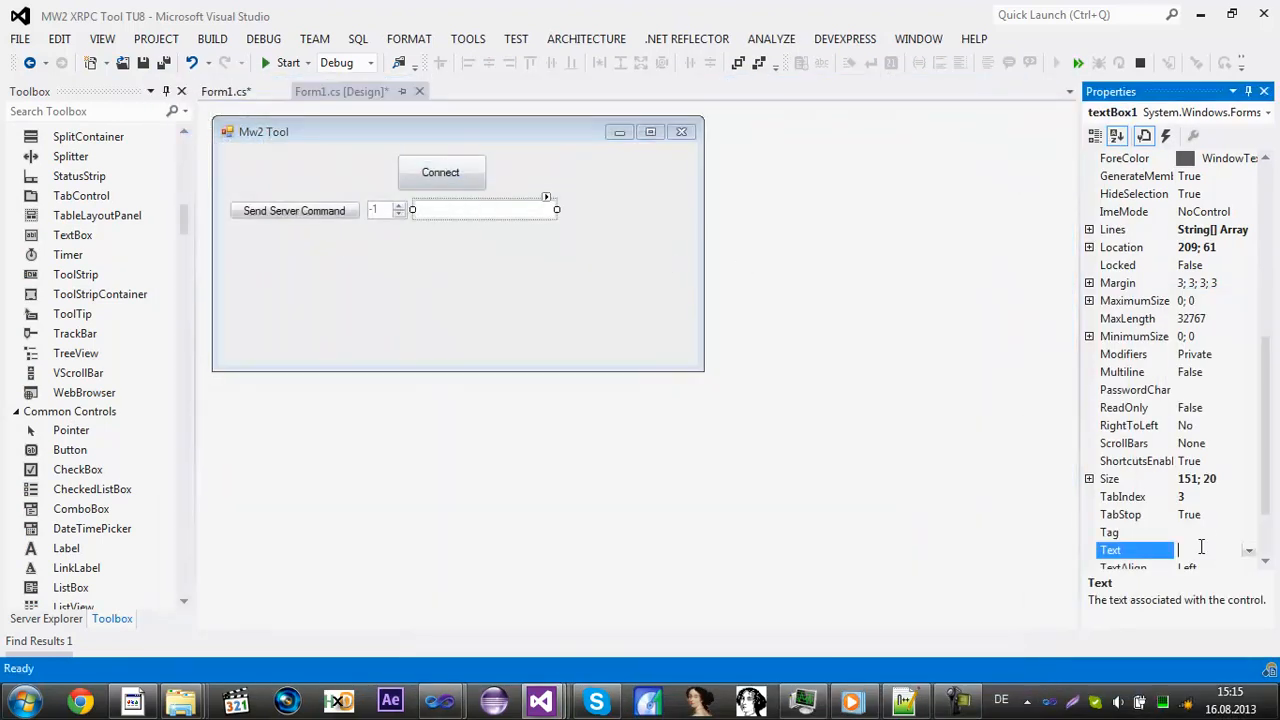
type("s cg_fov 90")
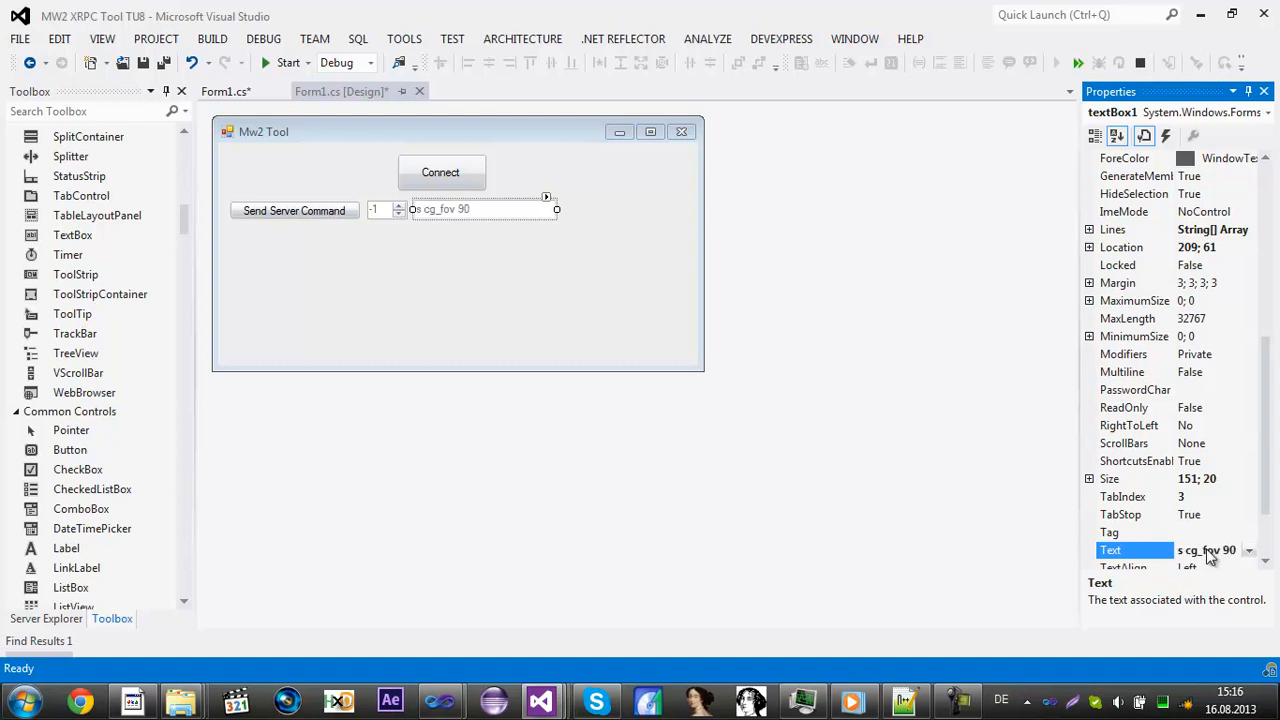
mouse_move(735, 343)
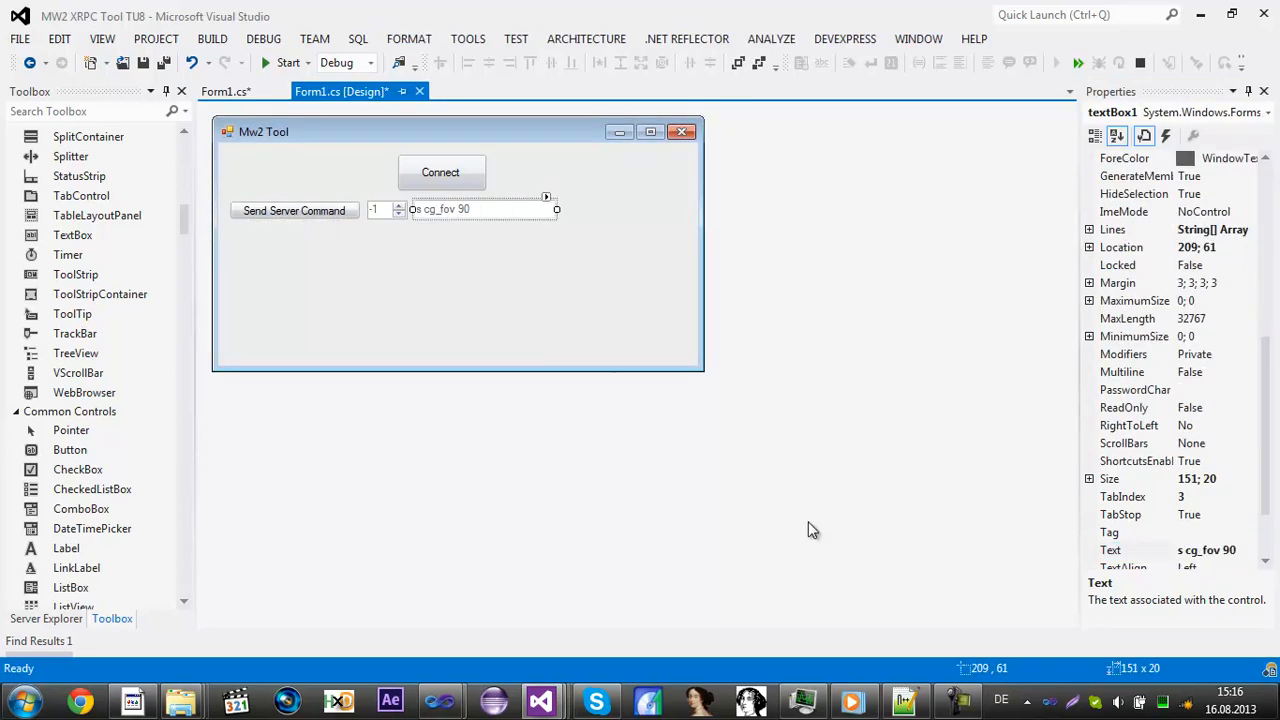
left_click(960, 700)
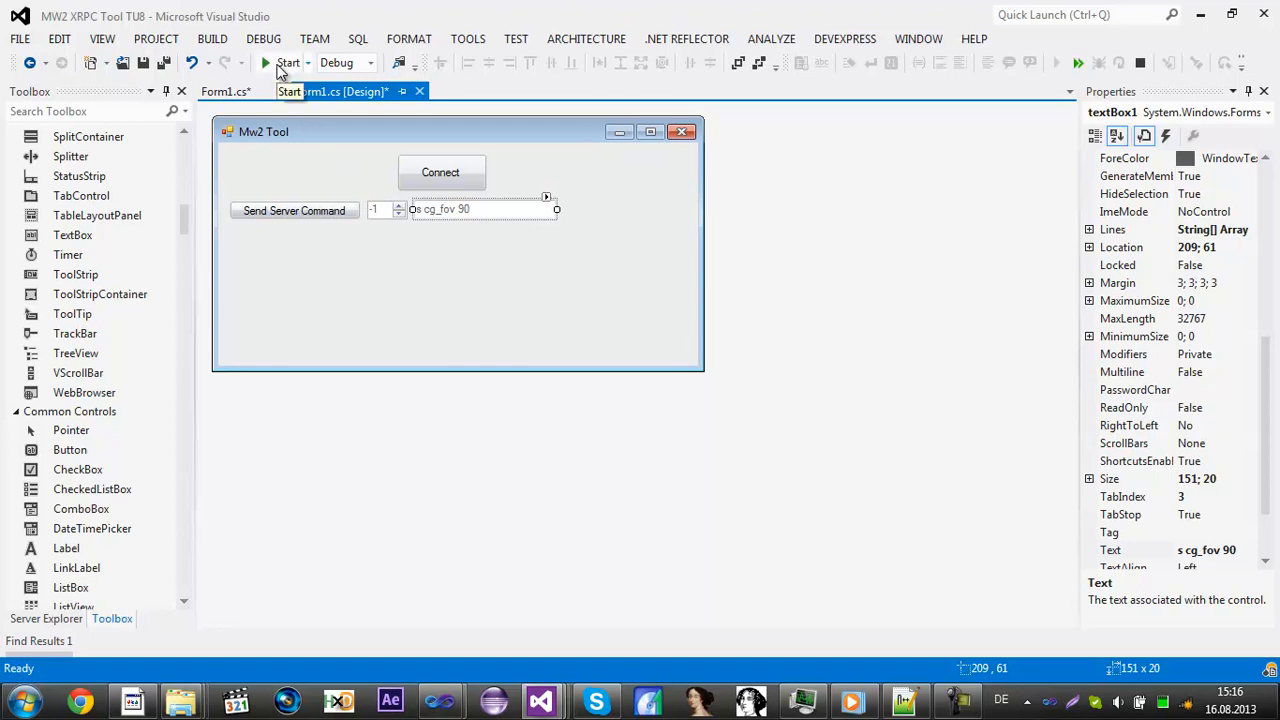
Step: Debug-run the Mw2 Tool, click Connect, and dismiss the Connected! message
left_click(287, 62)
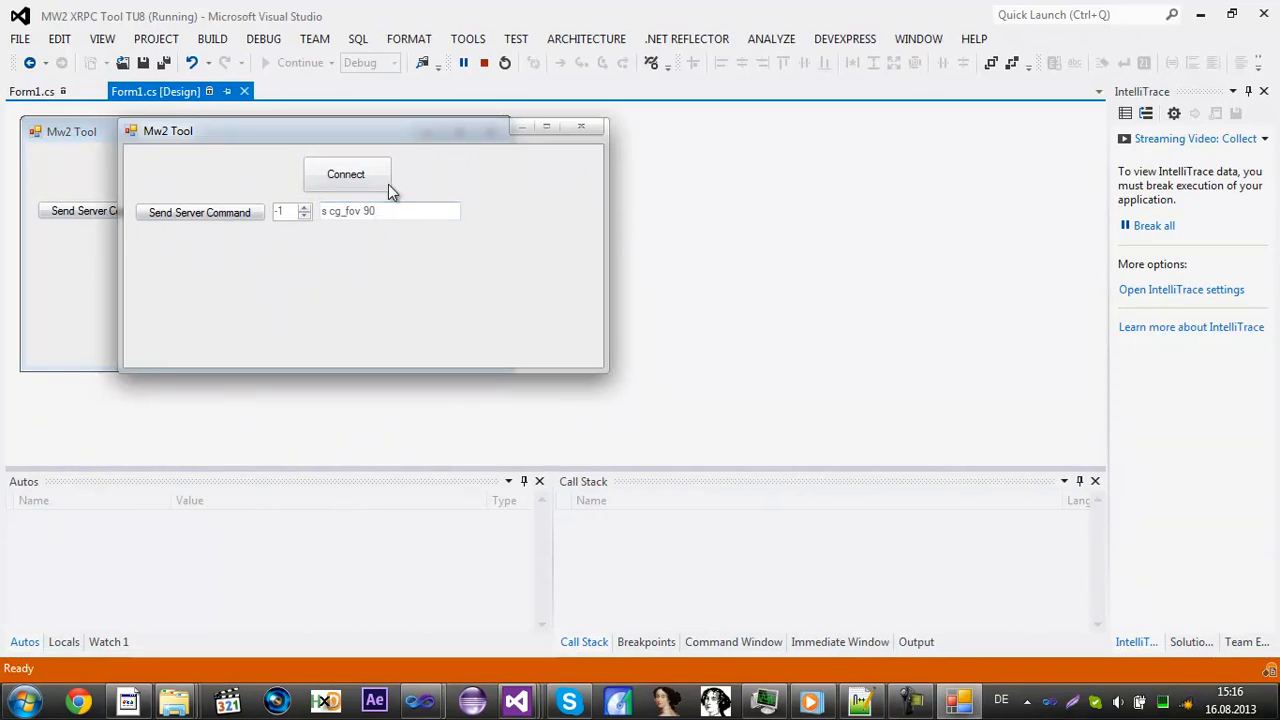
mouse_move(787, 667)
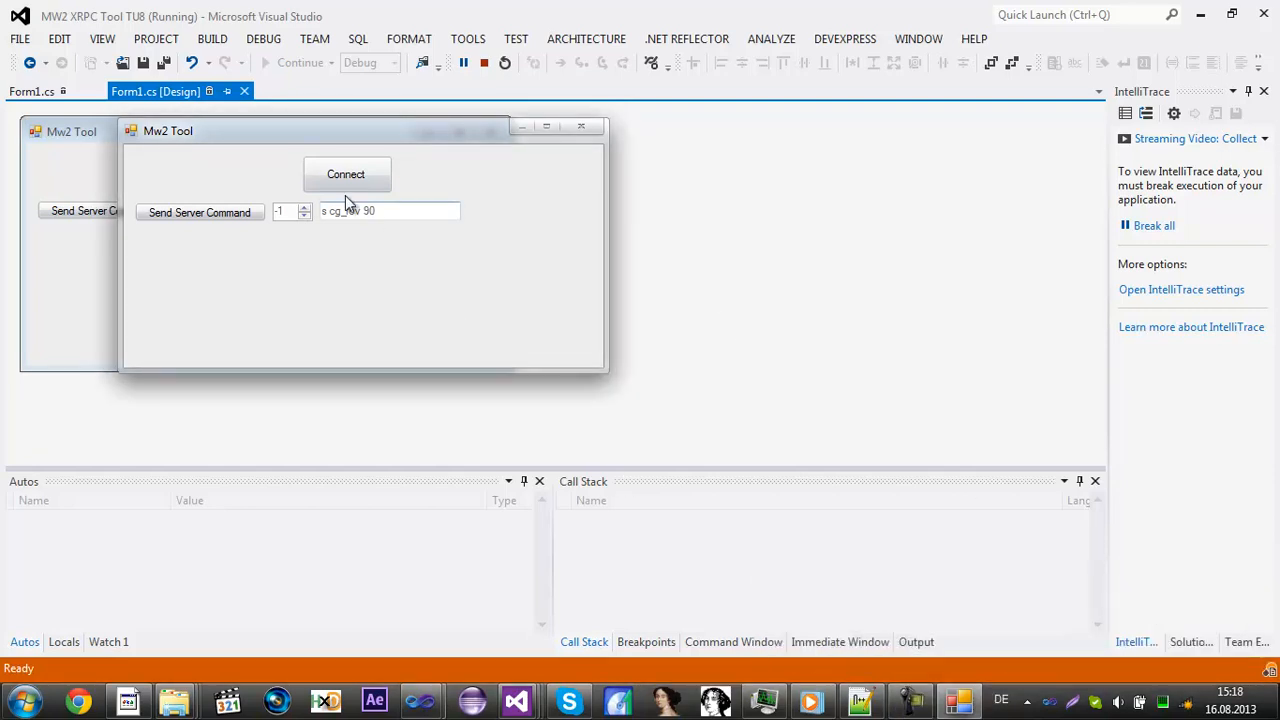
mouse_move(875, 680)
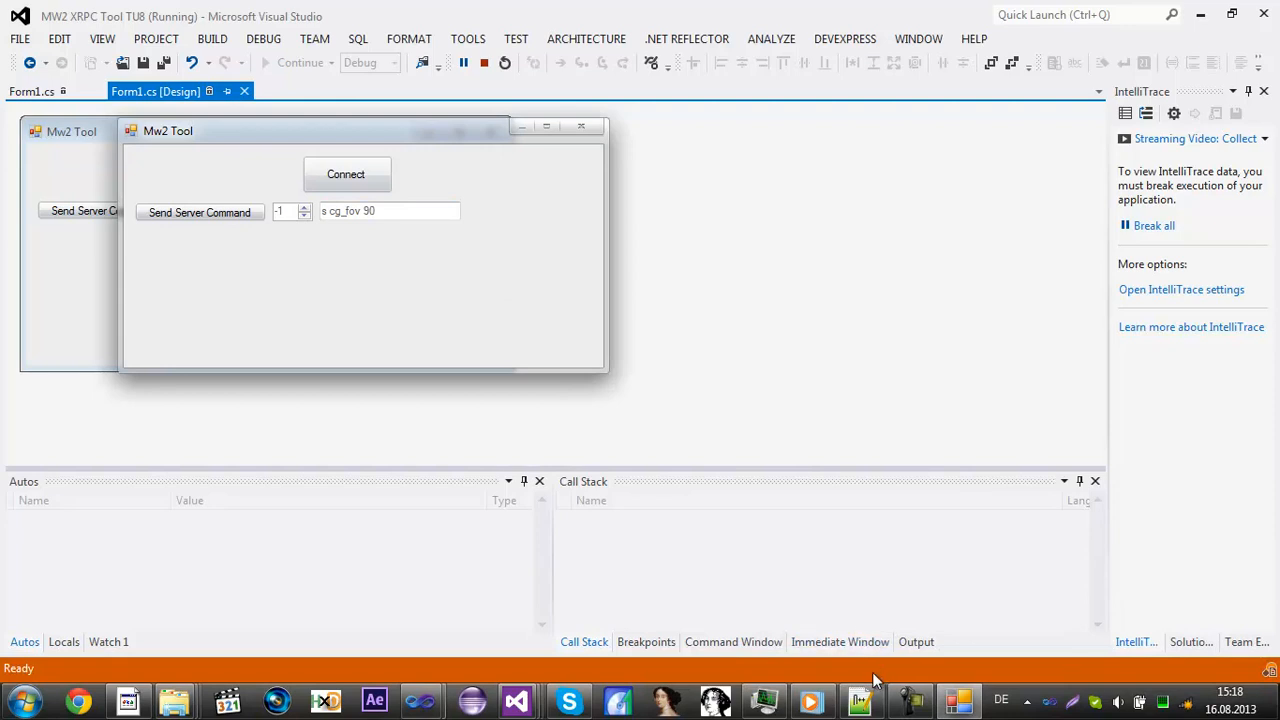
mouse_move(376, 611)
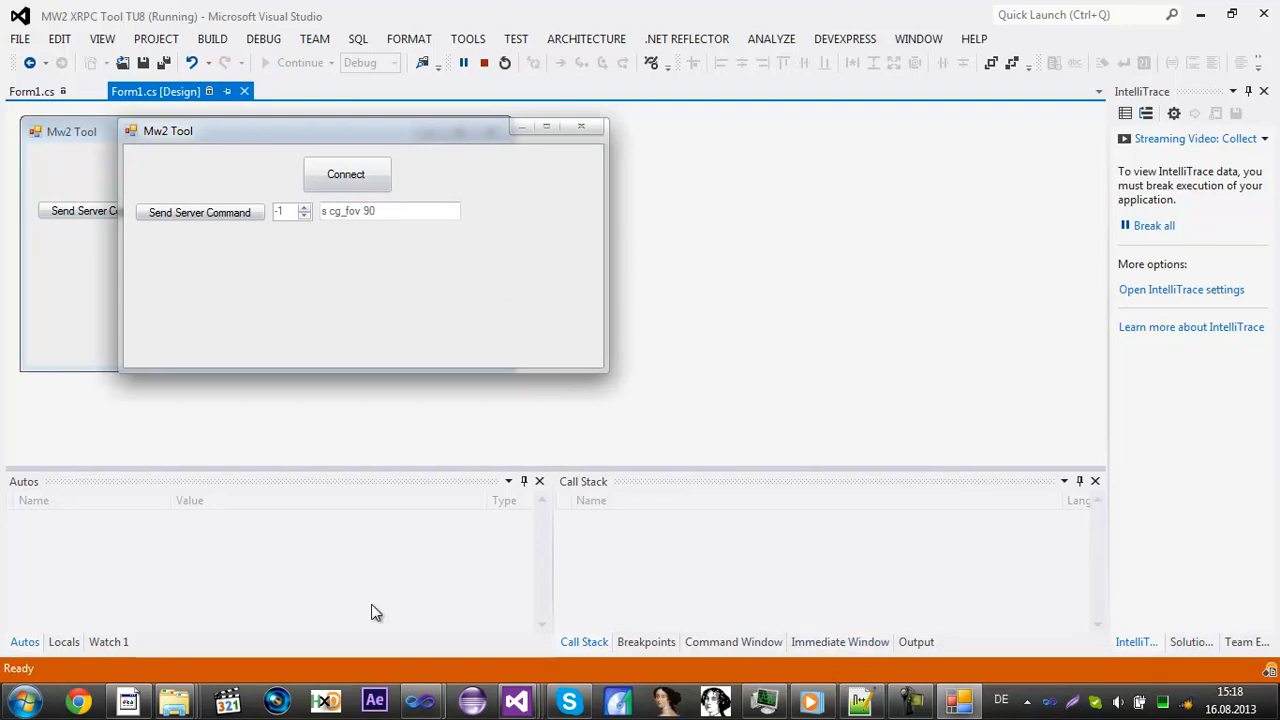
mouse_move(297, 92)
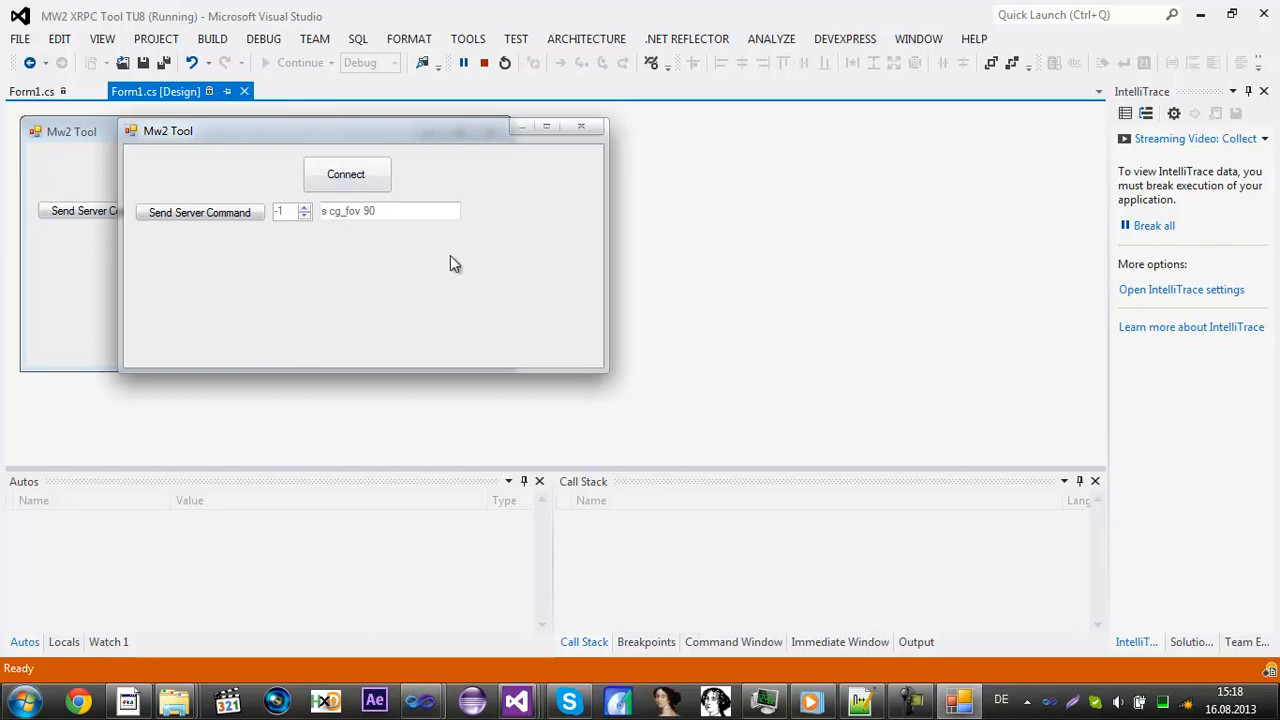
left_click(346, 174)
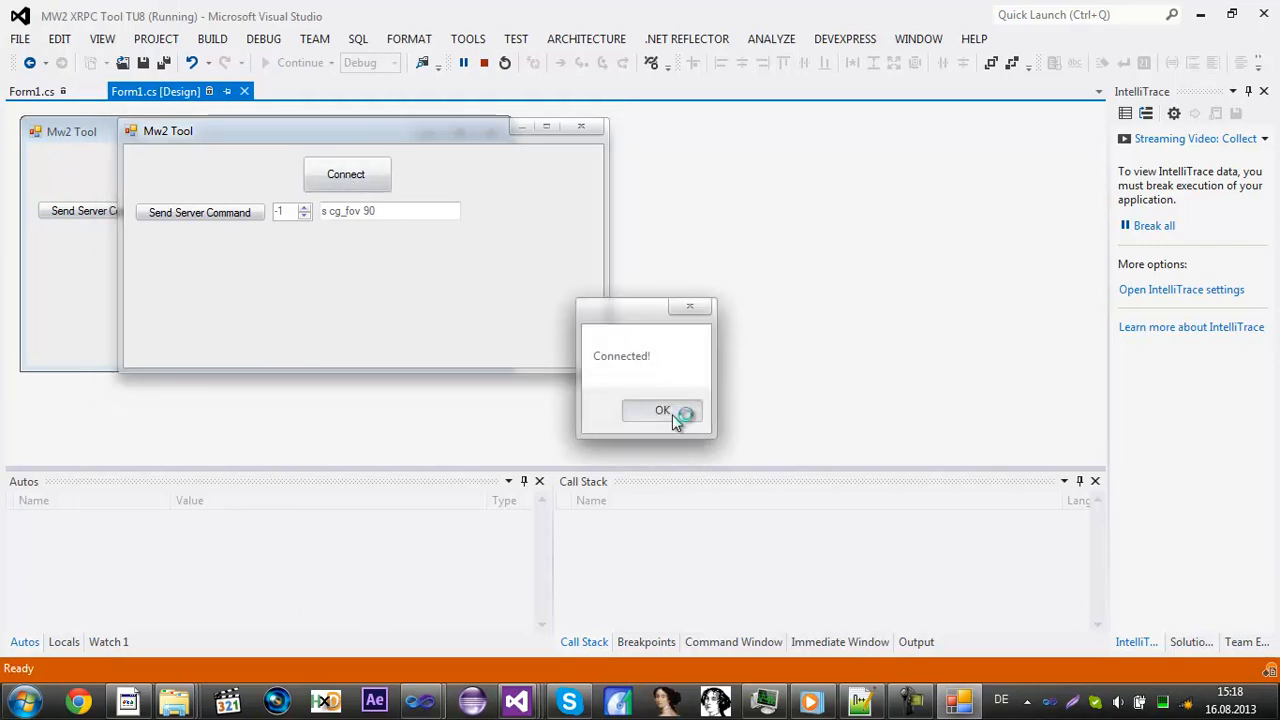
left_click(662, 411)
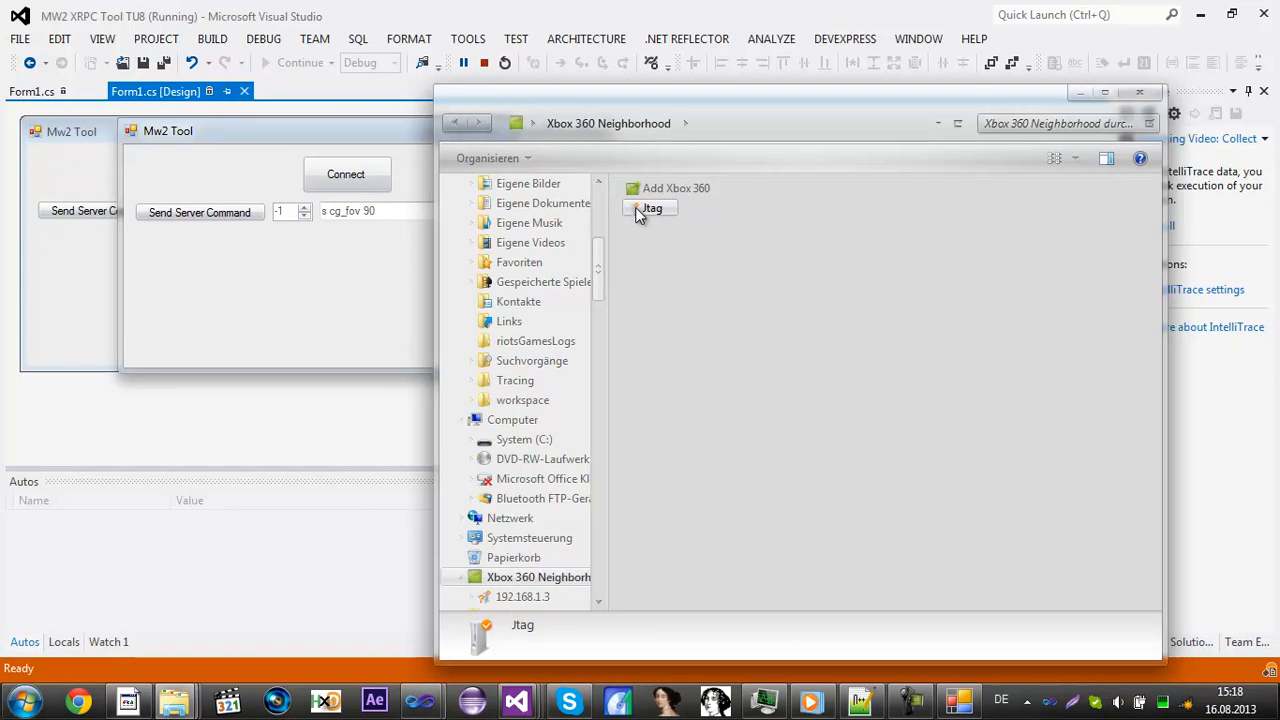
Step: Open the Jtag console in Xbox 360 Neighborhood and browse its right-click menu
double_click(650, 208)
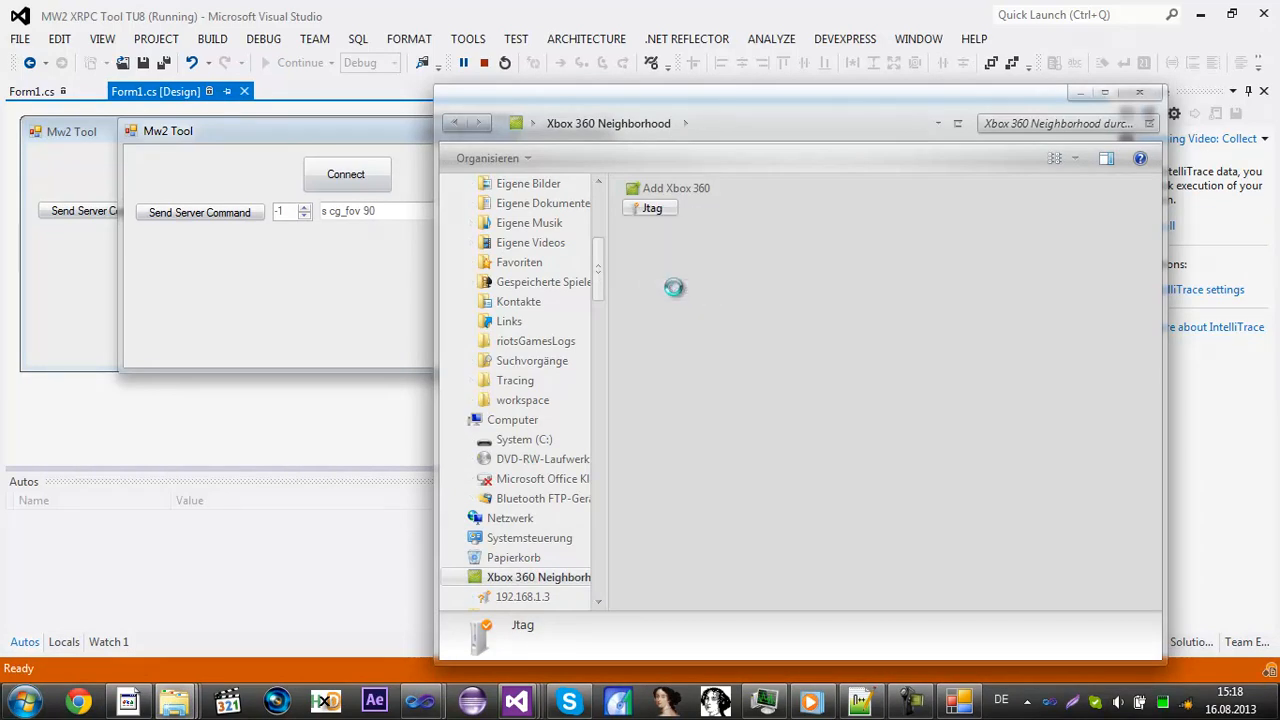
mouse_move(723, 282)
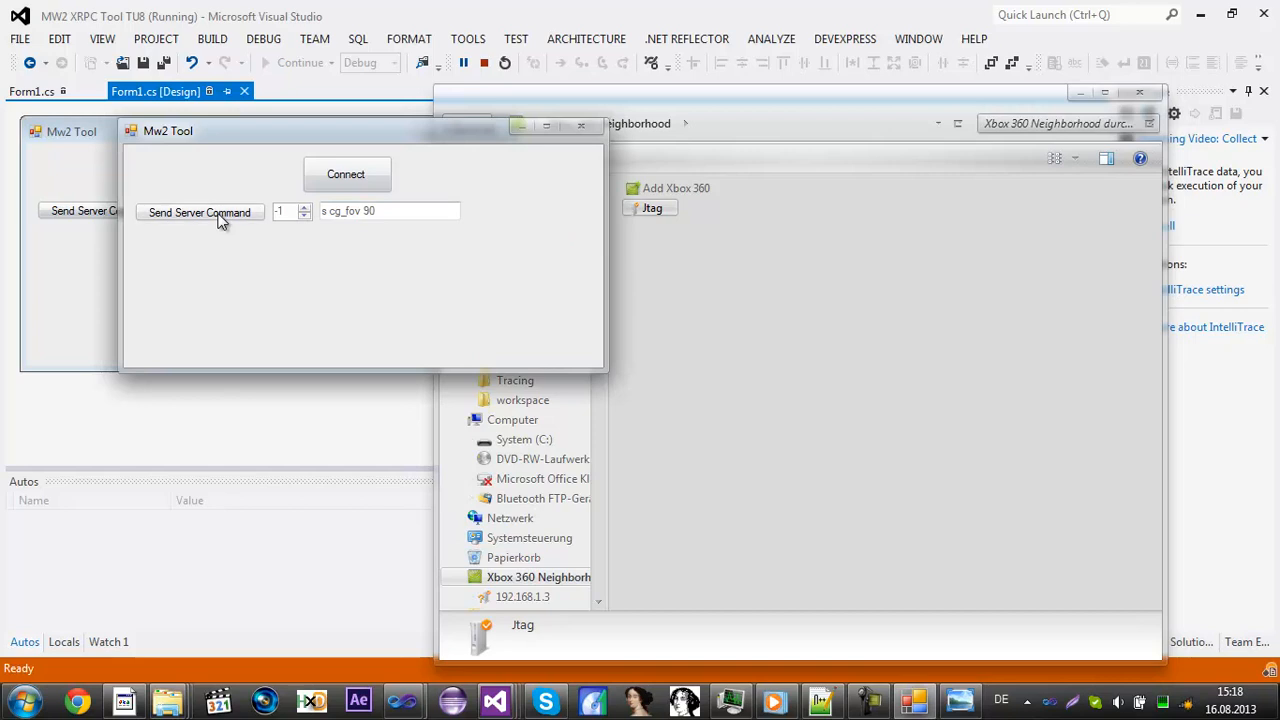
right_click(651, 207)
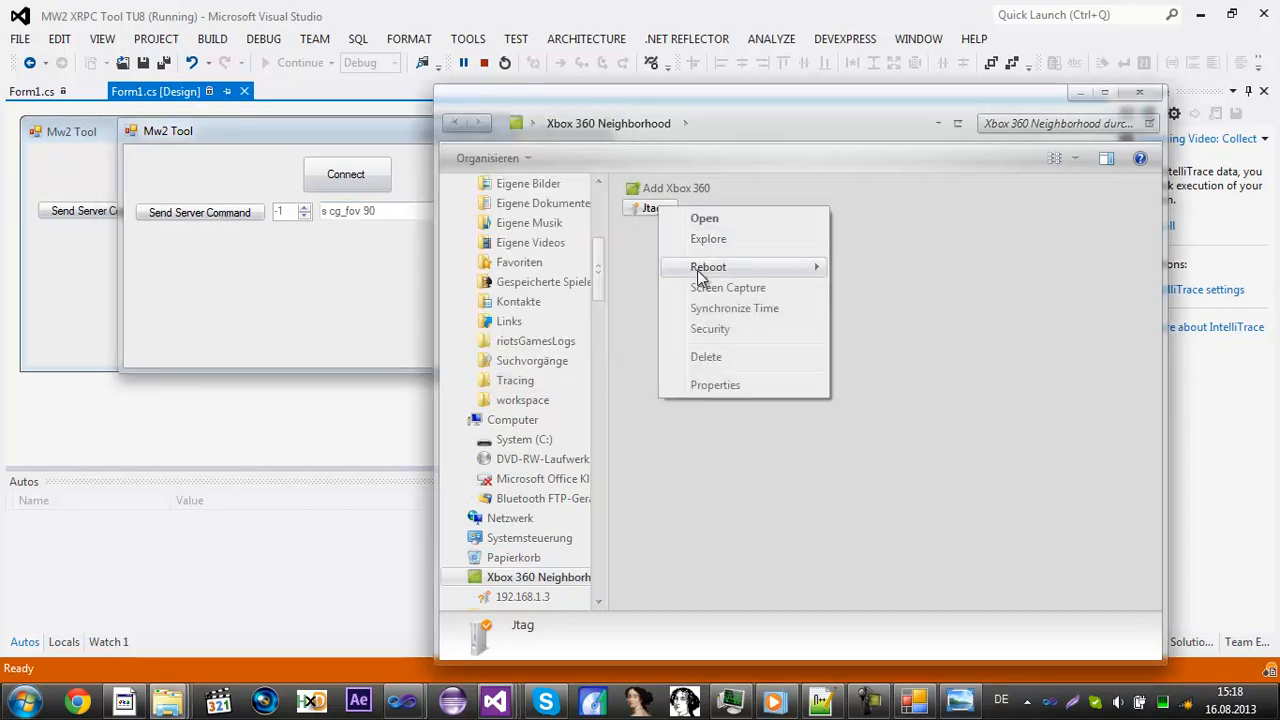
left_click(708, 266)
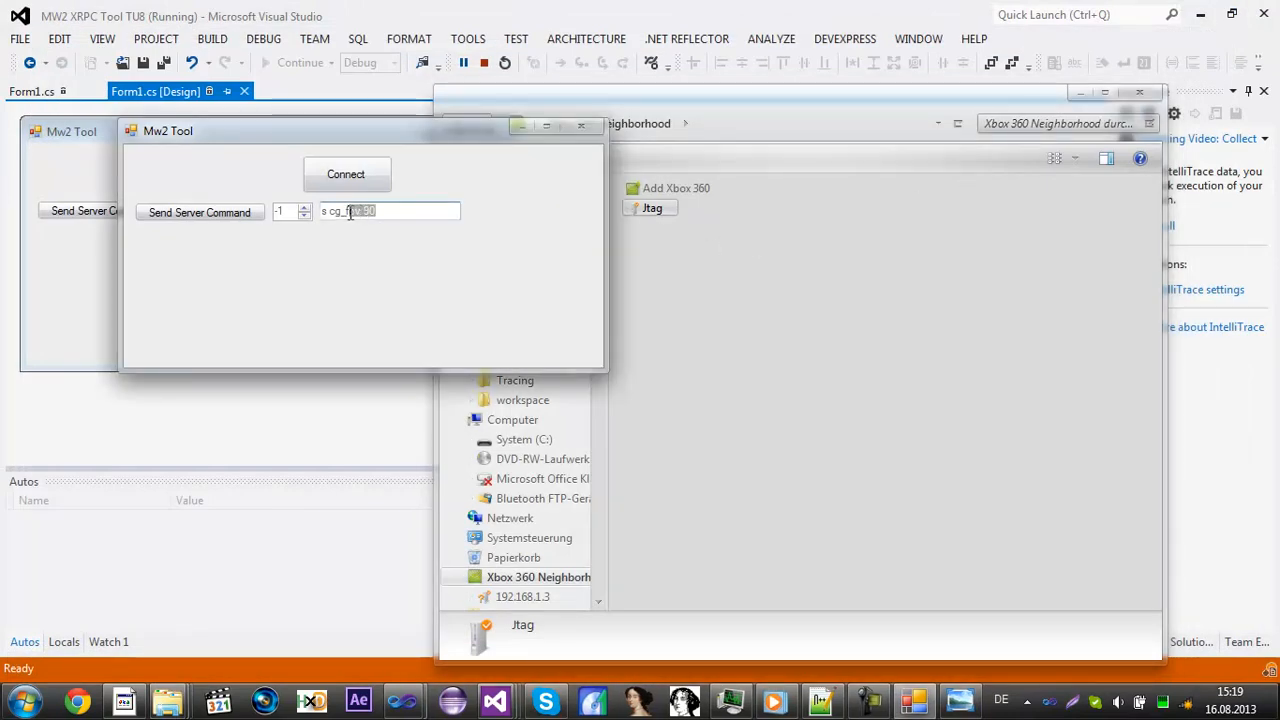
Step: Change the tool's command to 's r_specularmap 2' and take a Jtag screen capture
left_click(390, 211)
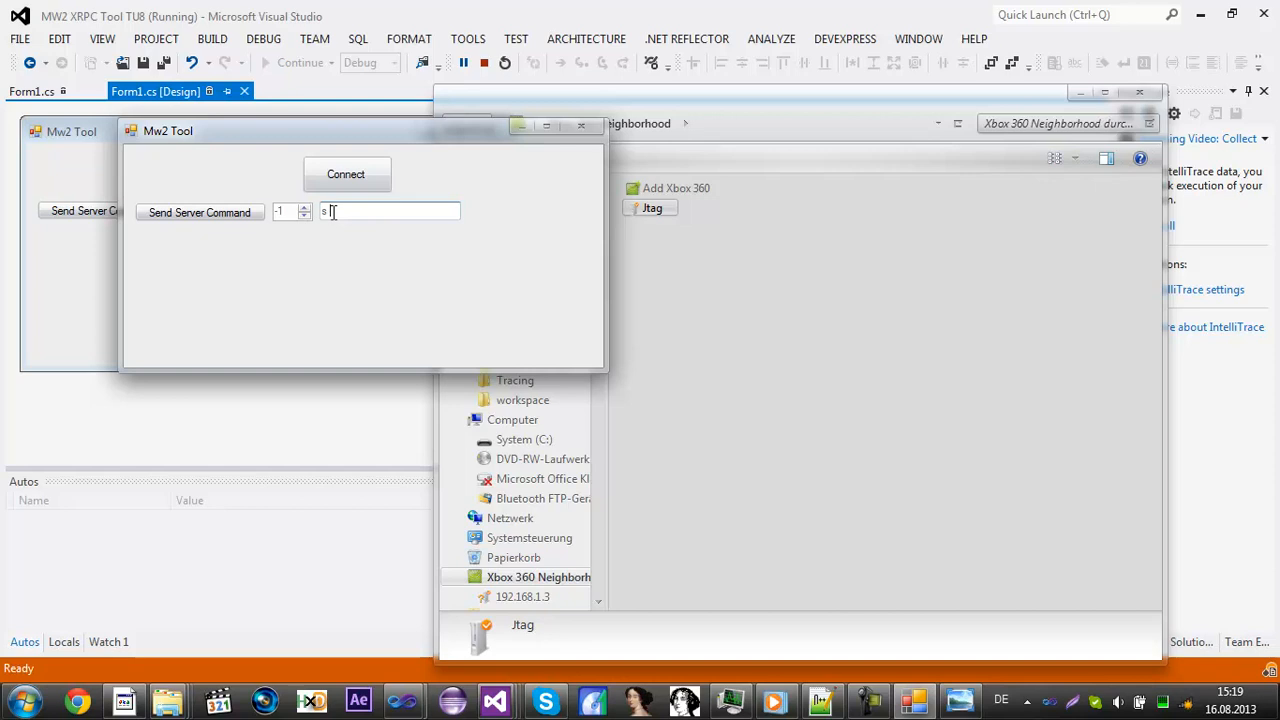
type("_specularmap")
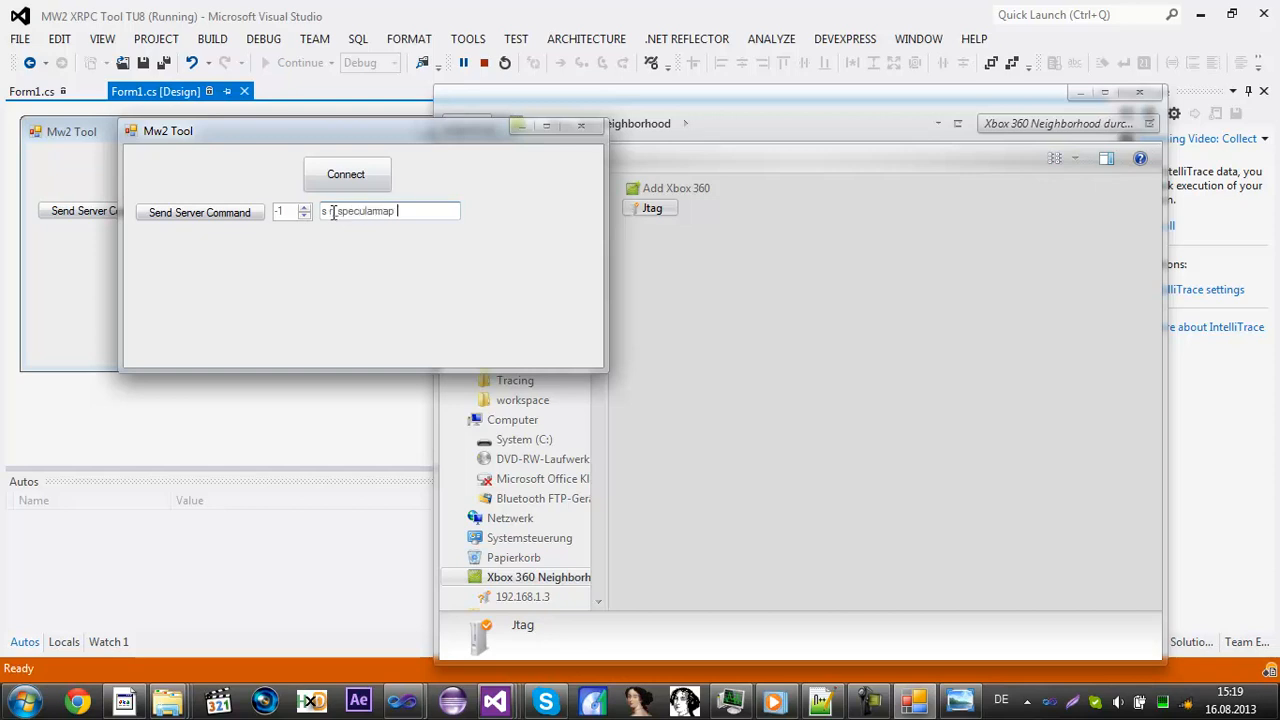
type("2")
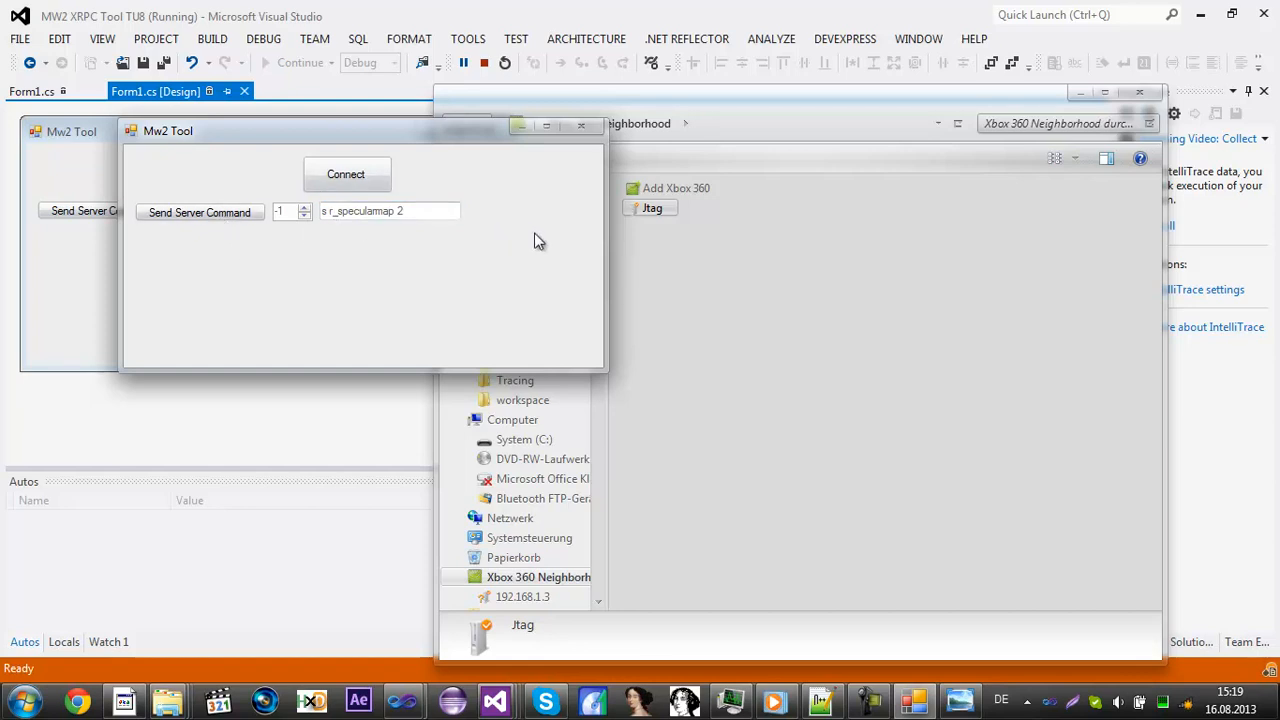
right_click(652, 208)
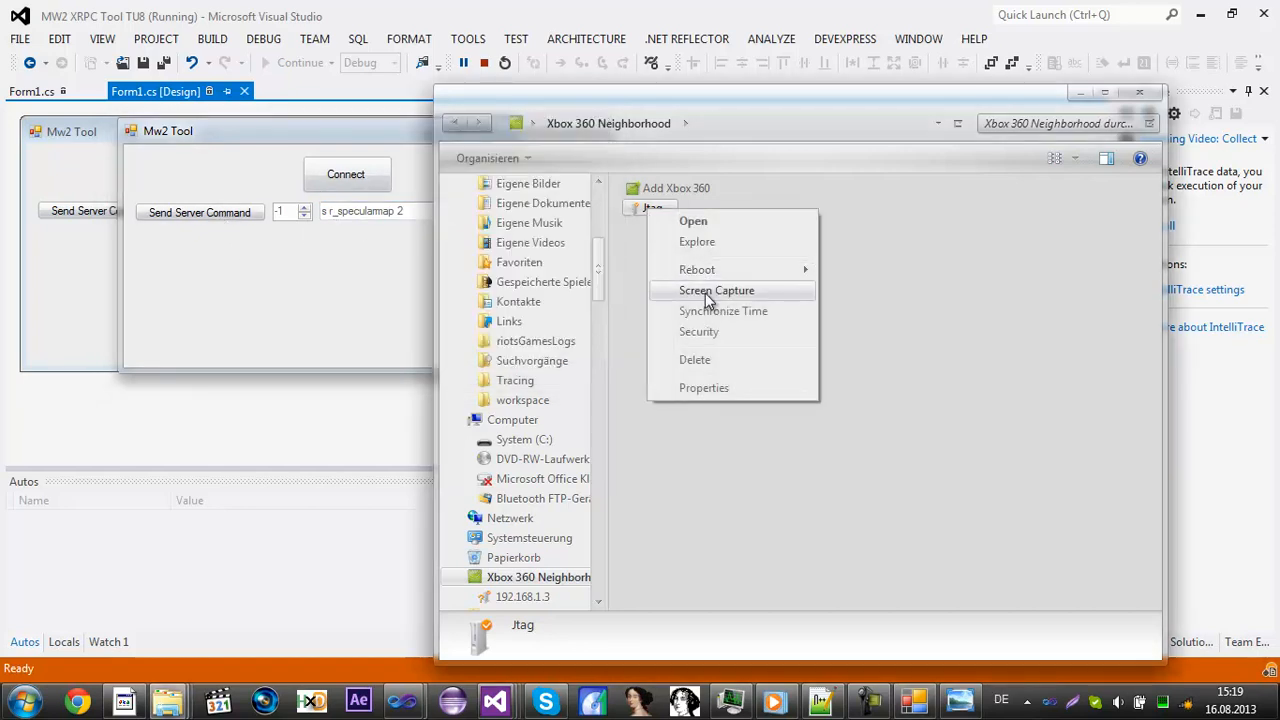
left_click(716, 290)
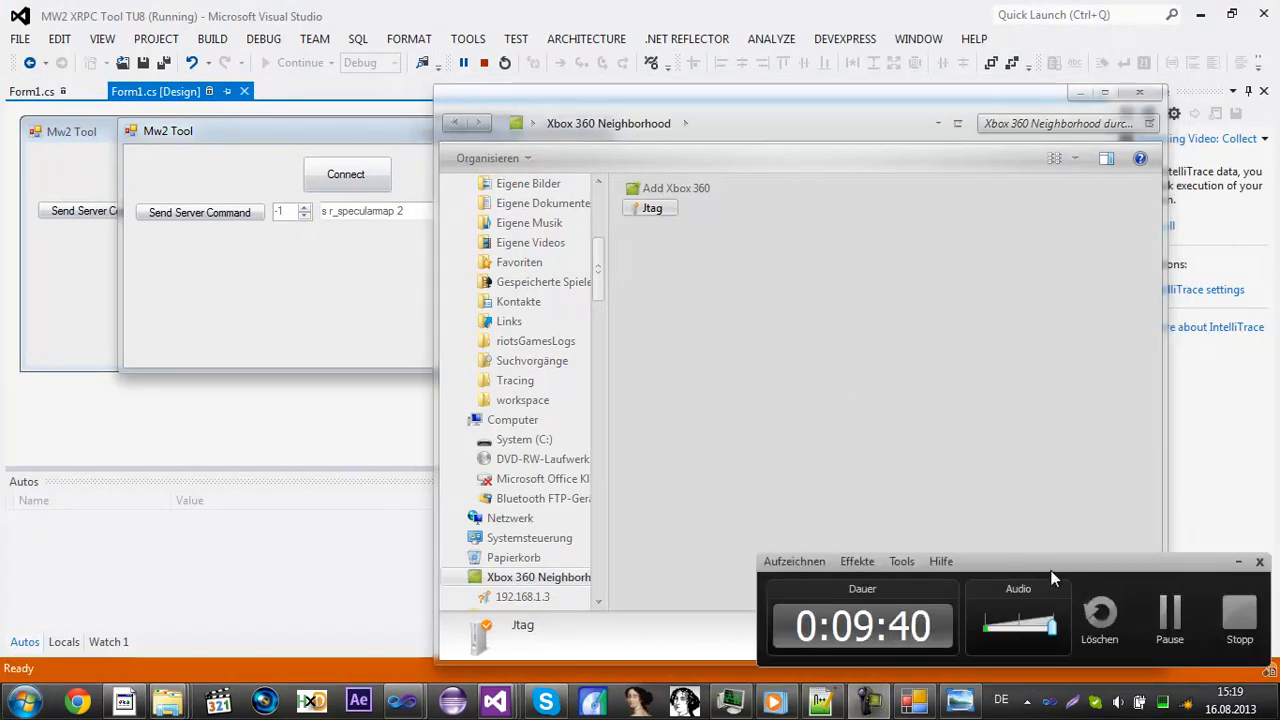
mouse_move(1033, 529)
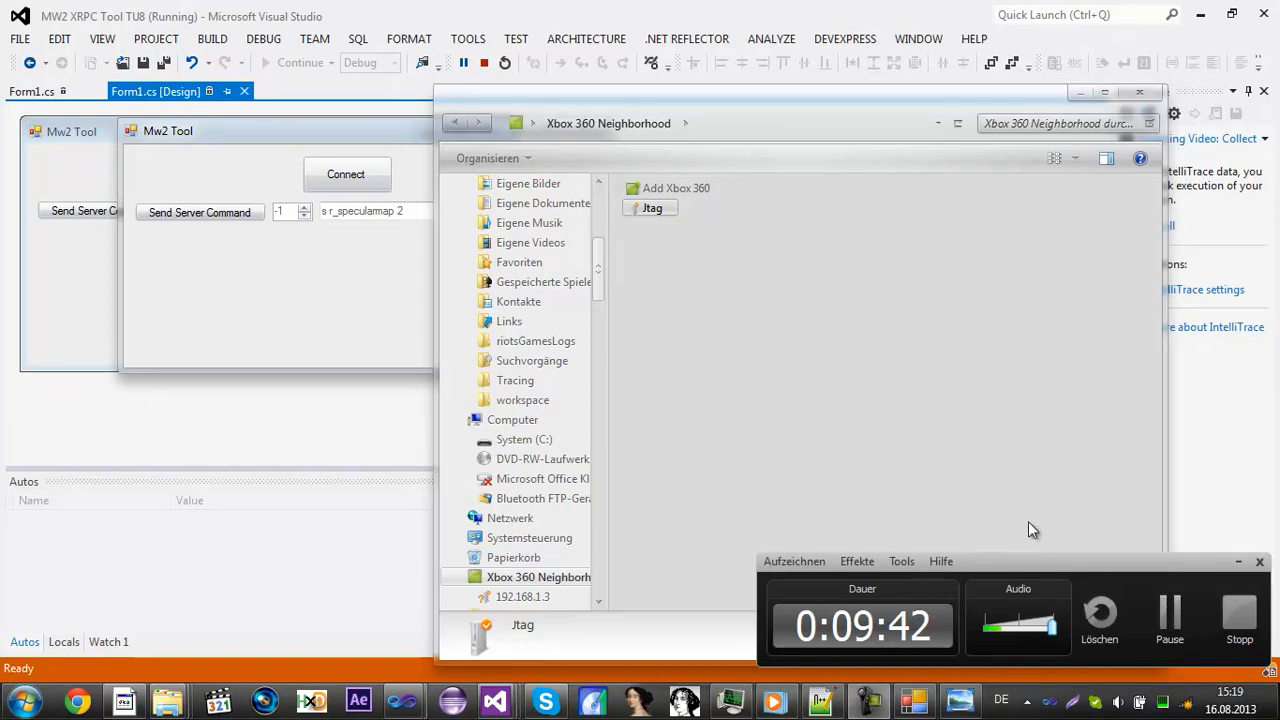